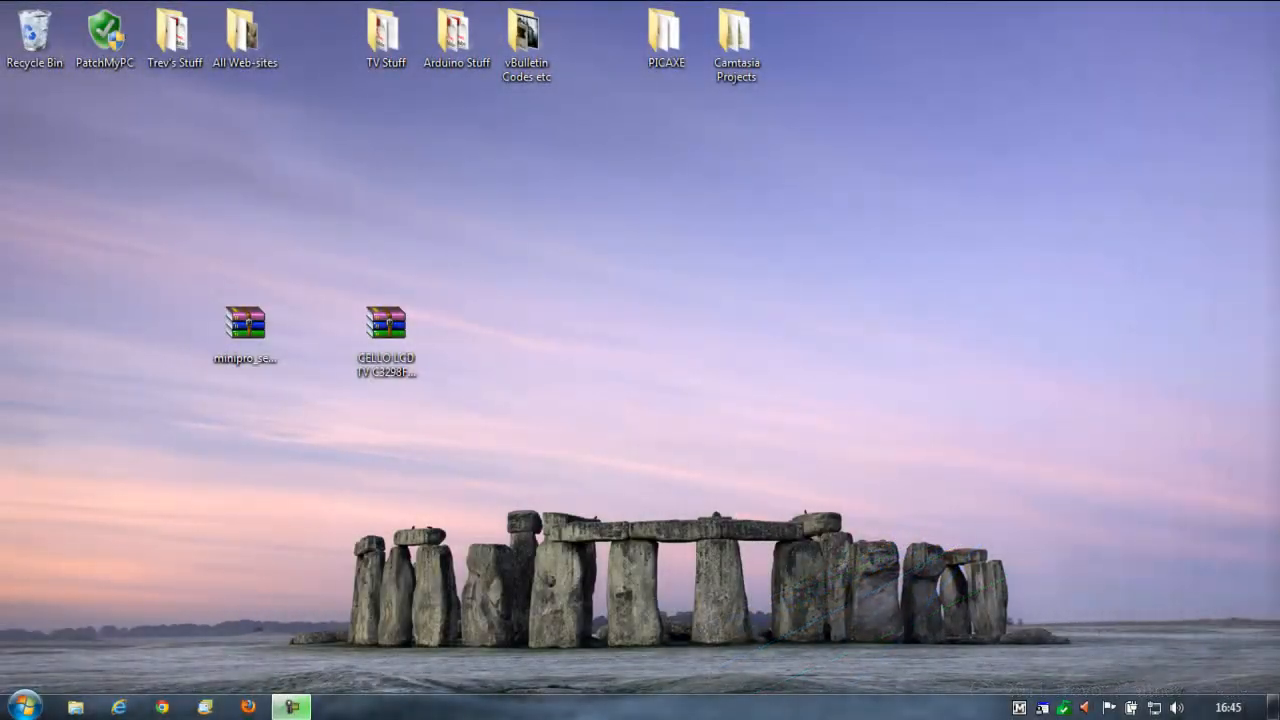
mouse_move(836, 412)
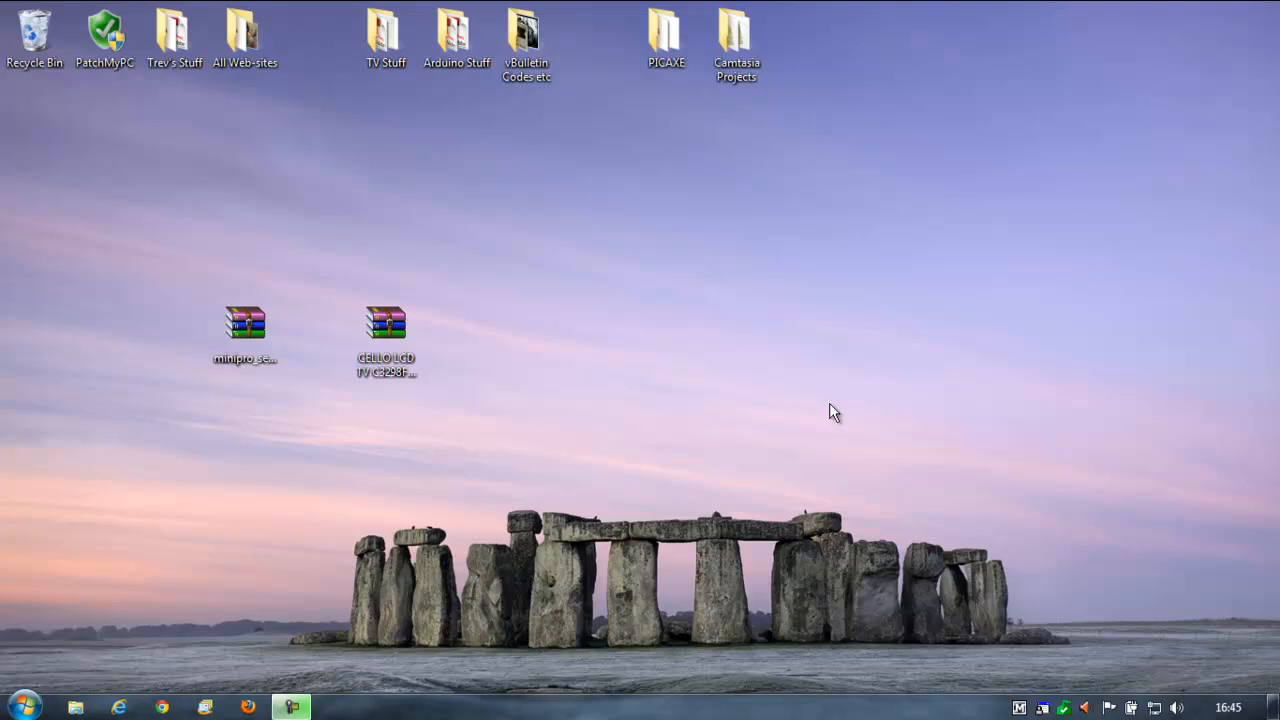
- Keep the current colour scheme permanently and view the CELLO LCD TV archive's properties, then cancel
left_click(244, 330)
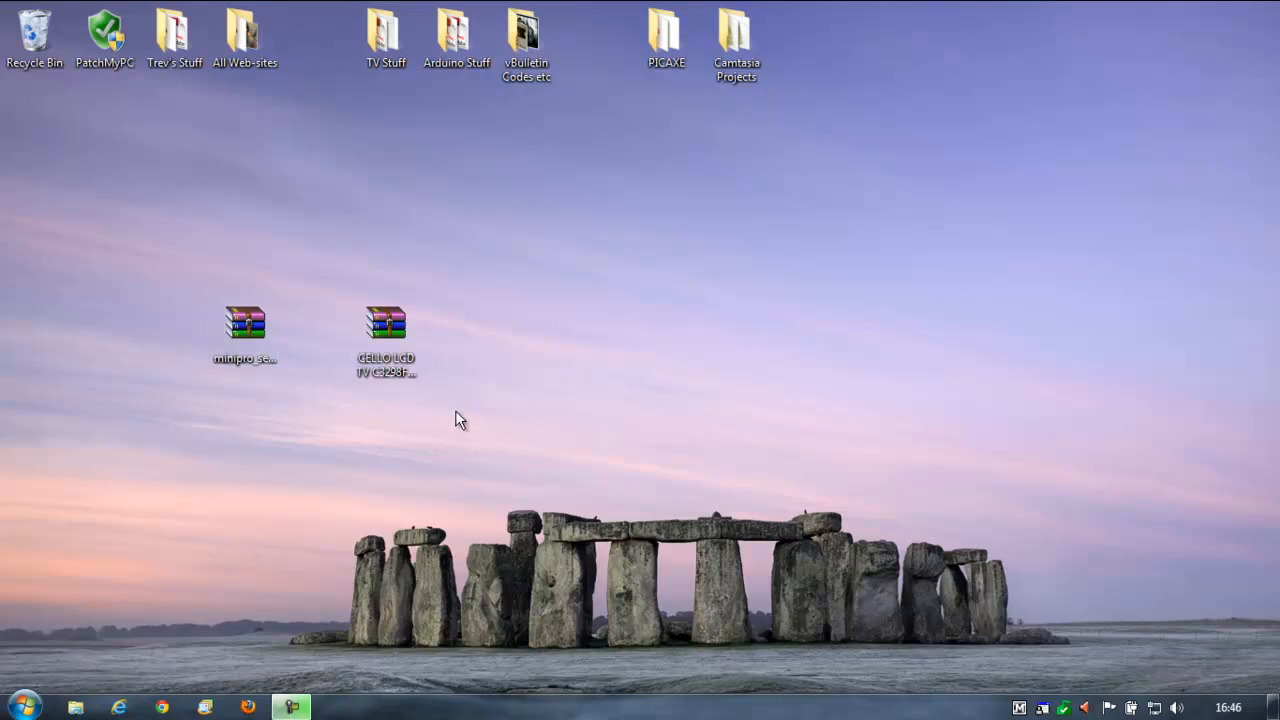
mouse_move(456, 364)
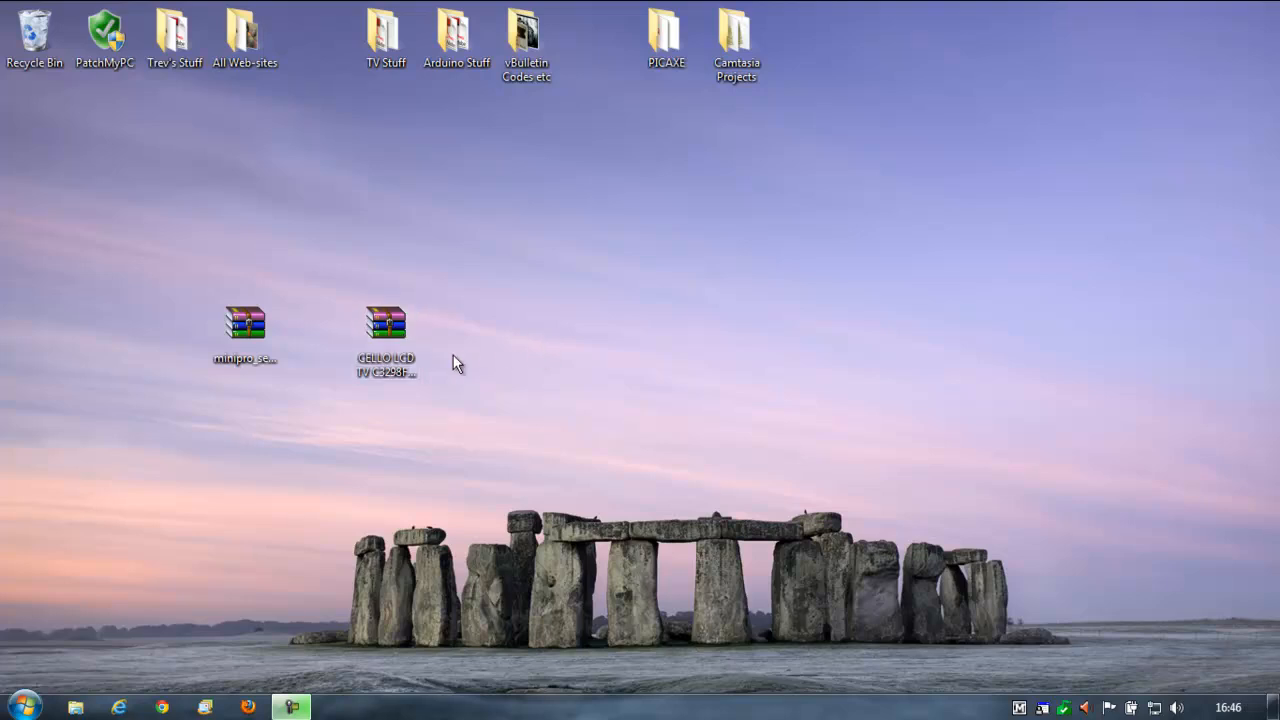
mouse_move(548, 376)
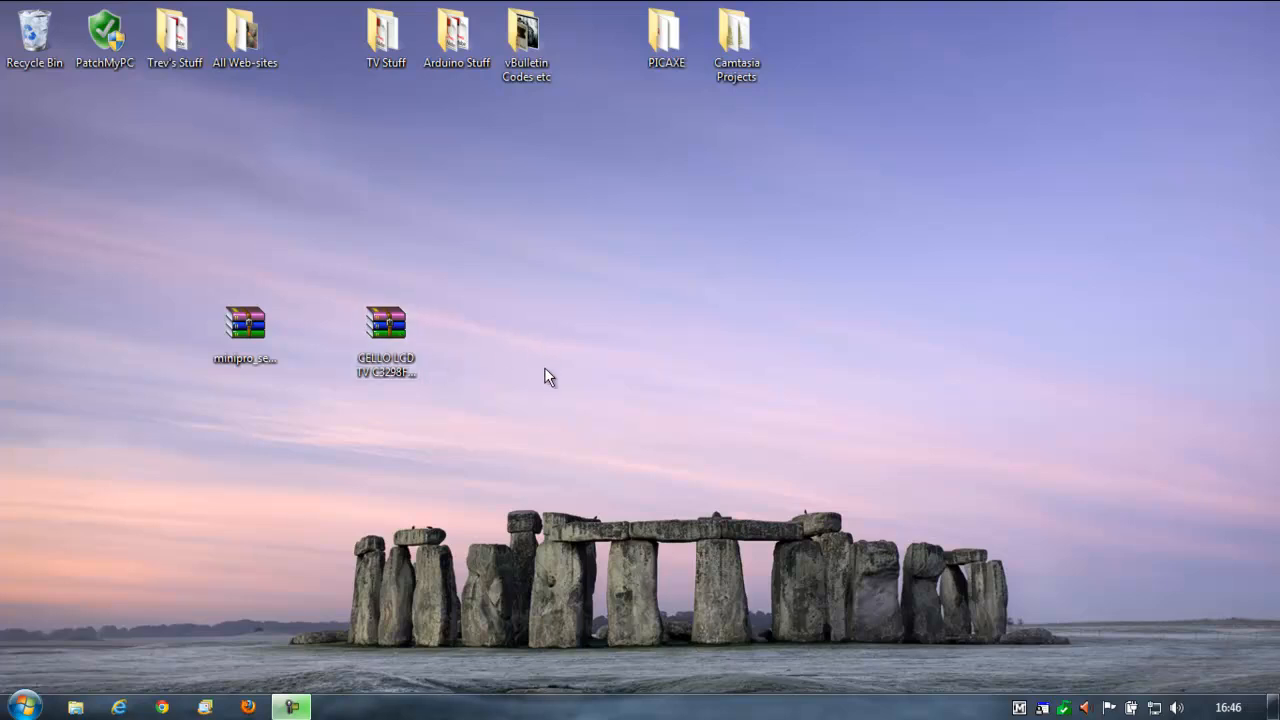
mouse_move(500, 408)
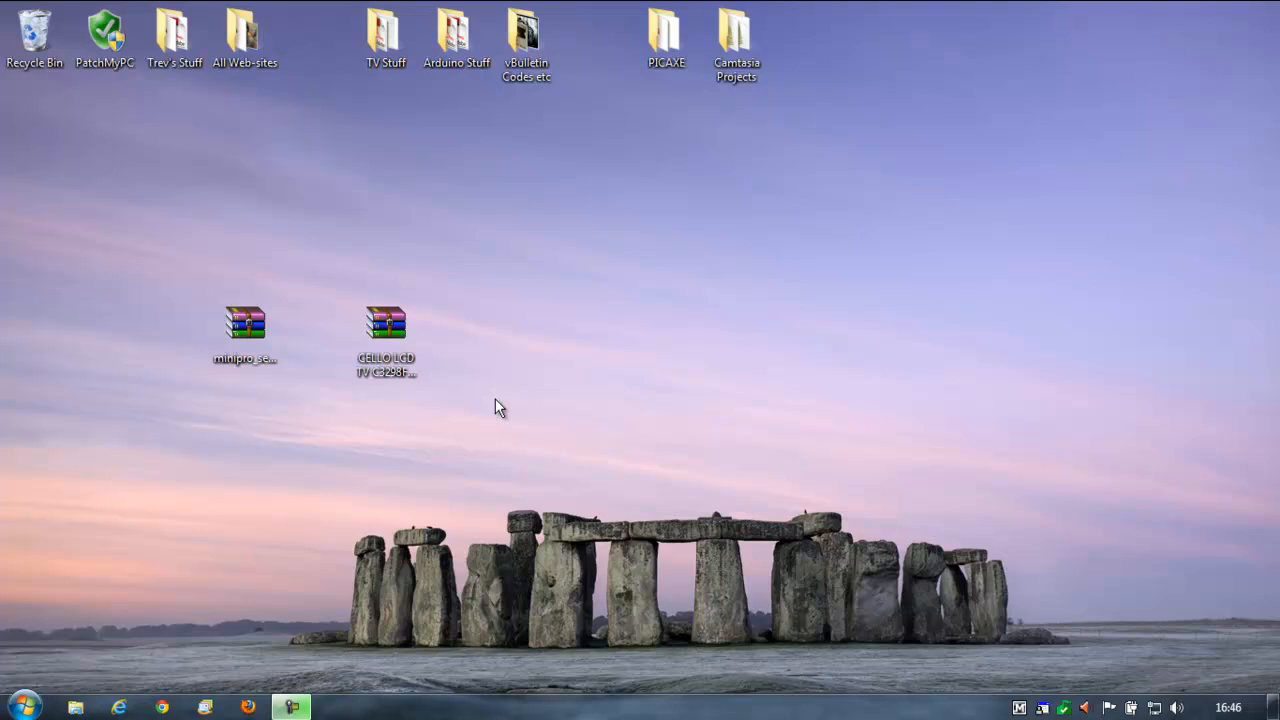
mouse_move(530, 420)
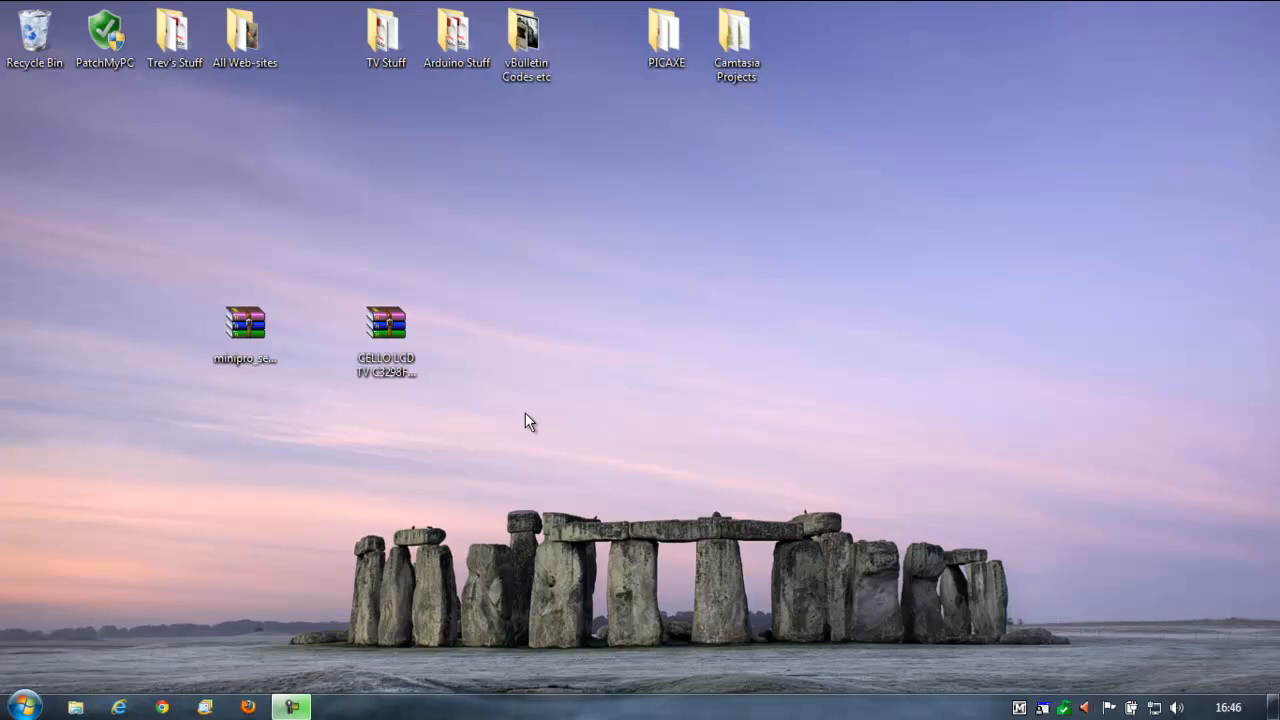
mouse_move(590, 428)
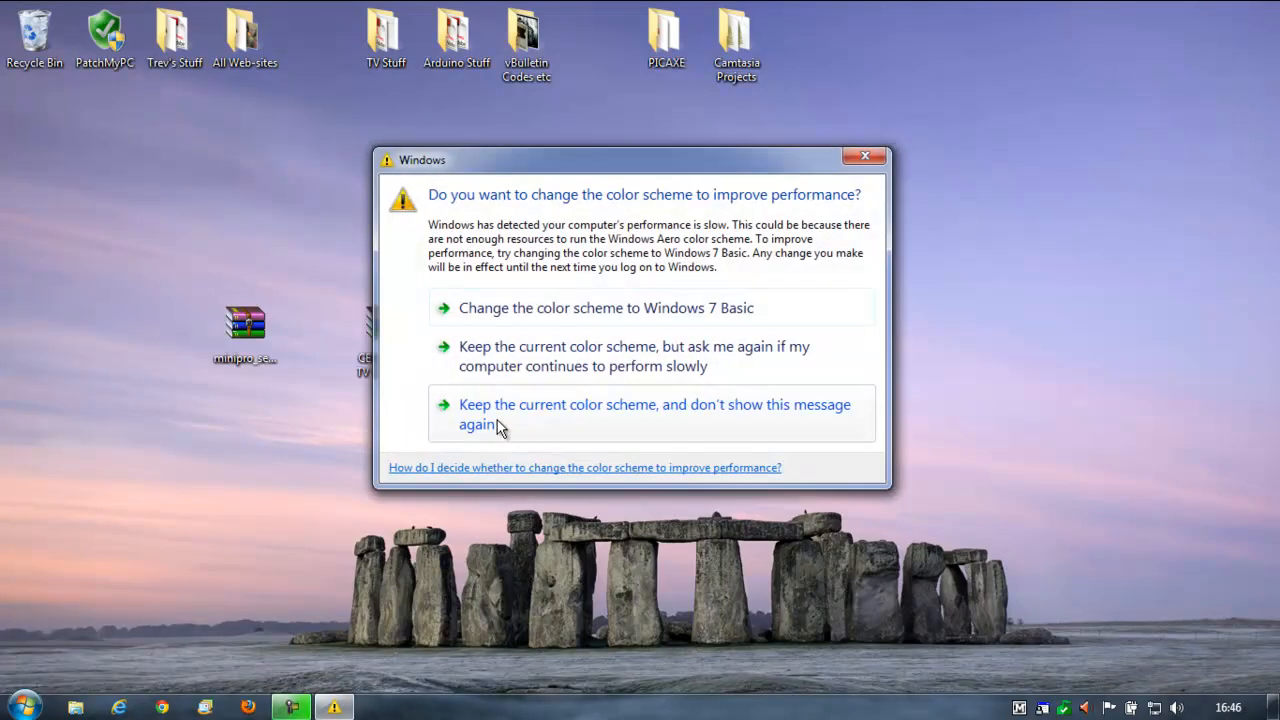
left_click(654, 414)
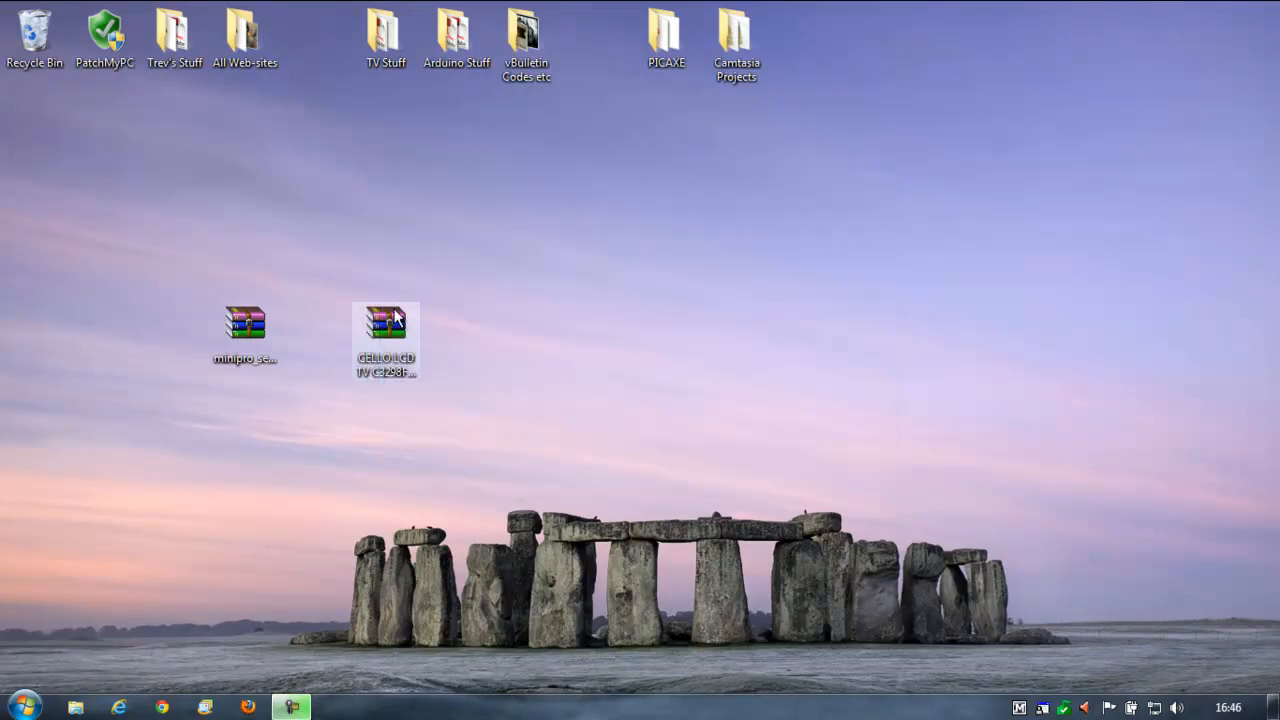
right_click(384, 336)
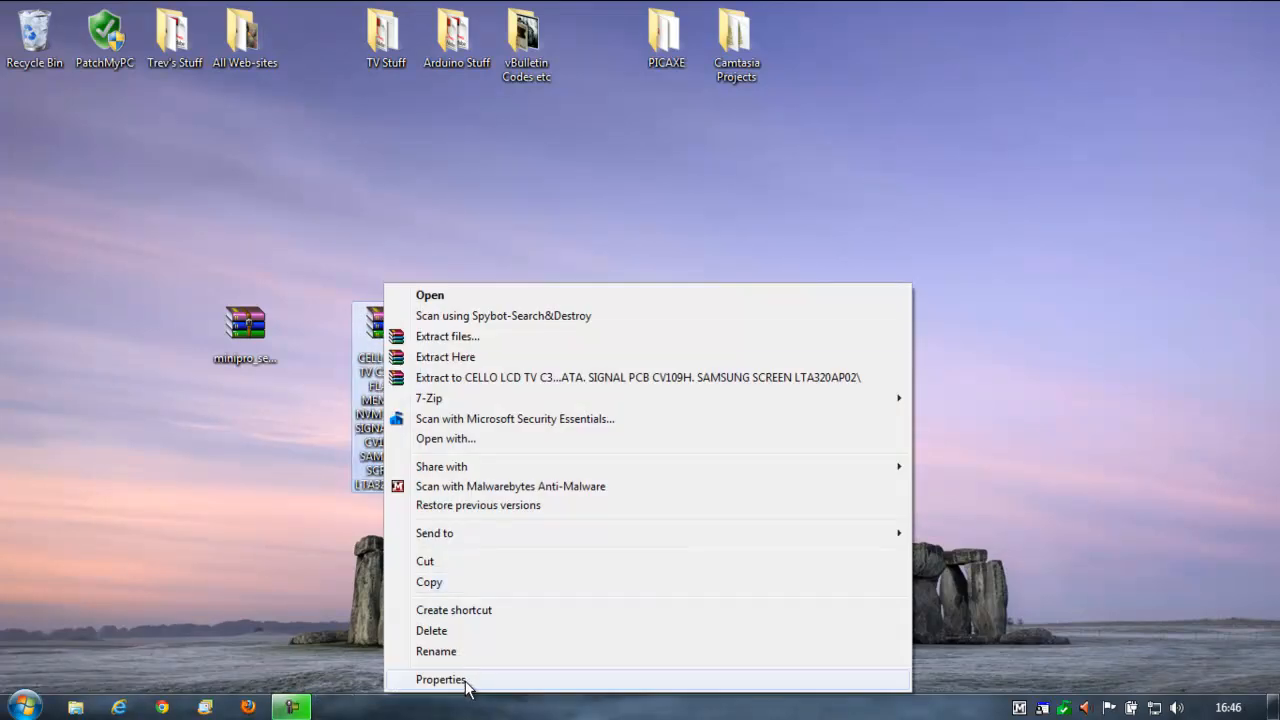
left_click(440, 680)
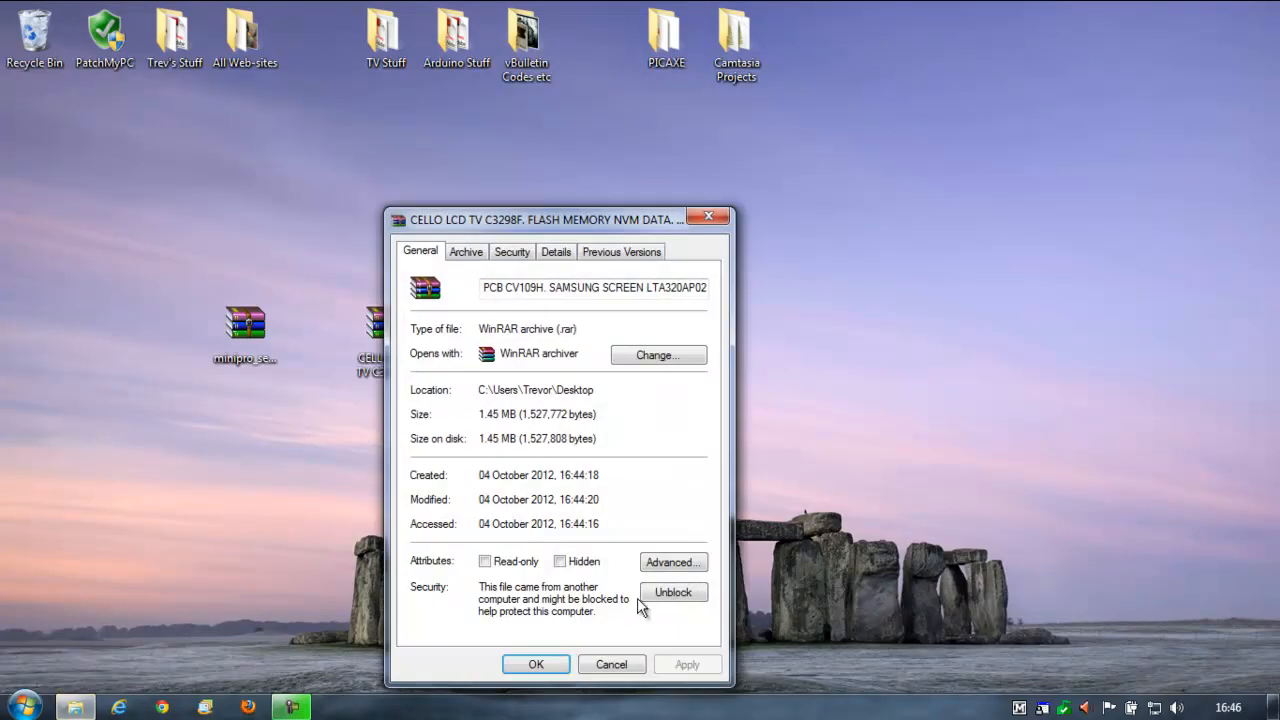
left_click(536, 664)
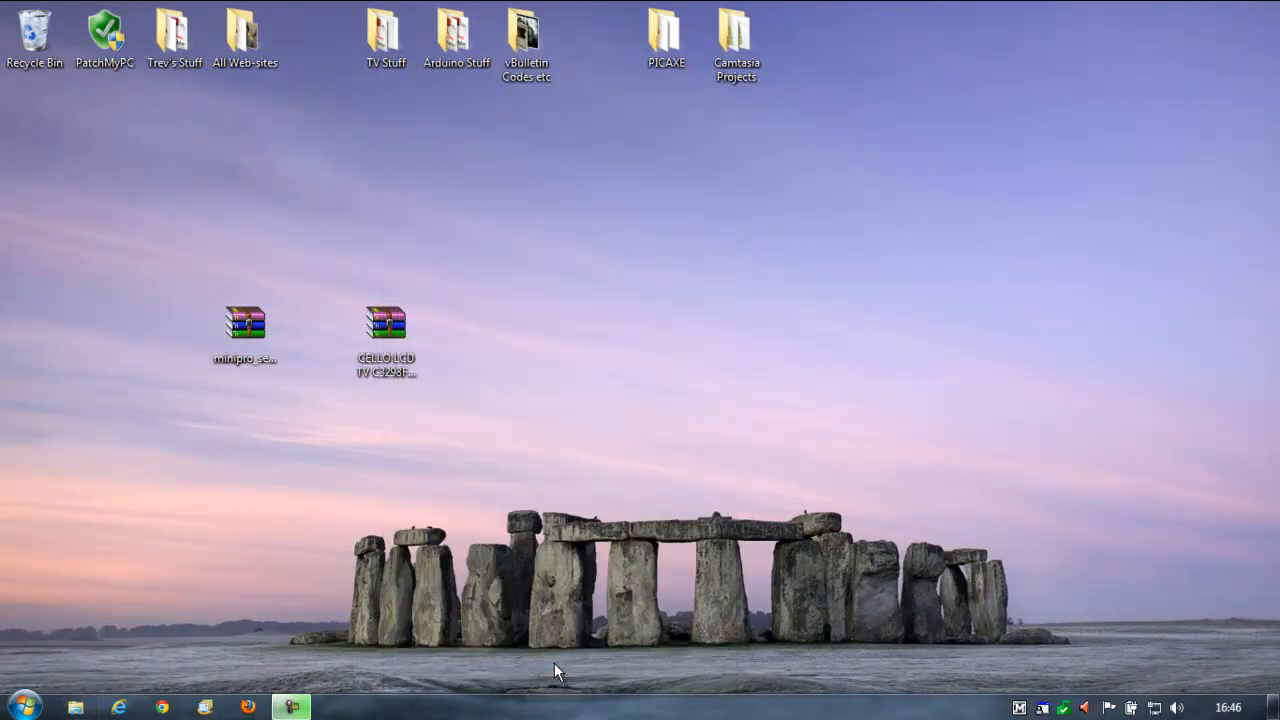
- Browse the context menus of the minipro and CELLO archives, extracting the CELLO archive in place
right_click(244, 322)
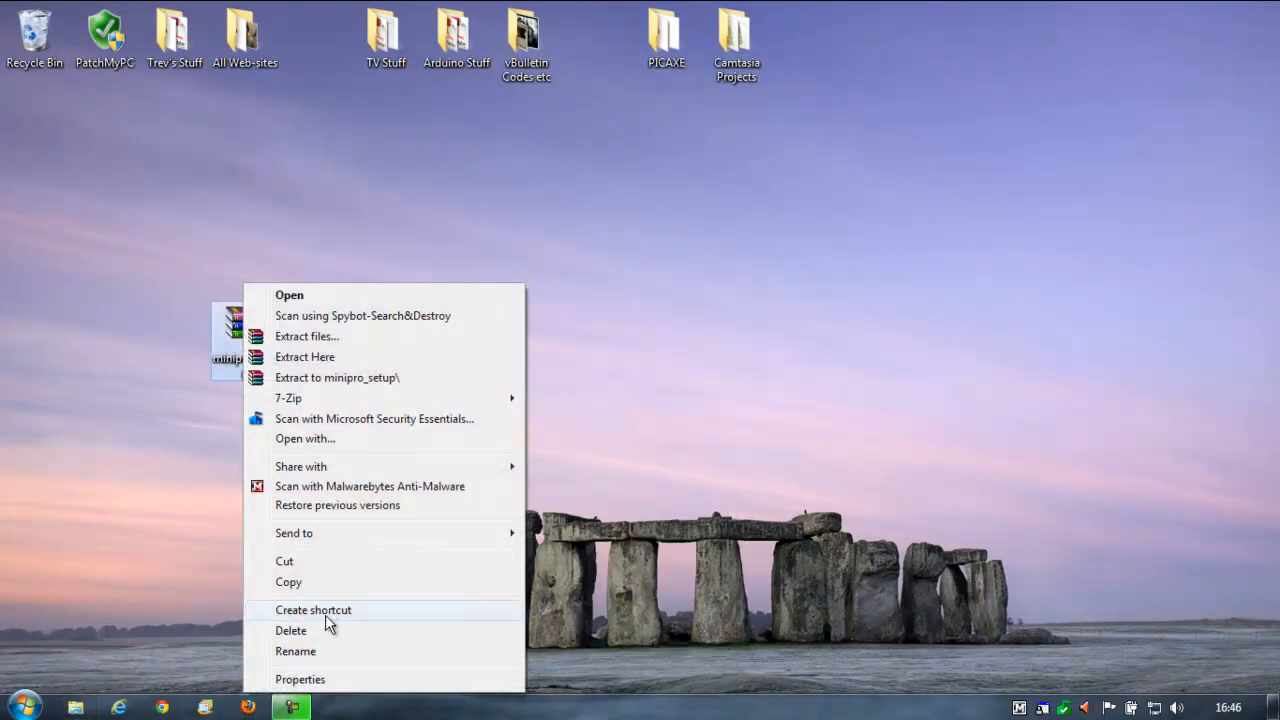
left_click(300, 680)
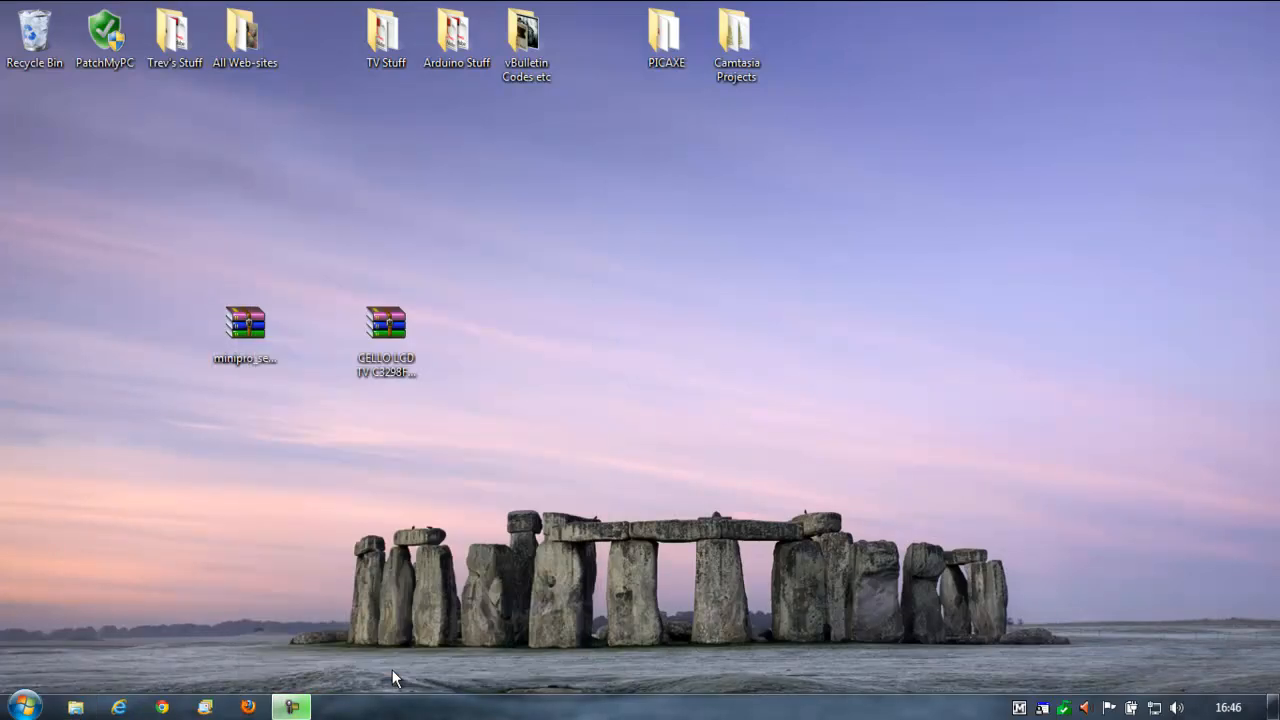
right_click(384, 330)
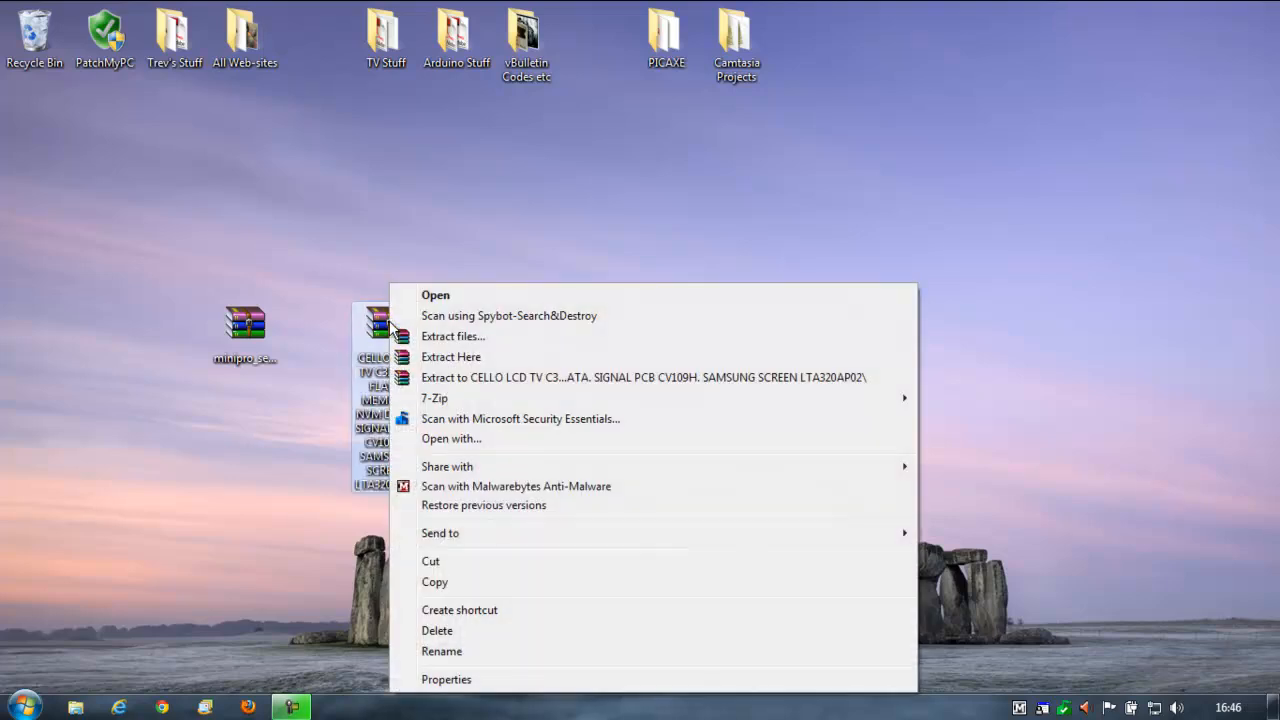
left_click(452, 356)
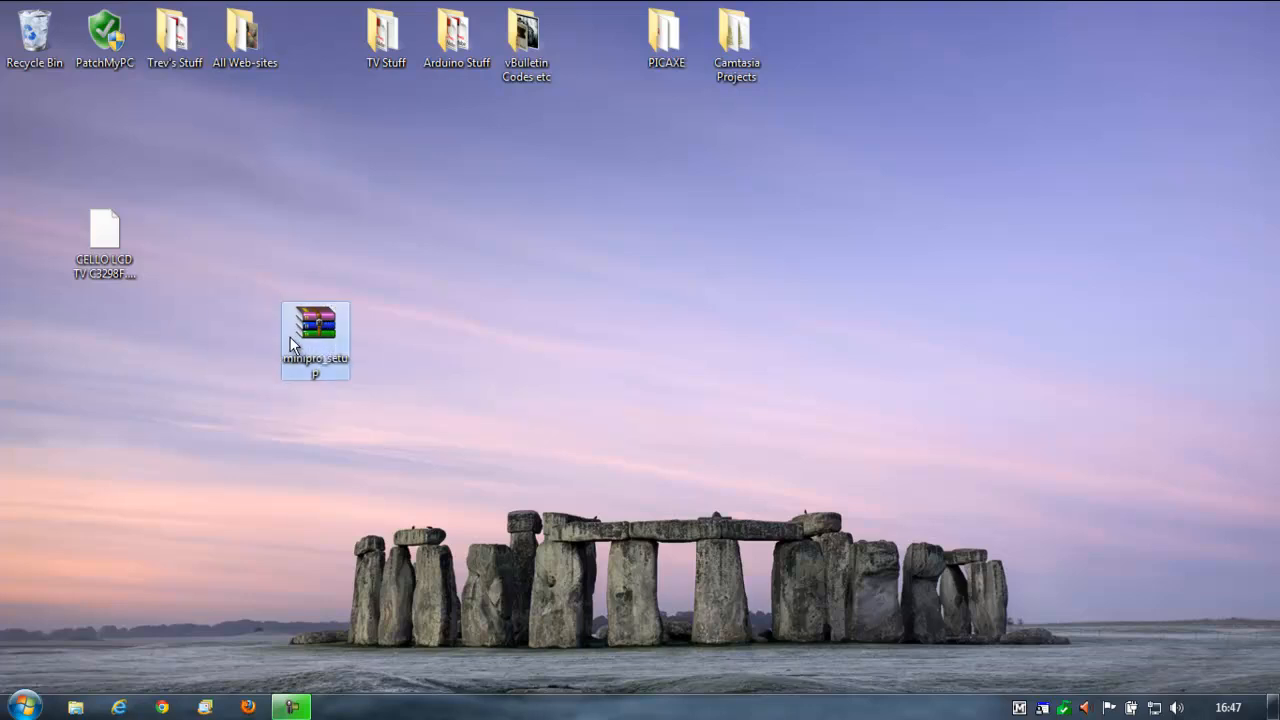
- Extract the minipro_setup archive here and move the archive to the desktop's top-left
right_click(316, 340)
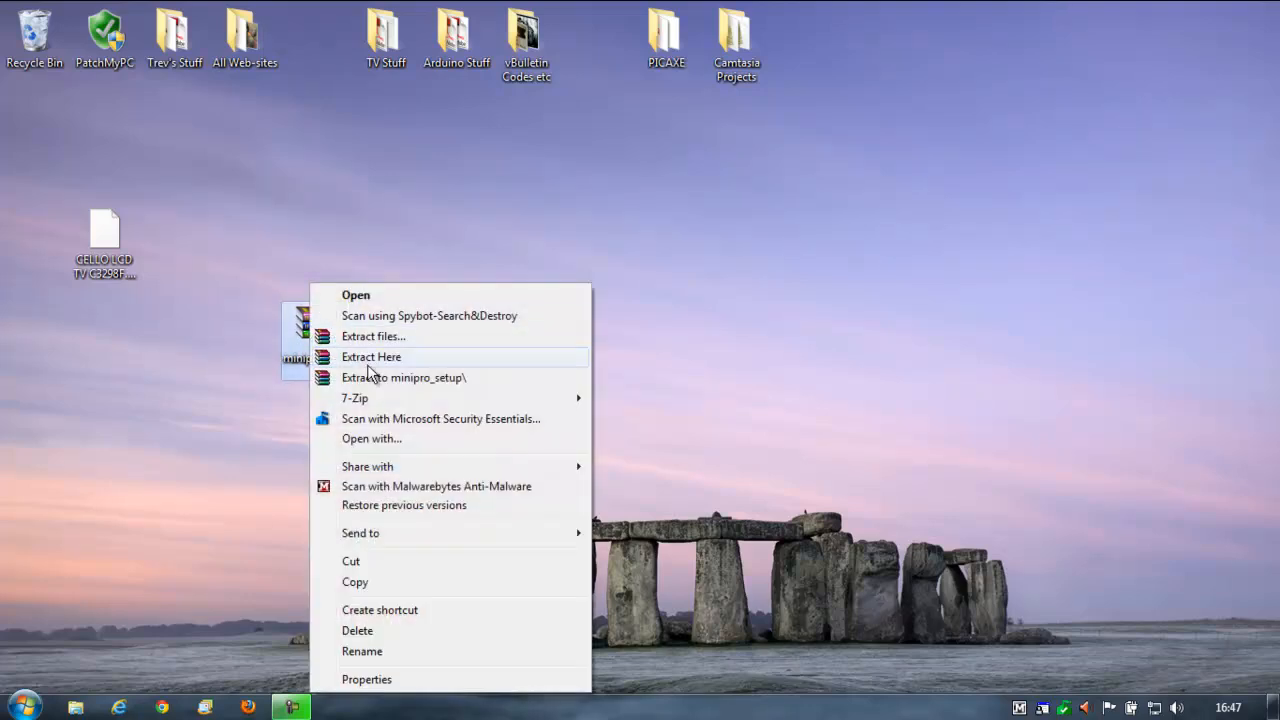
left_click(372, 356)
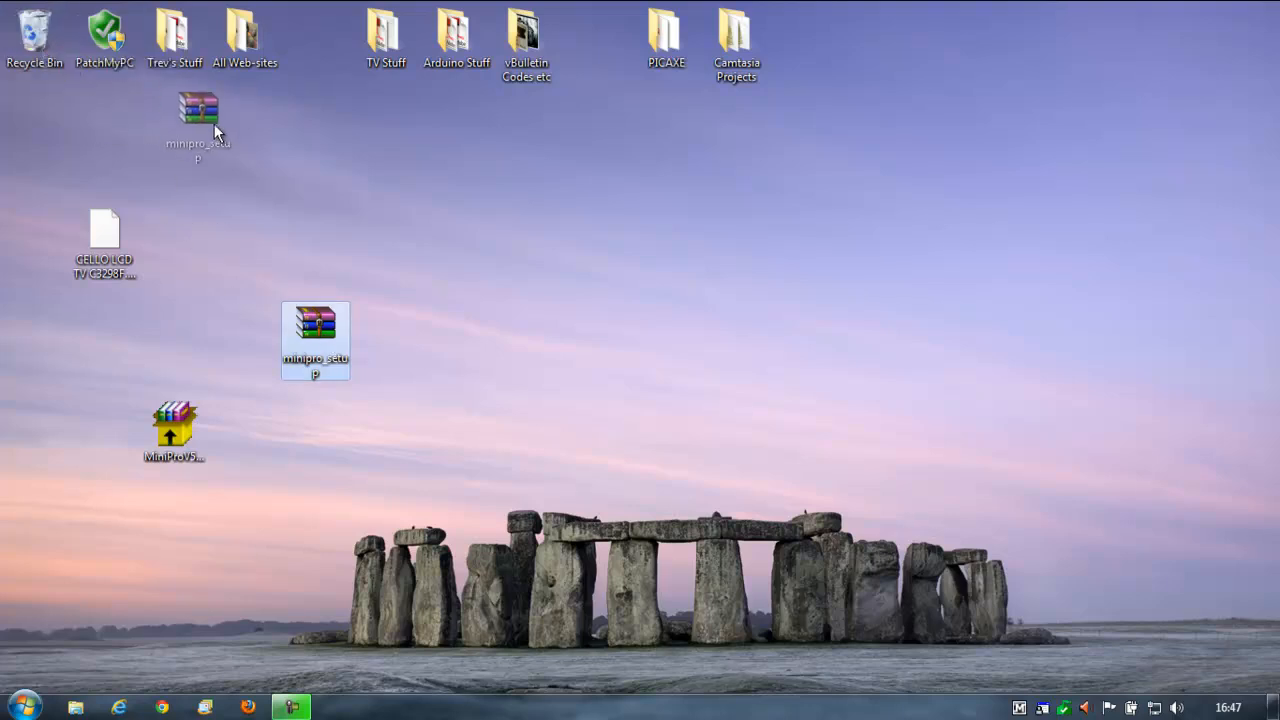
left_click_drag(316, 340, 176, 140)
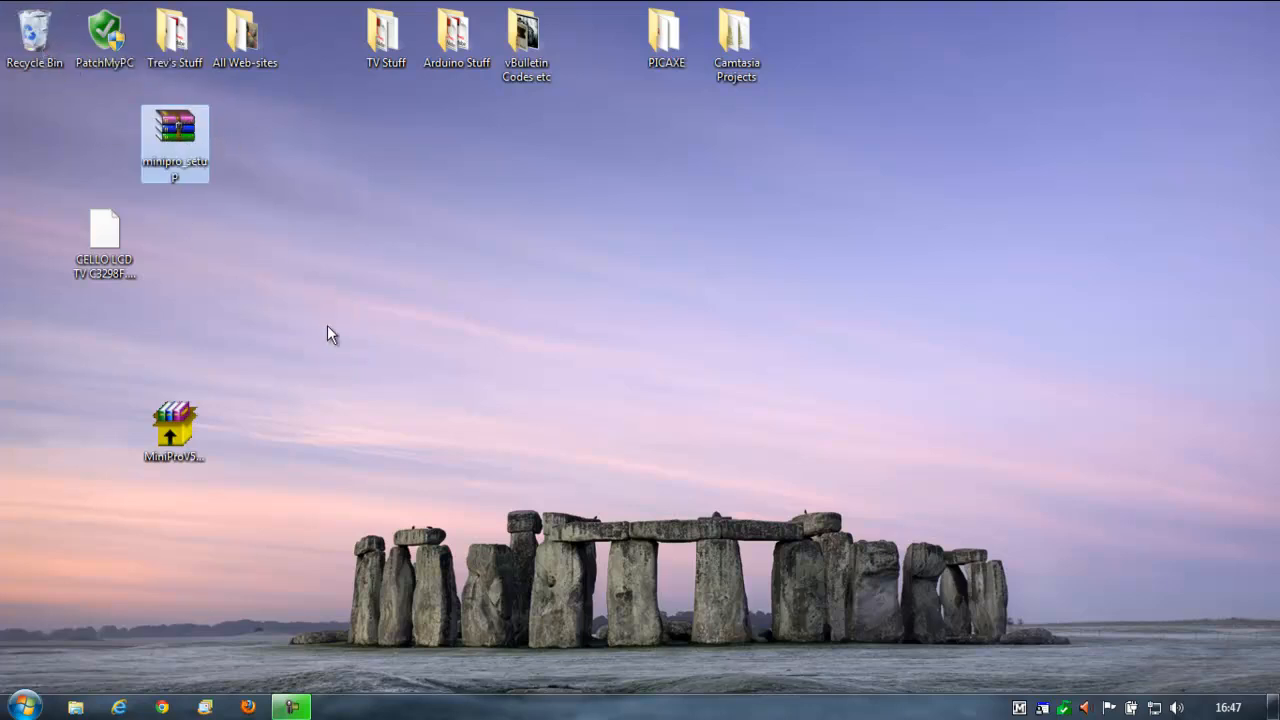
right_click(174, 430)
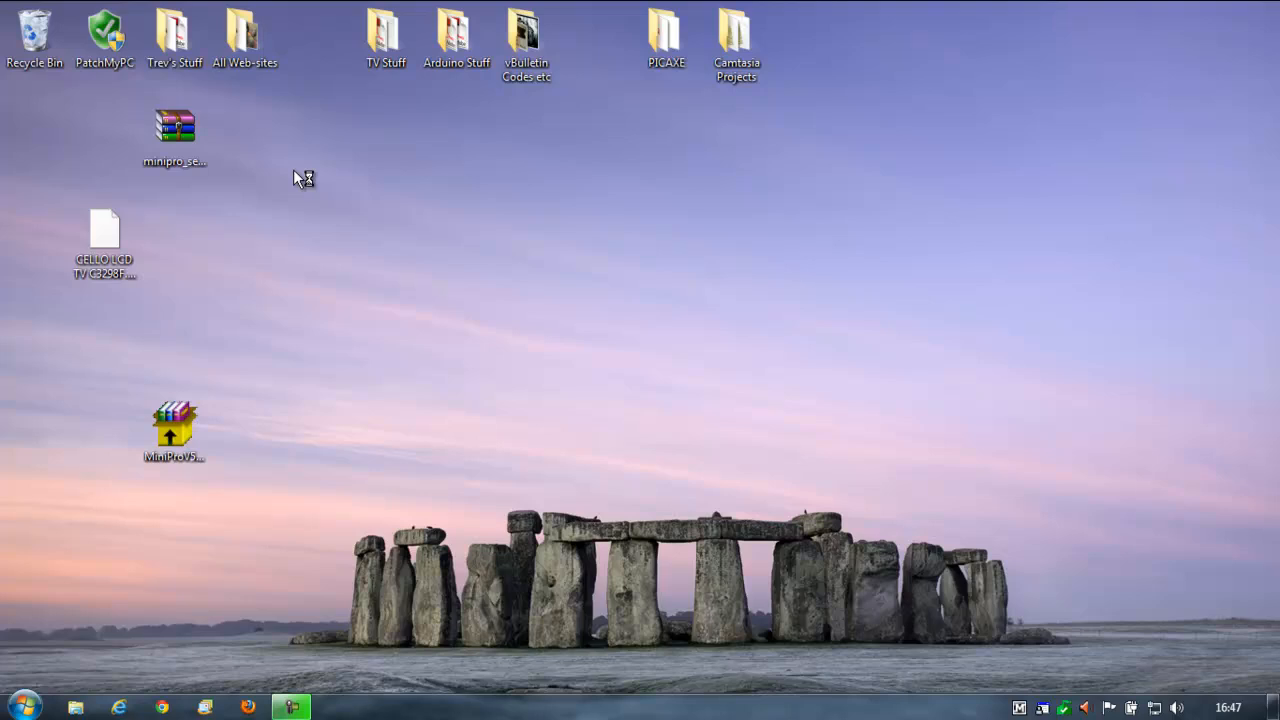
- Run the MiniPro v5.71 installer and install it into Program Files
double_click(174, 424)
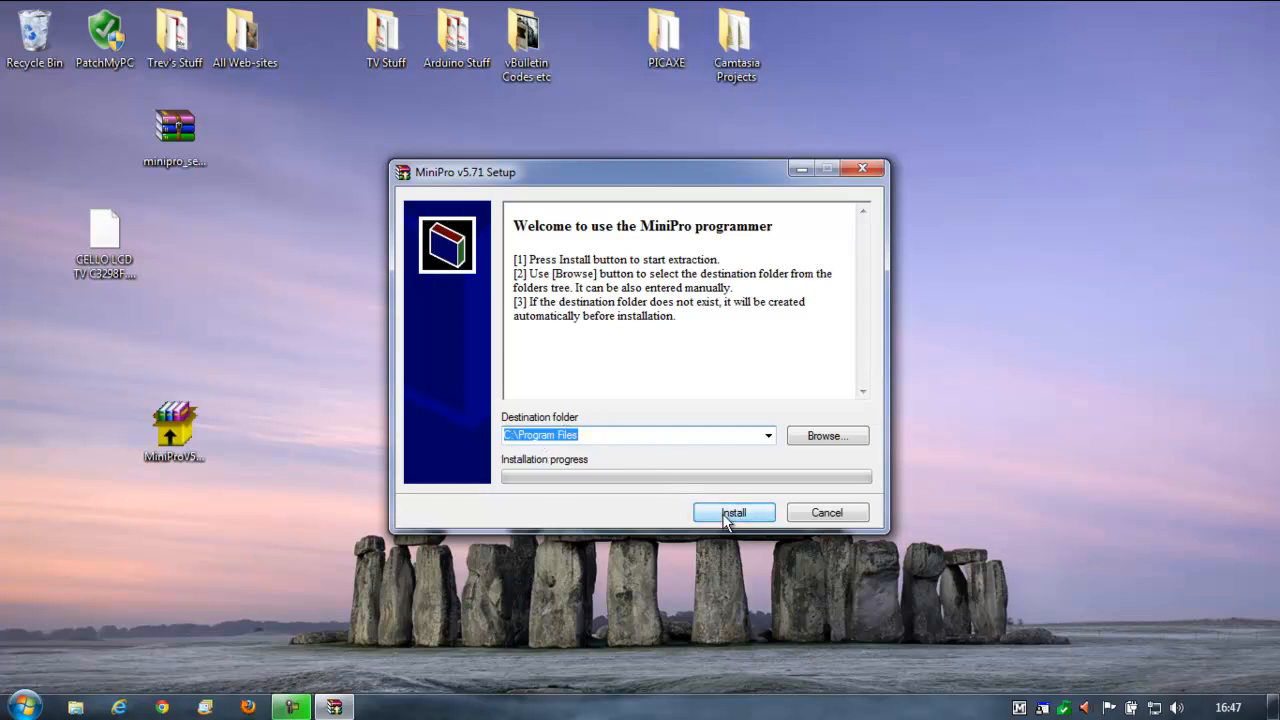
left_click(734, 512)
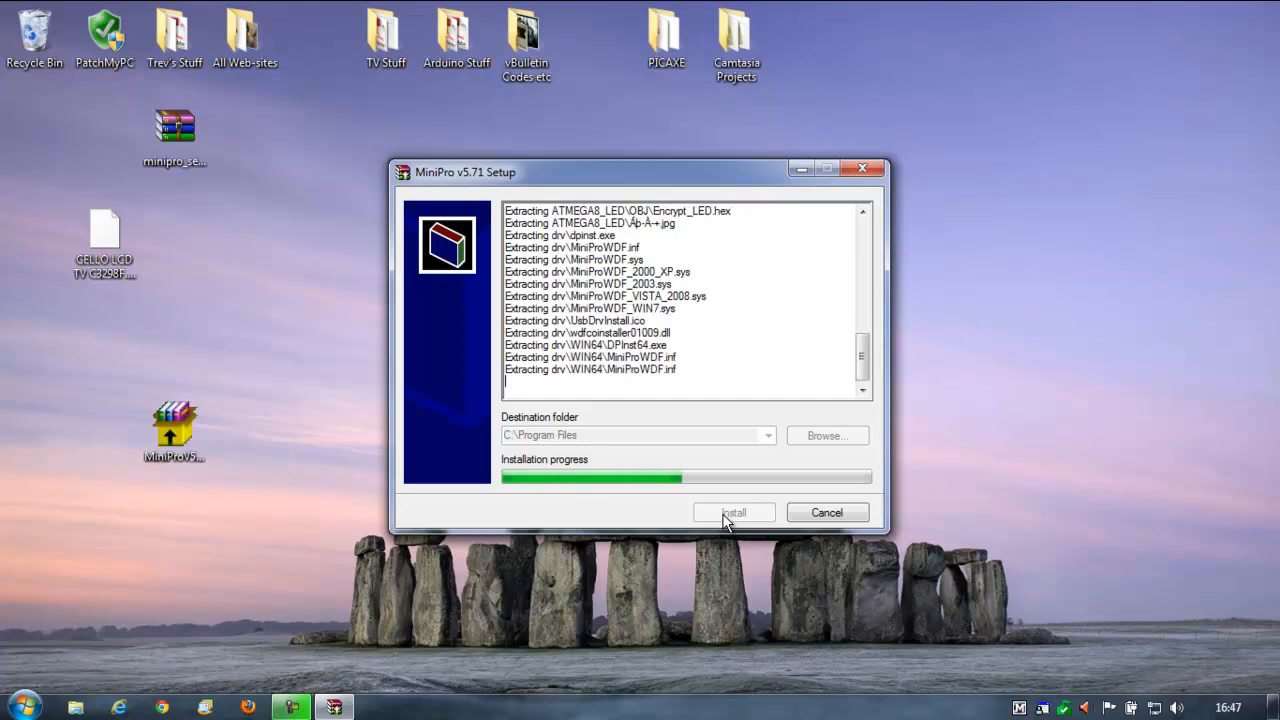
left_click(734, 512)
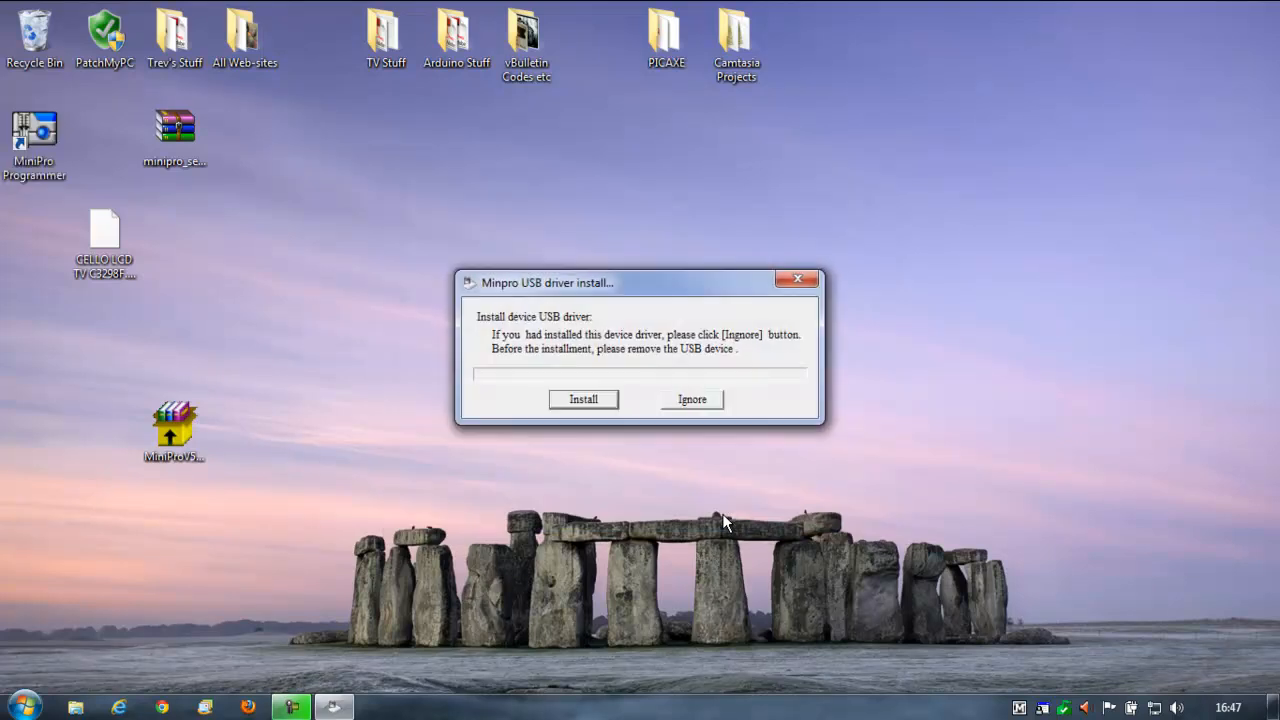
mouse_move(520, 332)
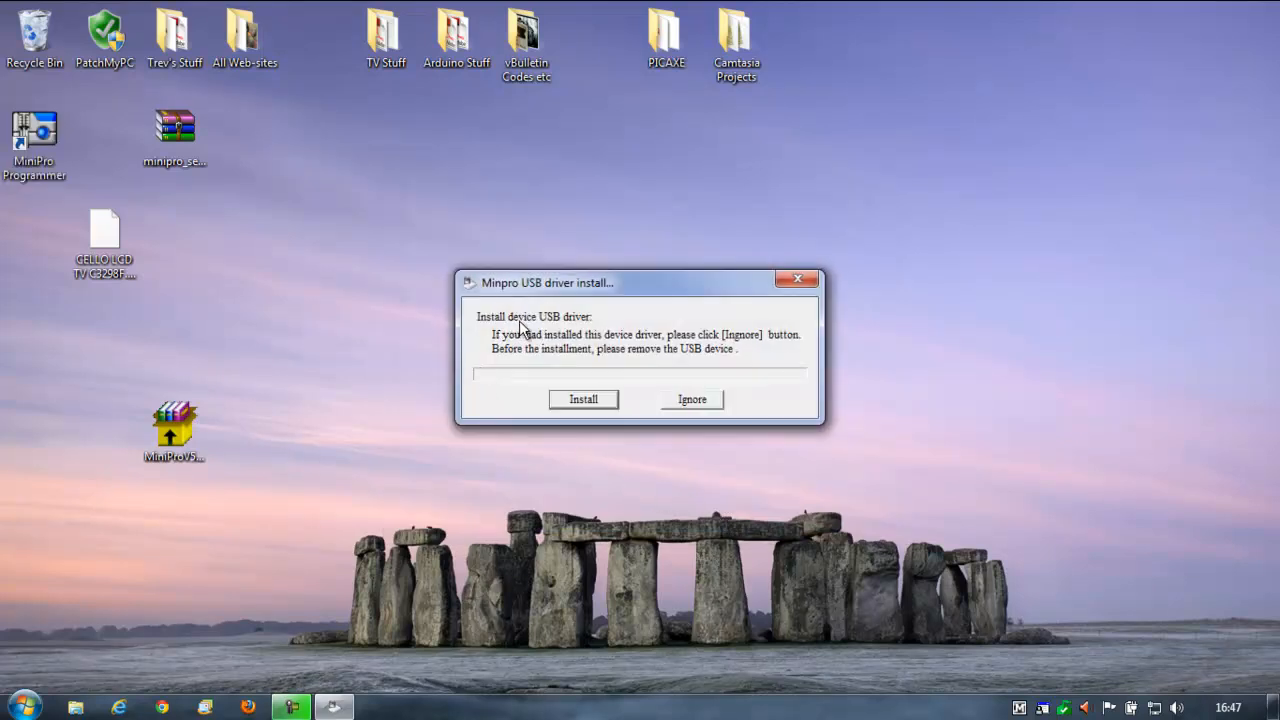
mouse_move(584, 358)
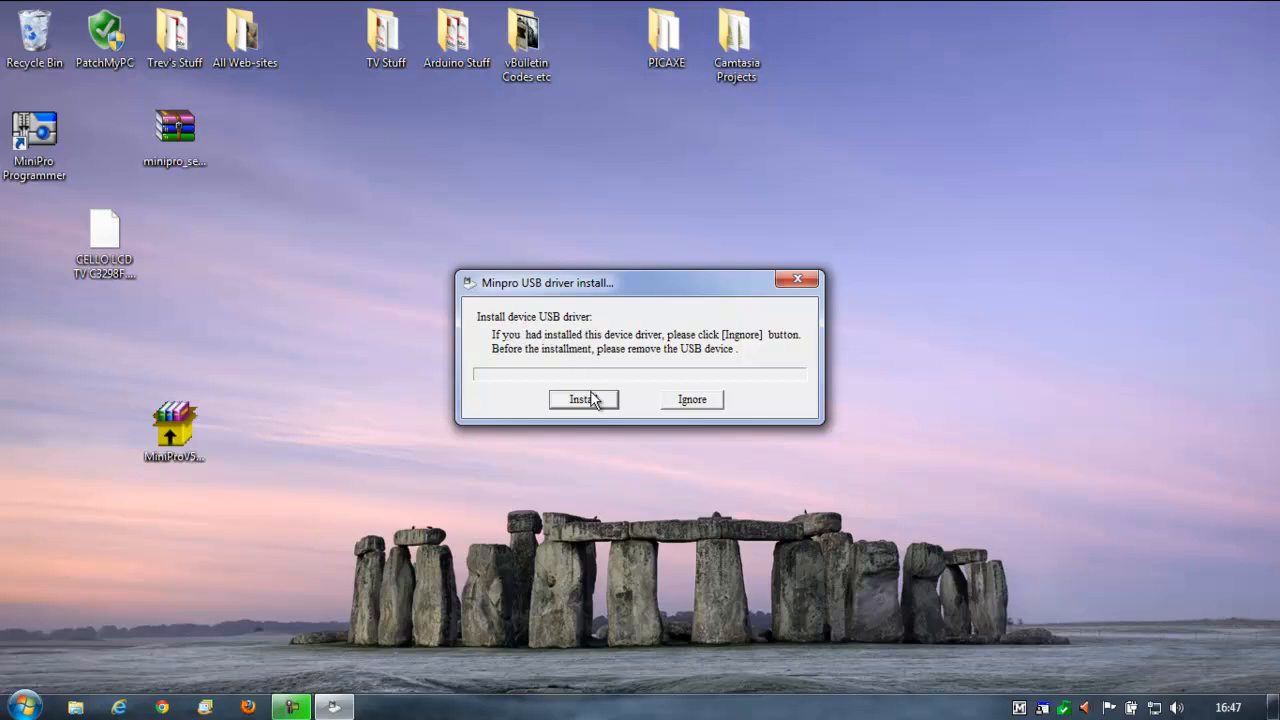
- Install the MiniPro USB device driver through its wizard and finish
left_click(582, 400)
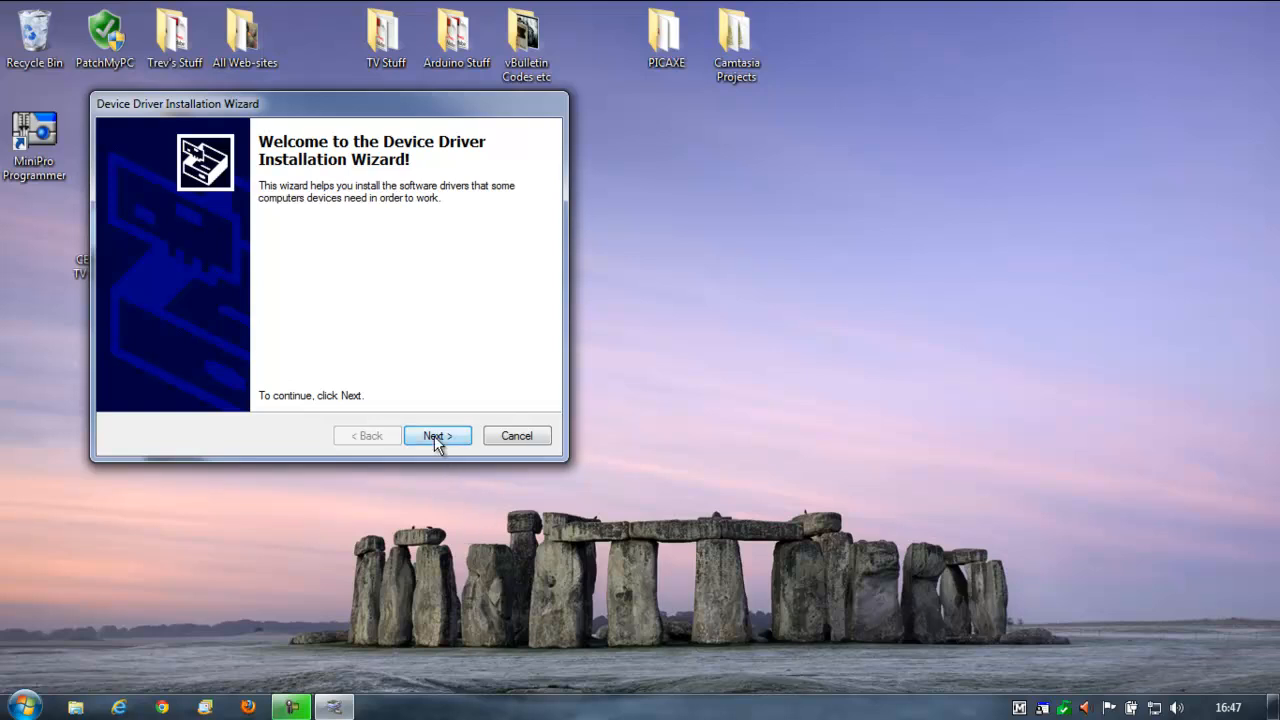
left_click(436, 436)
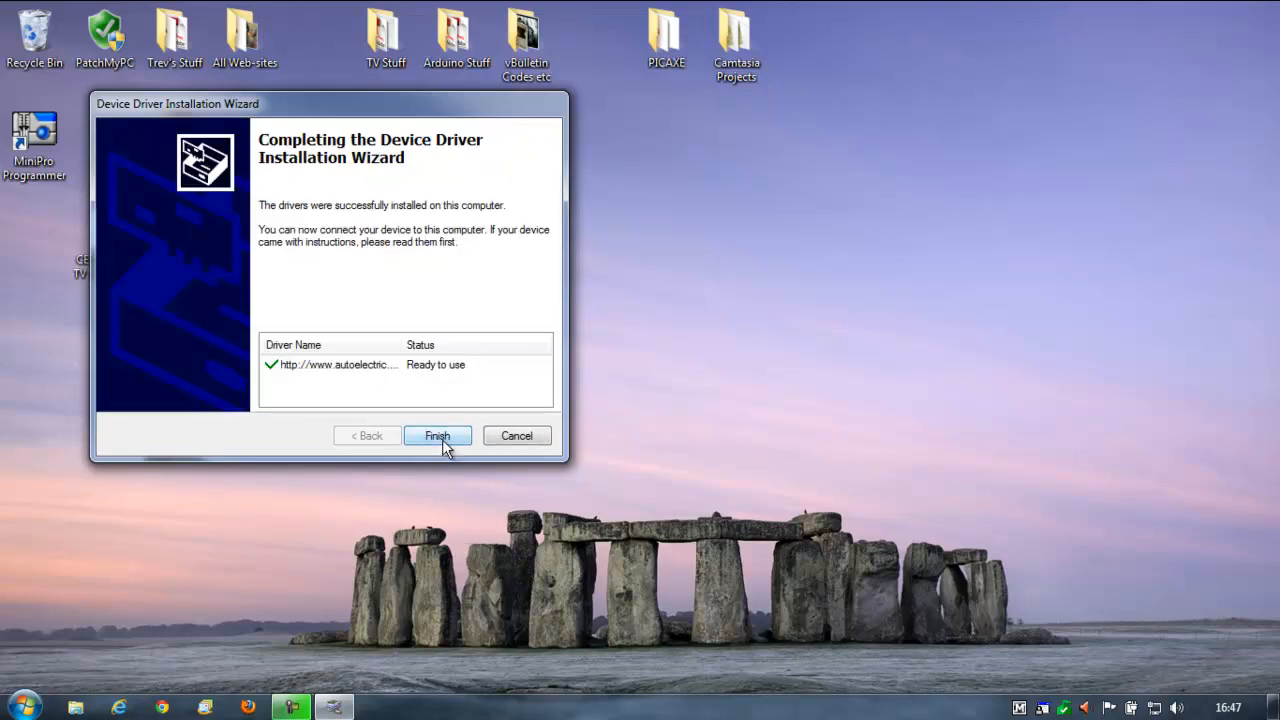
left_click(436, 436)
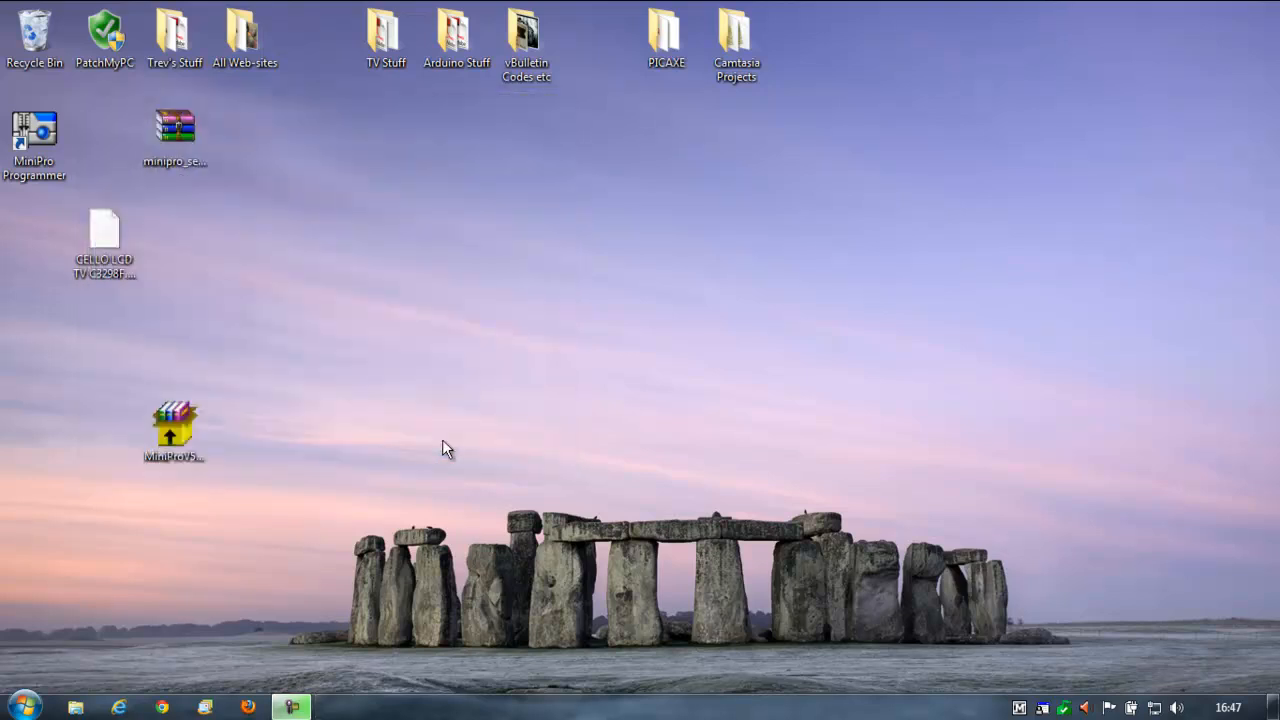
mouse_move(558, 486)
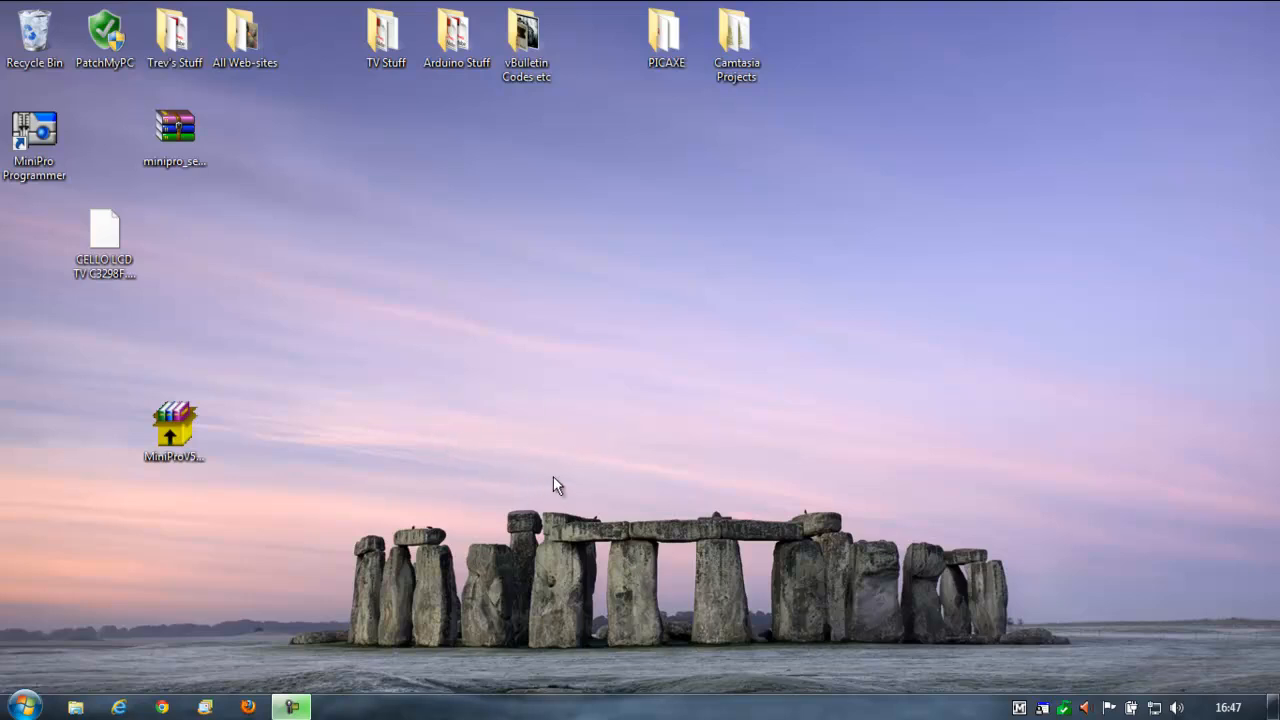
mouse_move(268, 288)
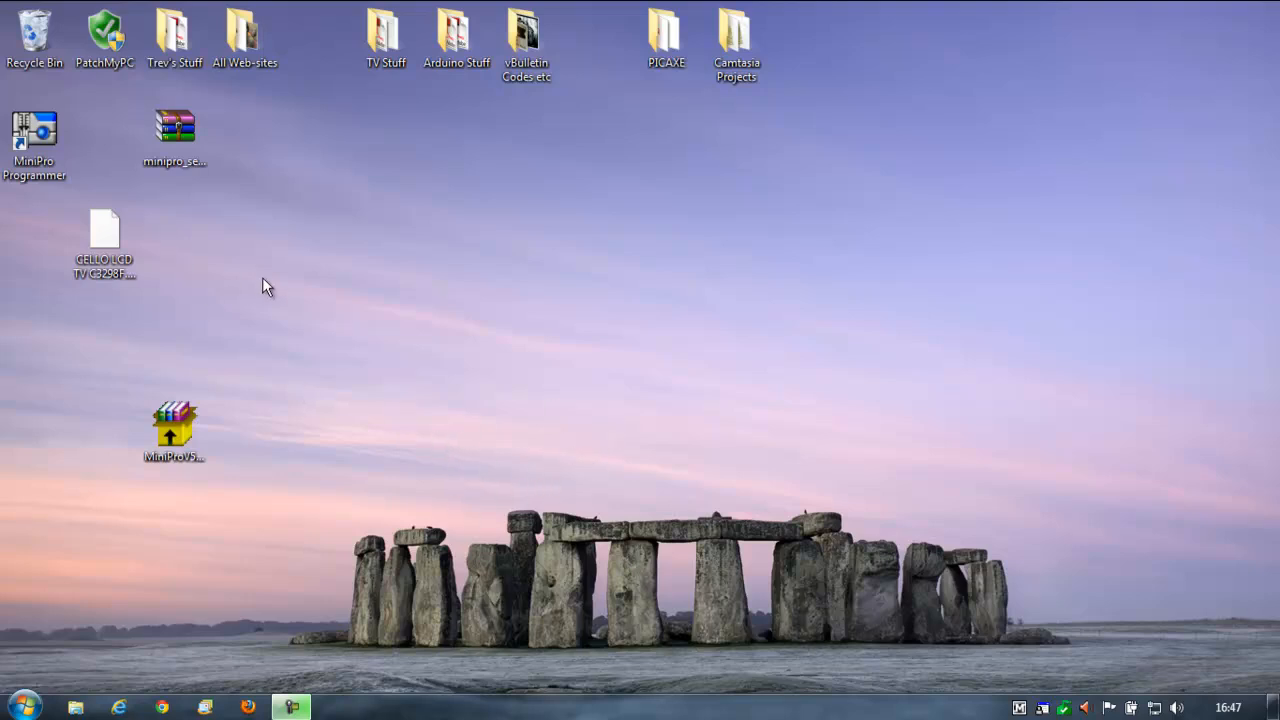
mouse_move(504, 370)
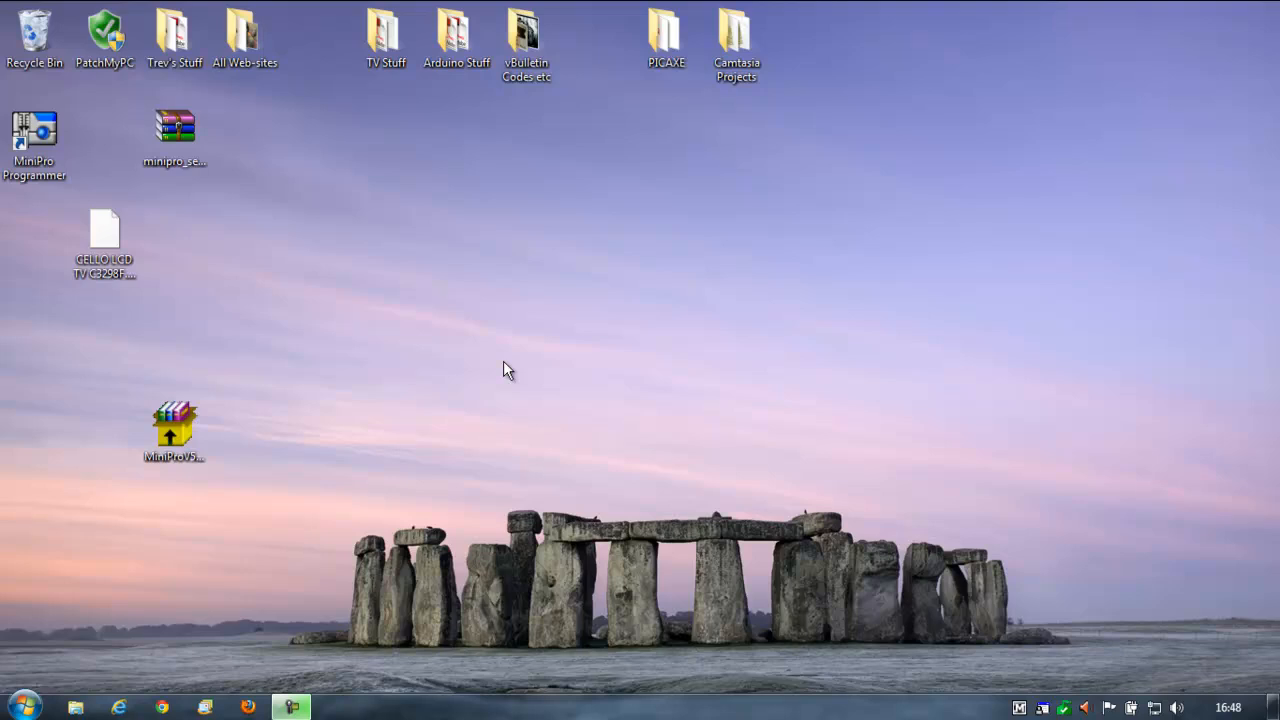
mouse_move(744, 508)
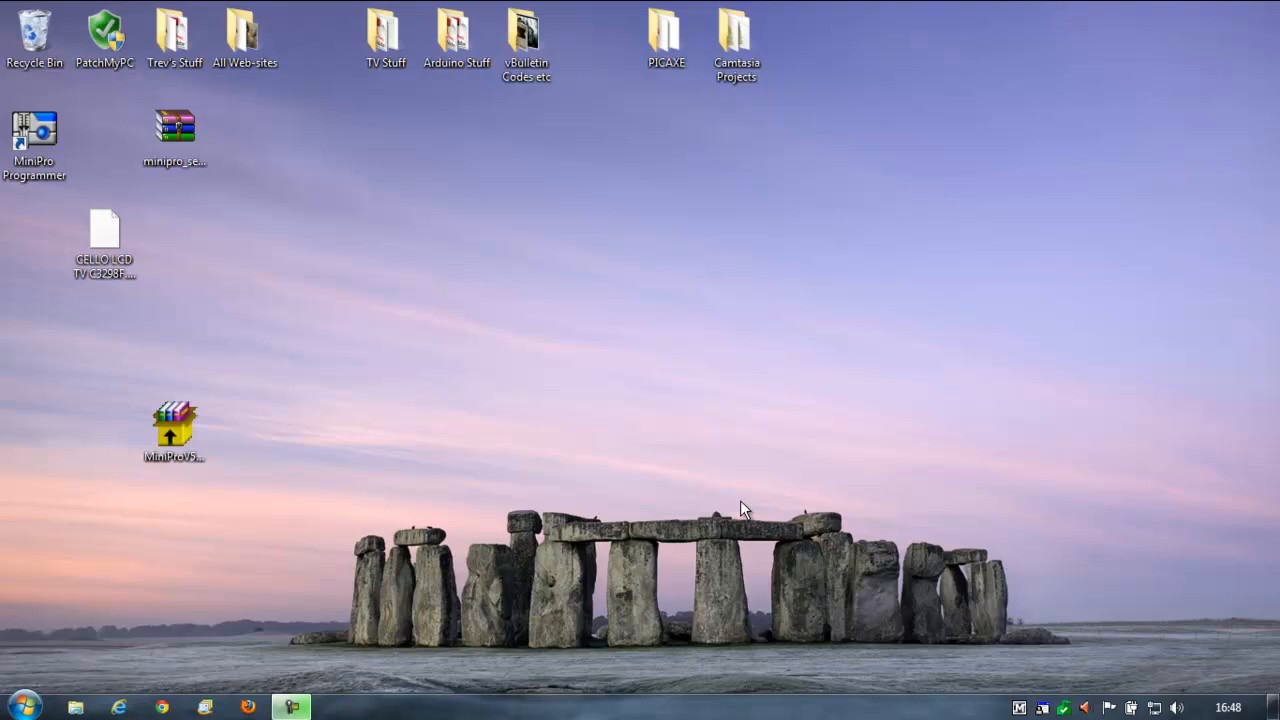
mouse_move(336, 316)
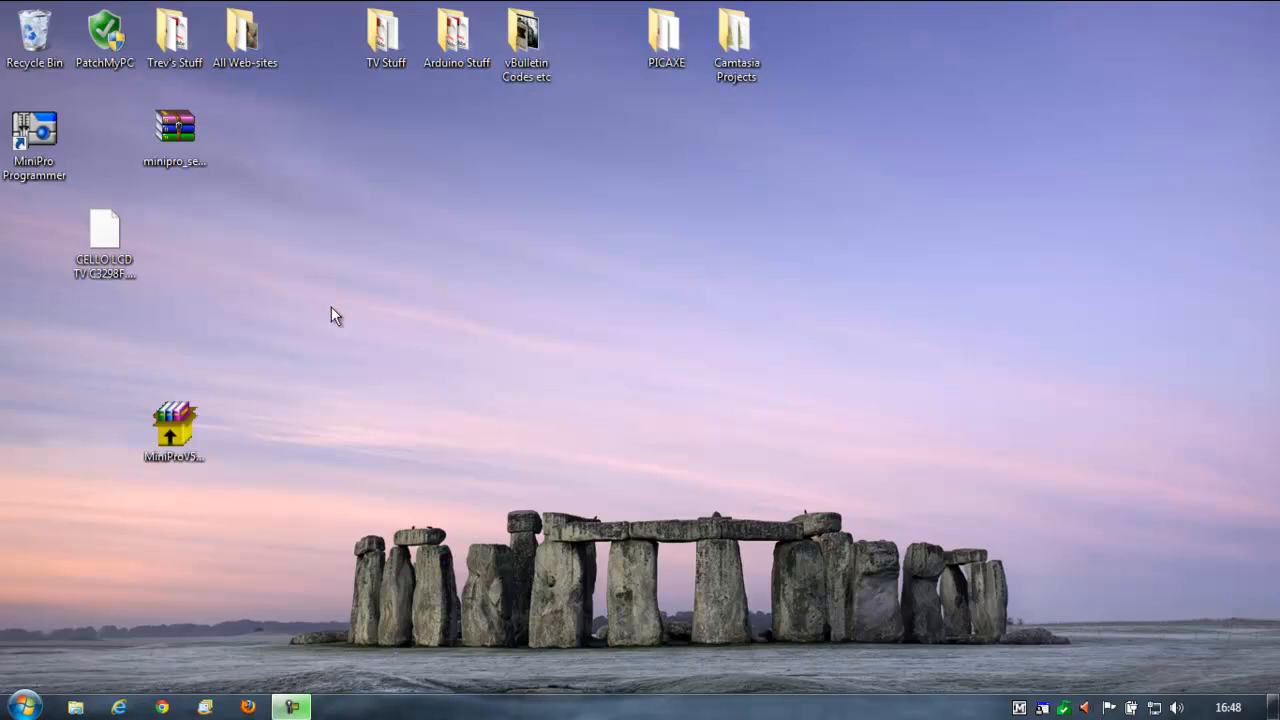
mouse_move(204, 200)
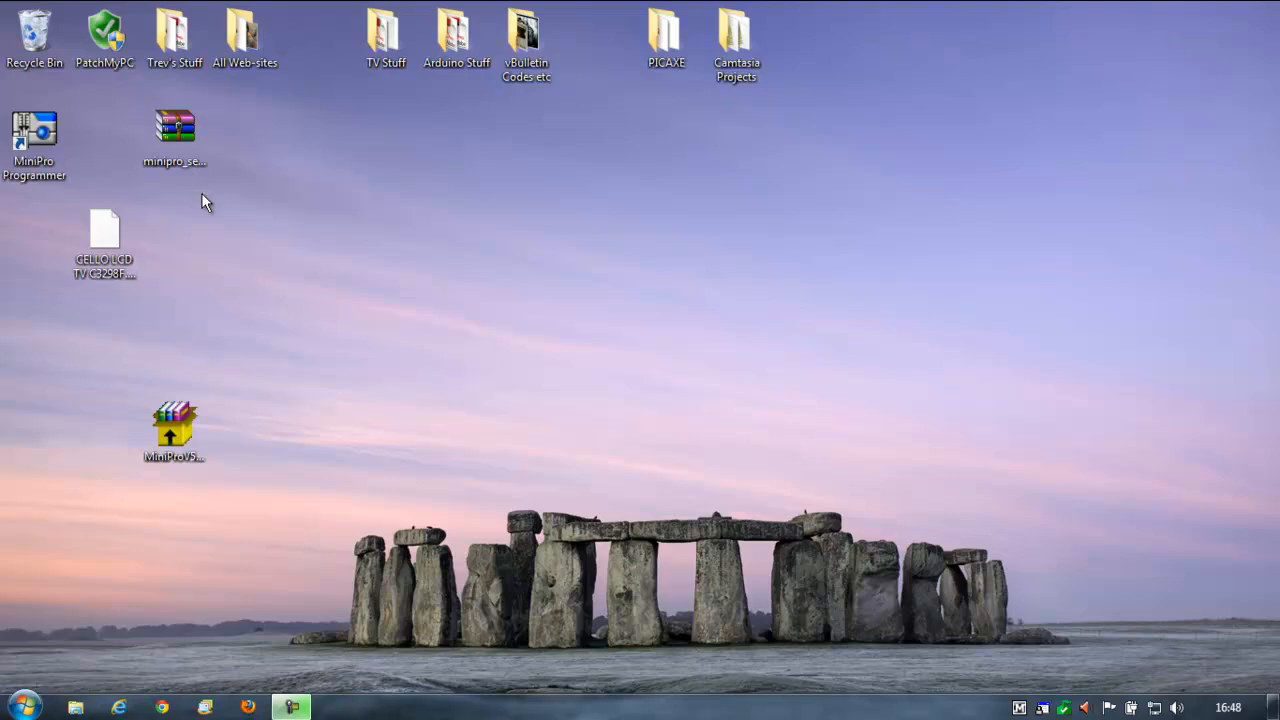
left_click(36, 136)
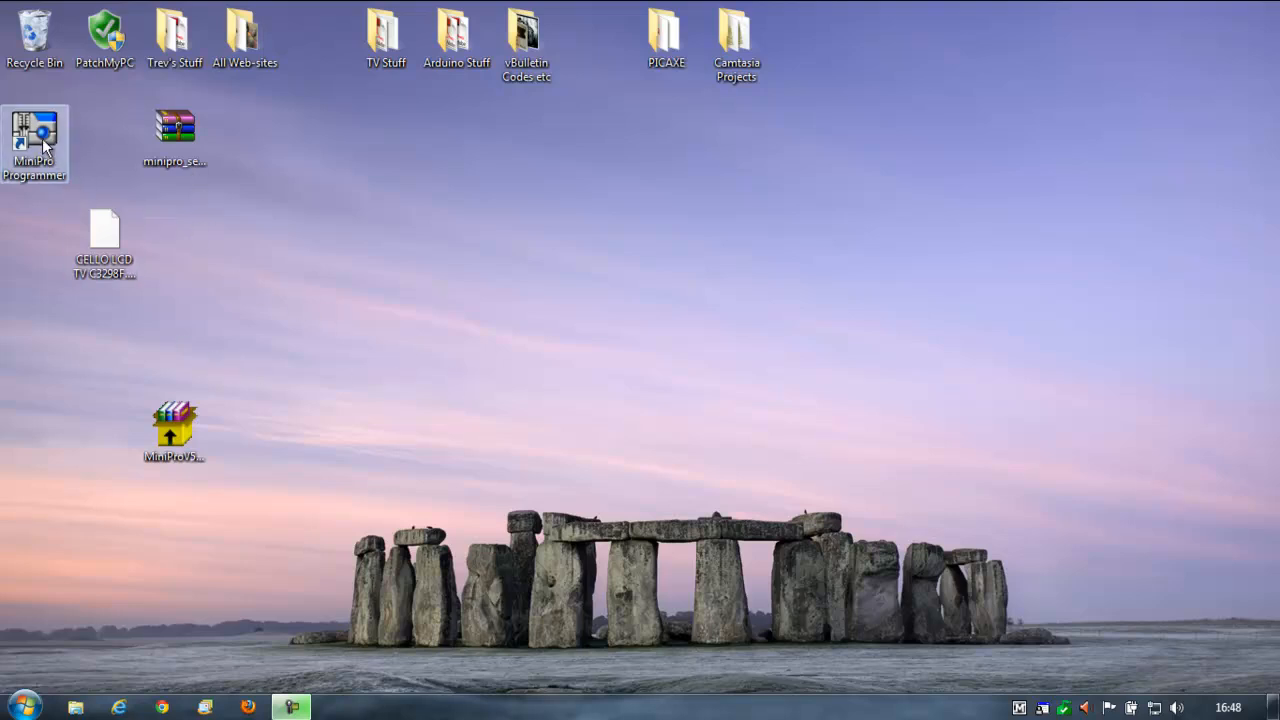
- Launch MiniPro Programmer from its desktop shortcut
double_click(34, 144)
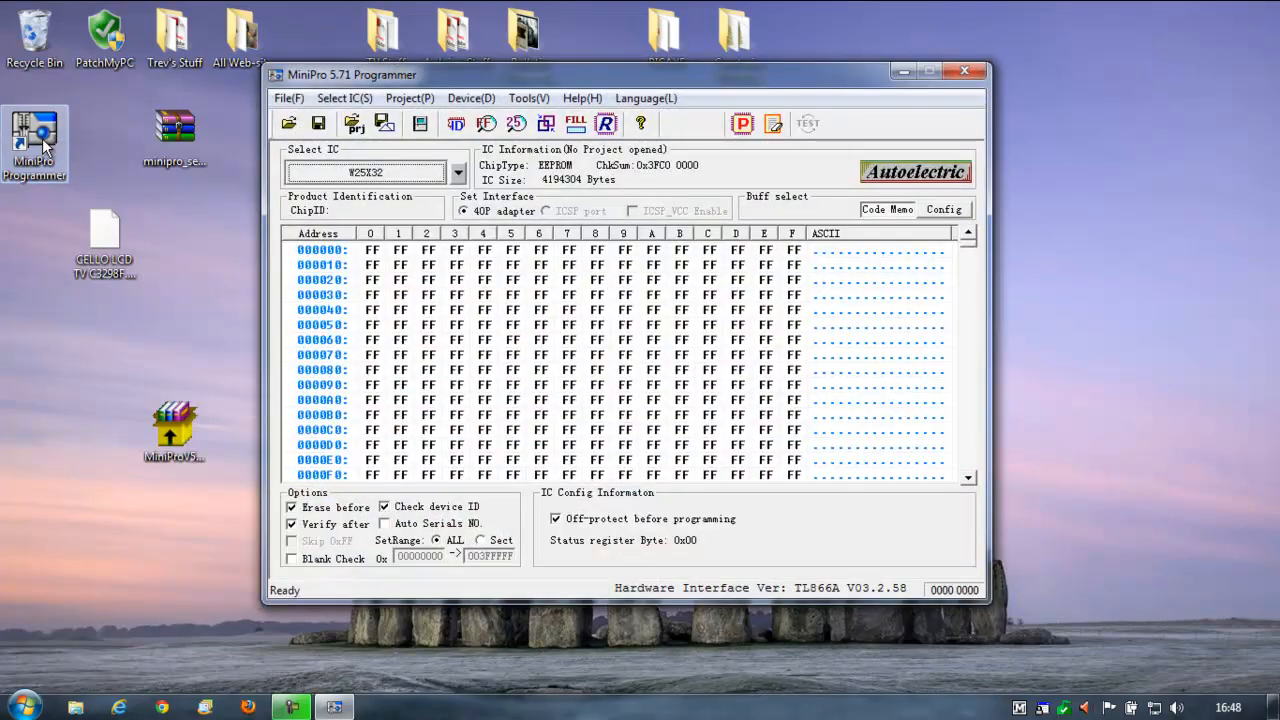
mouse_move(760, 212)
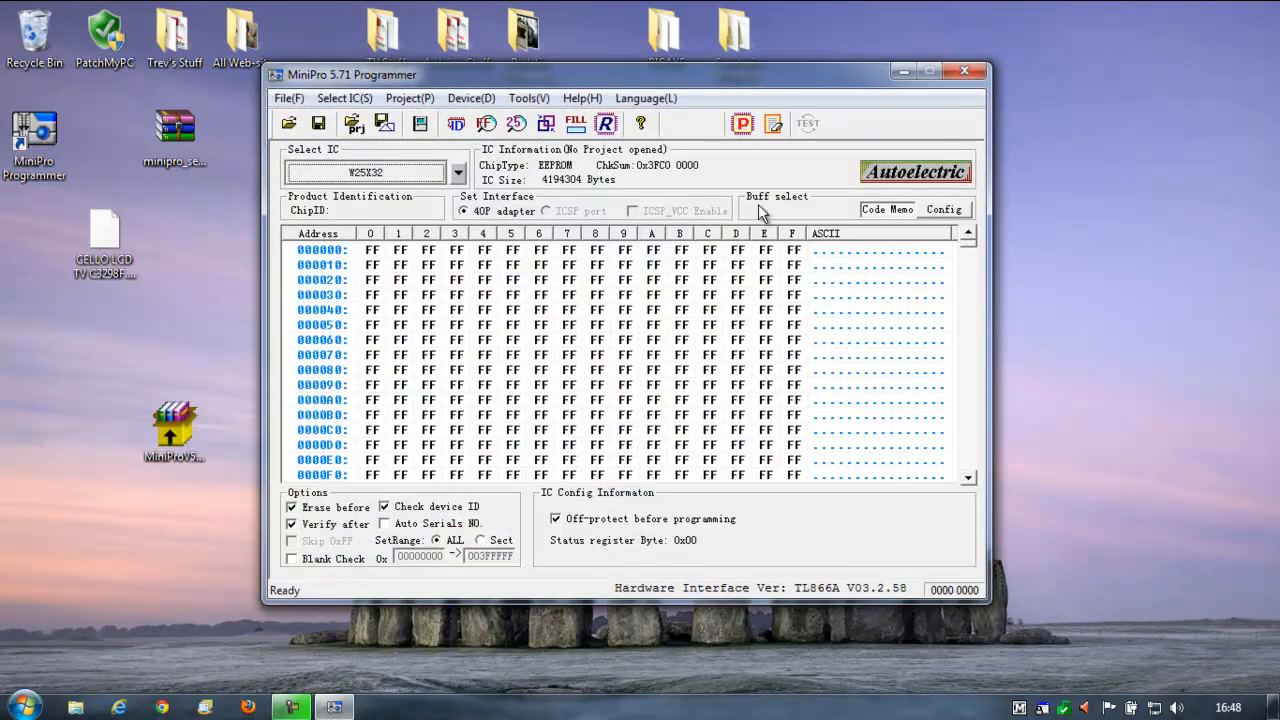
mouse_move(430, 344)
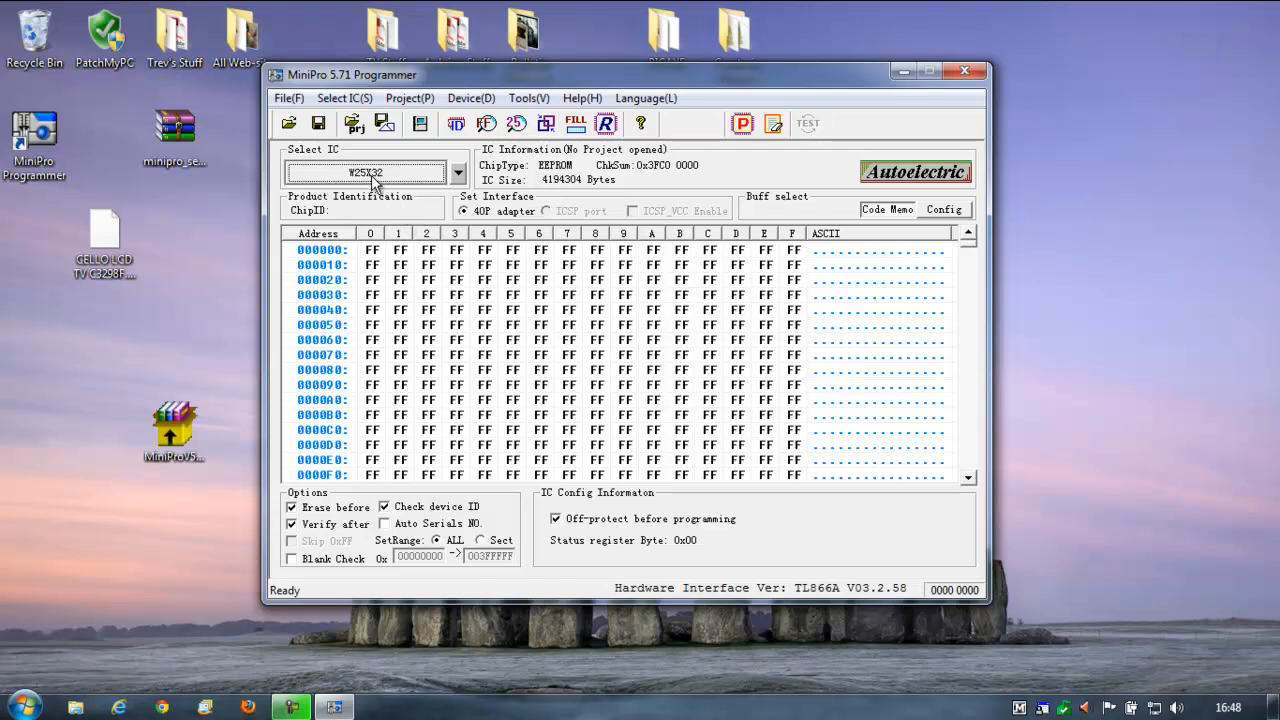
mouse_move(388, 190)
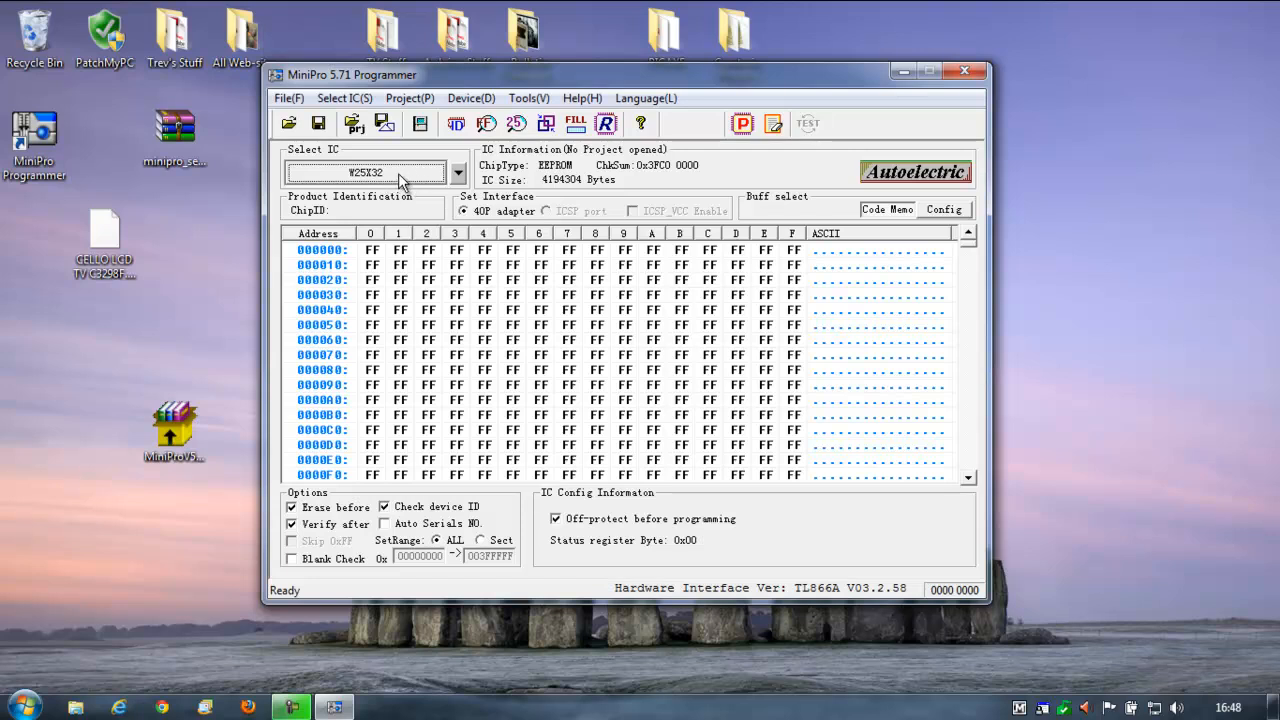
mouse_move(404, 180)
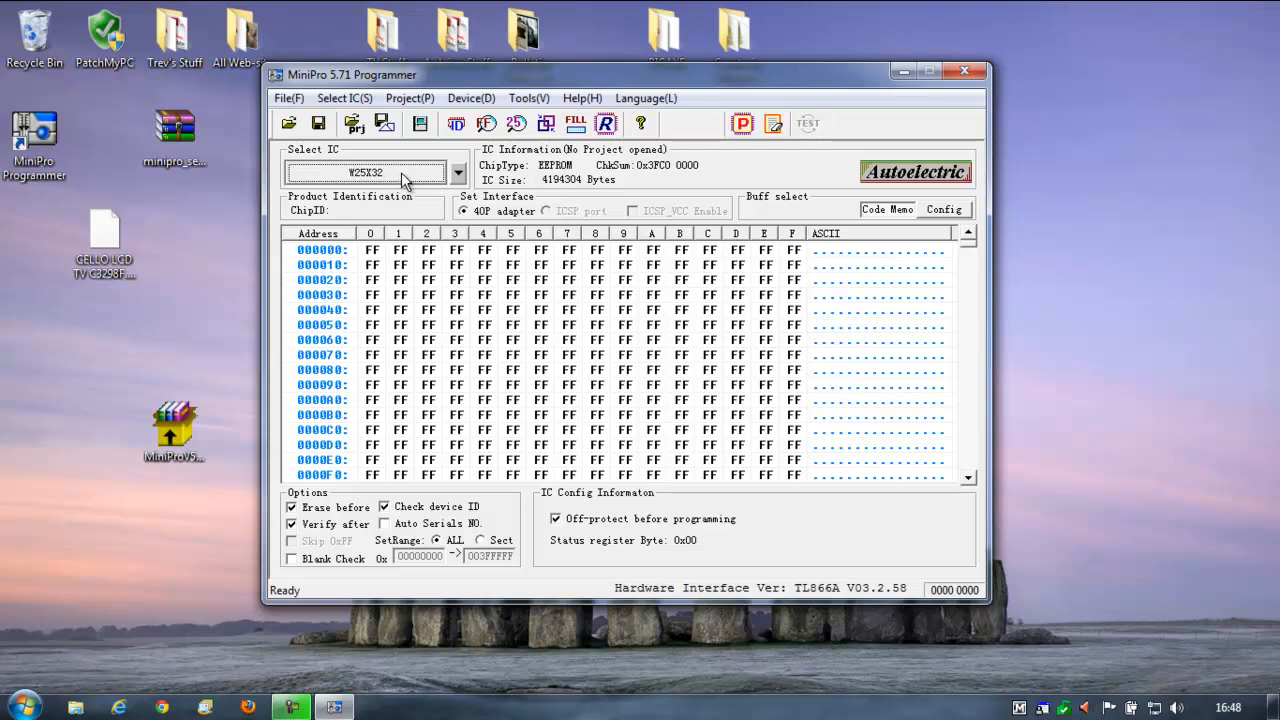
mouse_move(362, 176)
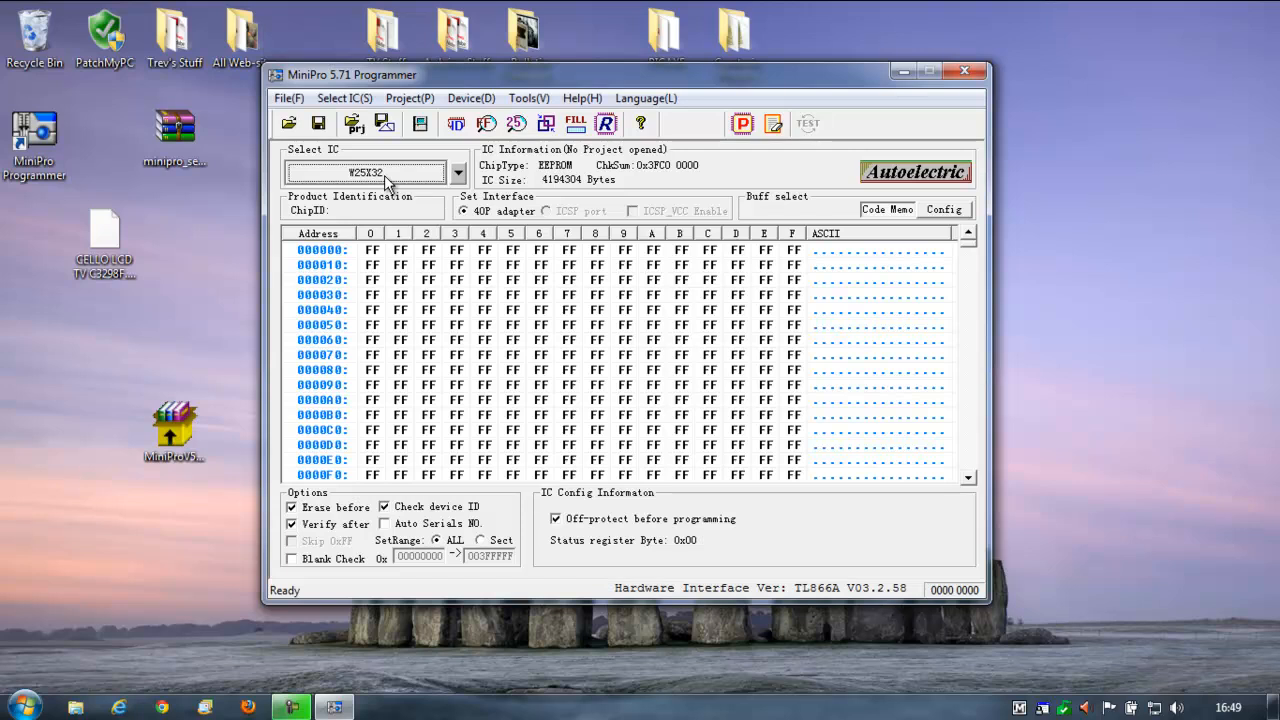
mouse_move(530, 264)
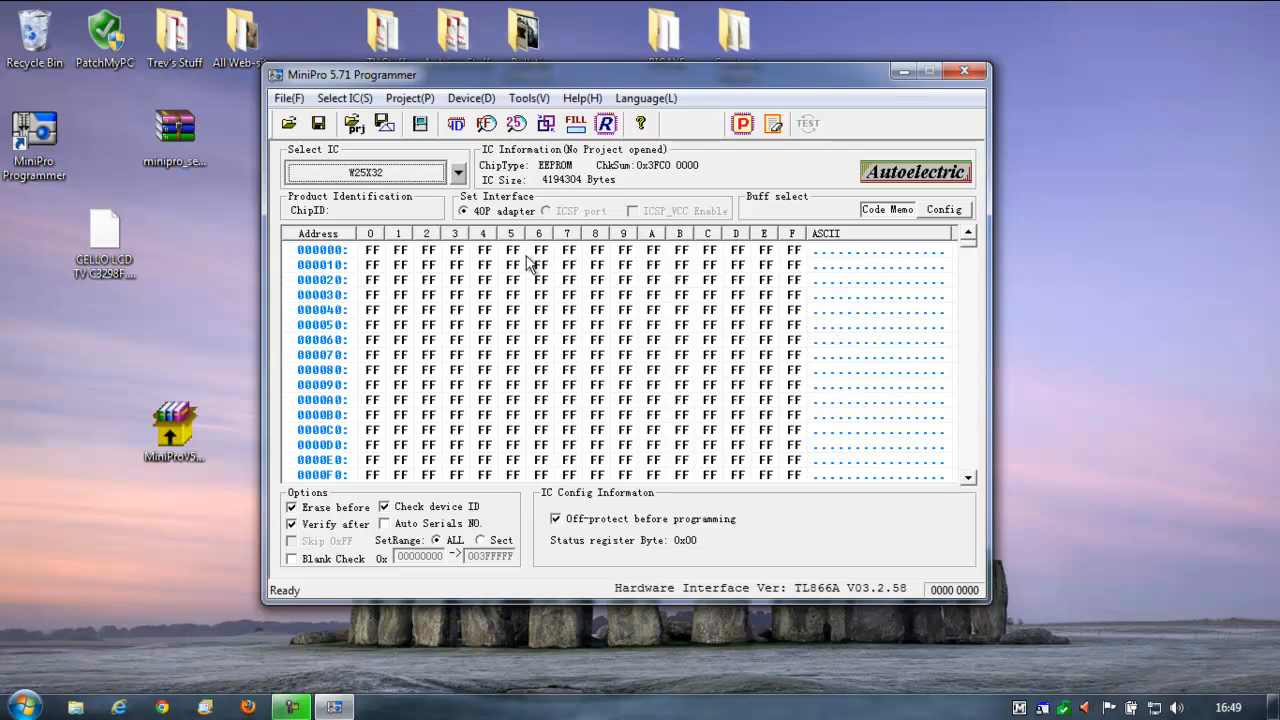
mouse_move(396, 180)
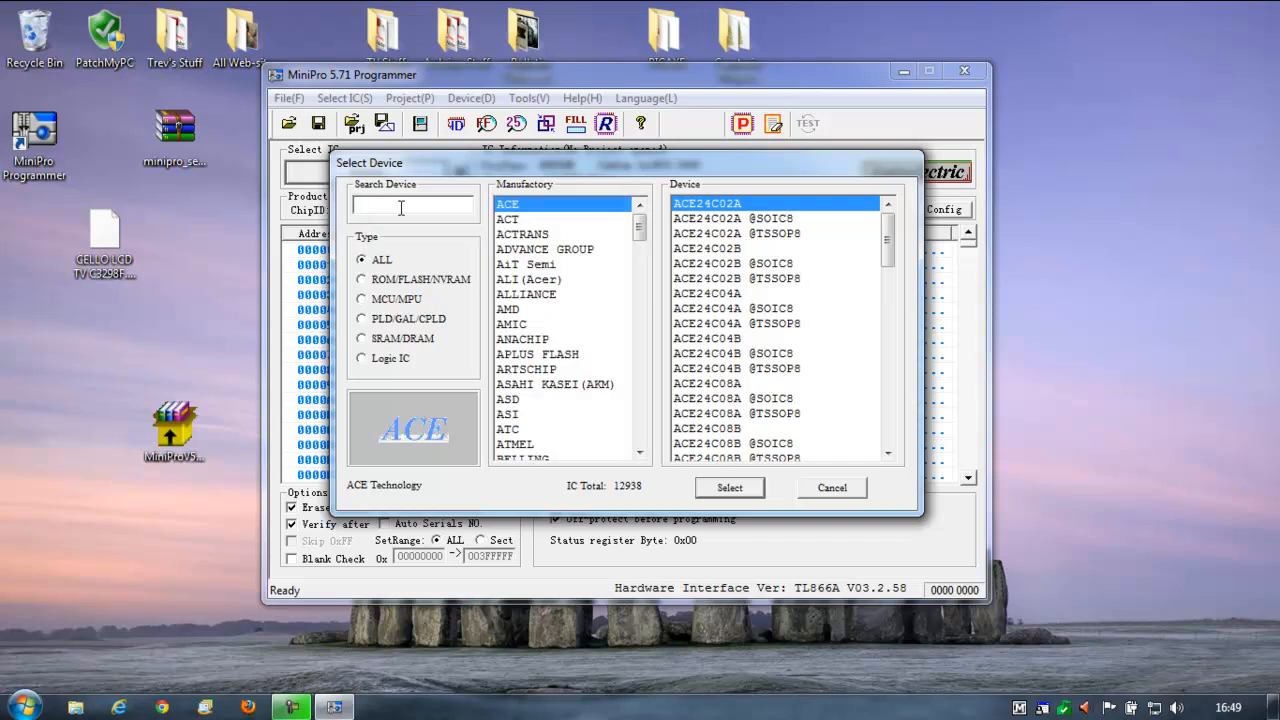
- Search for 25X32, pick Winbond's W25X32 and confirm it as the target chip
type("25X32")
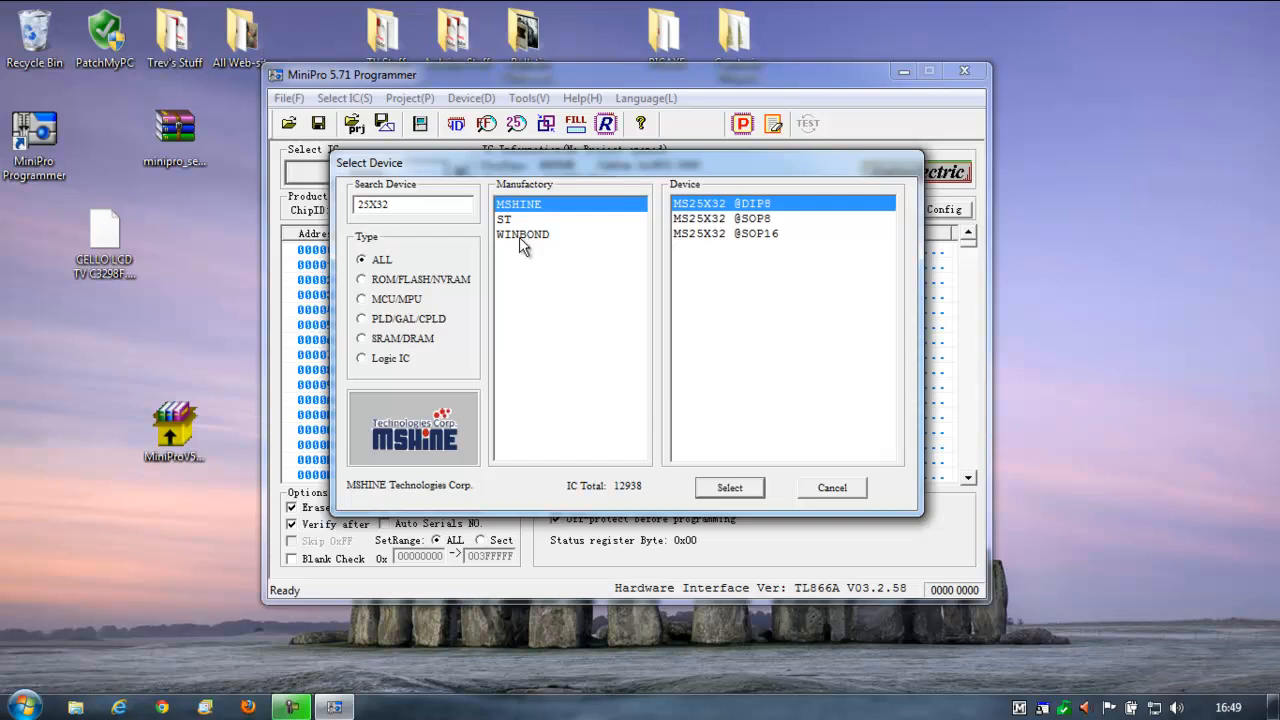
left_click(524, 234)
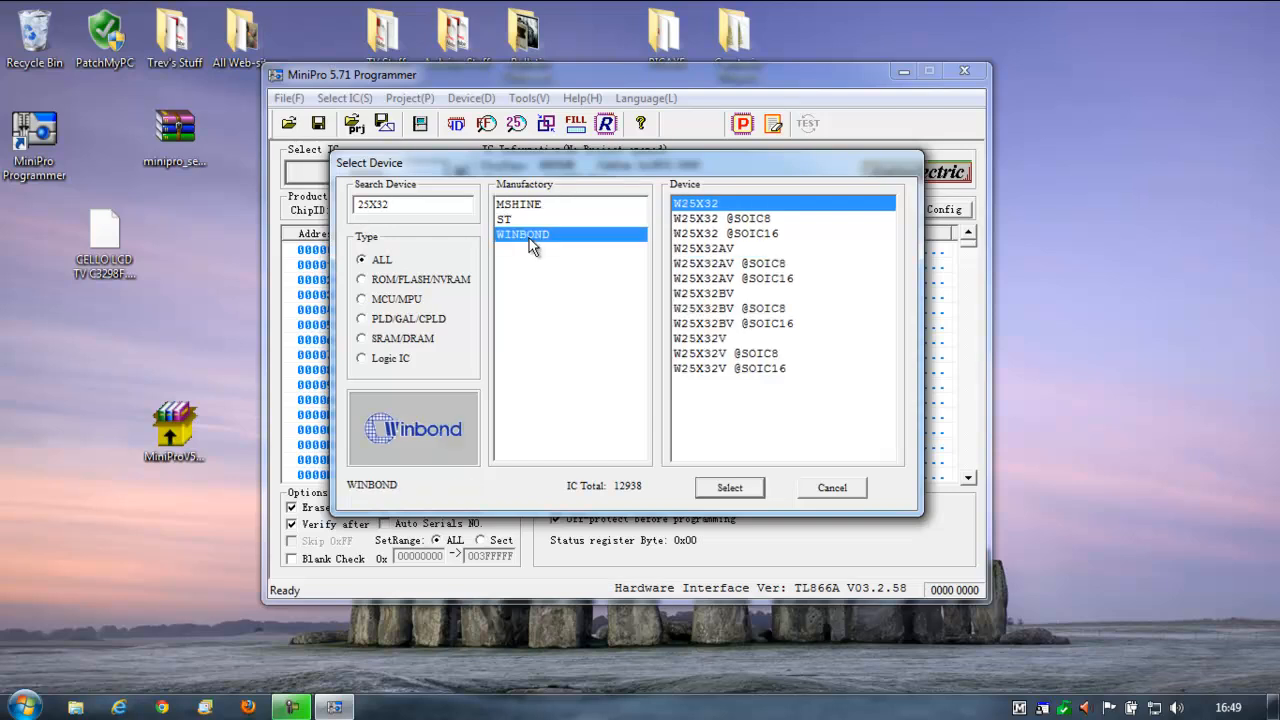
mouse_move(720, 392)
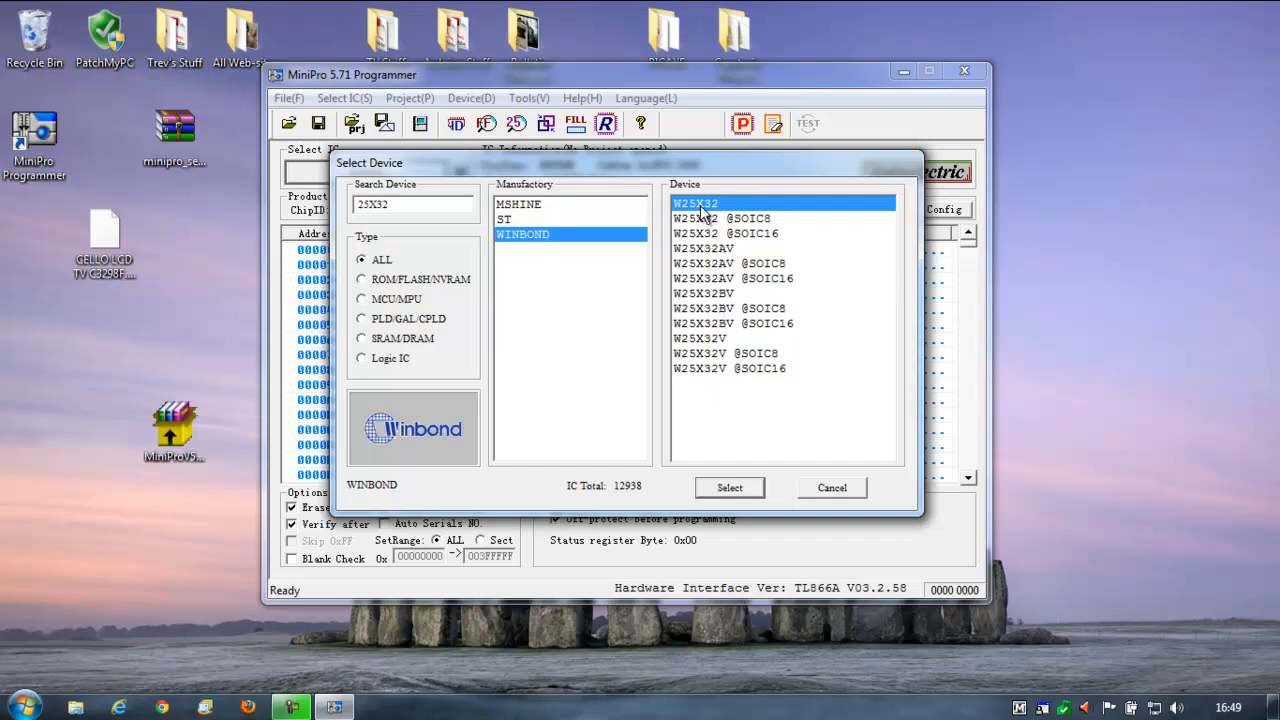
mouse_move(728, 204)
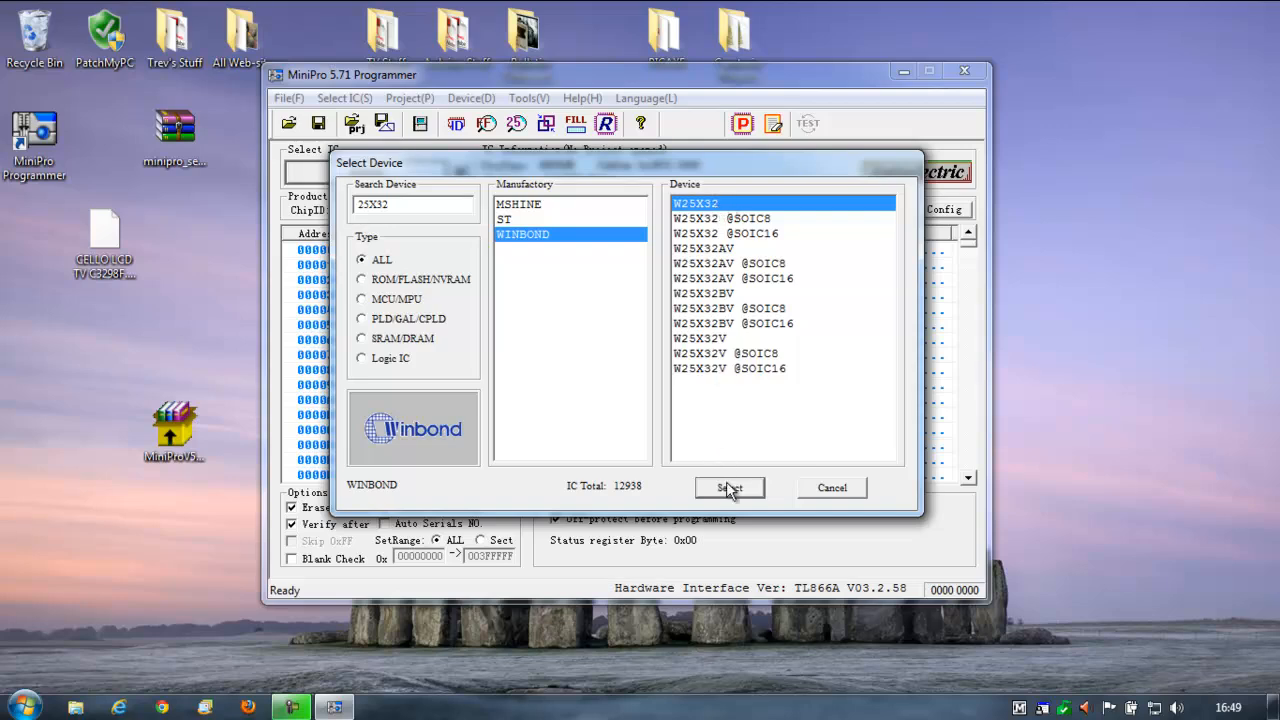
left_click(728, 488)
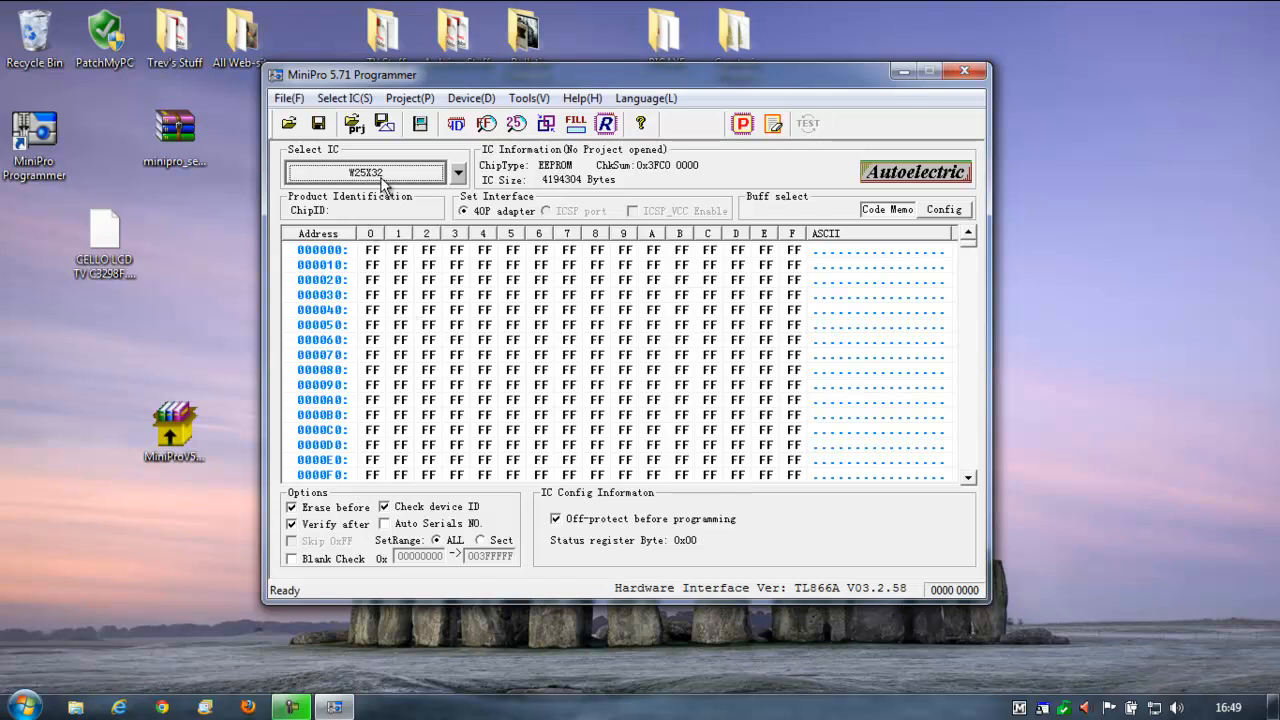
mouse_move(548, 340)
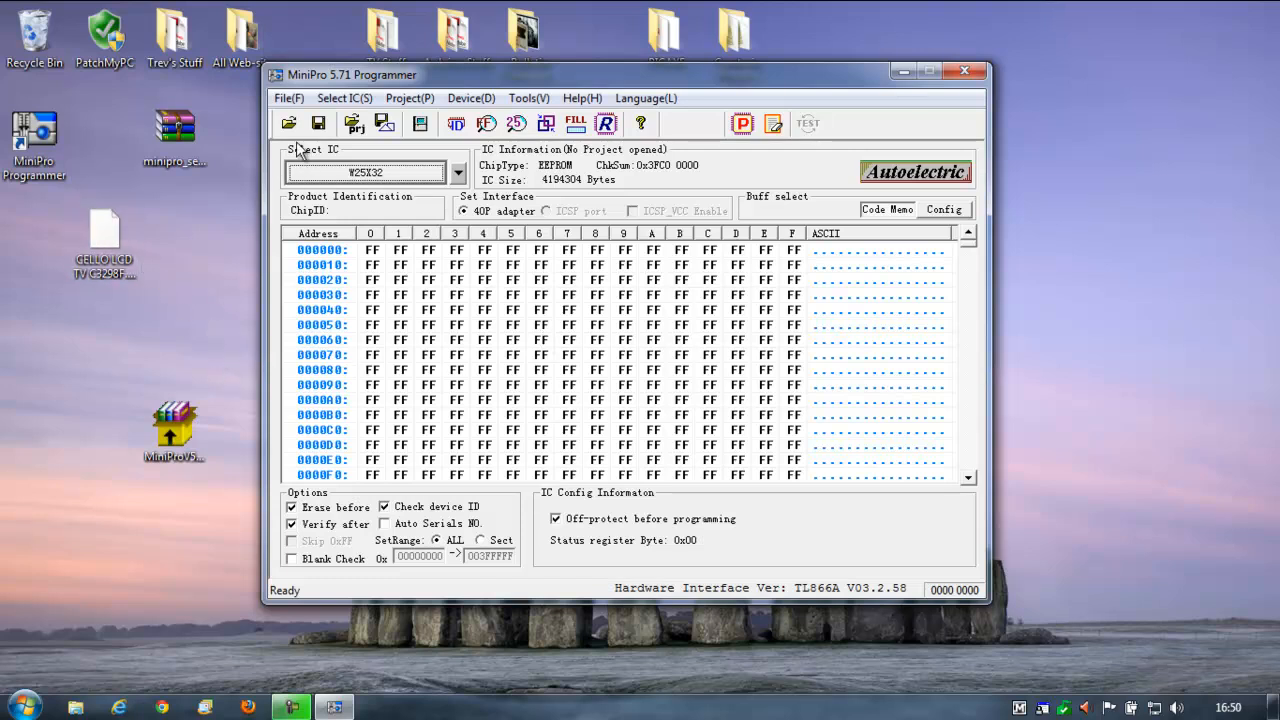
- Load the CELLO LCD TV flash dump into the buffer as Binary with Normal load mode
left_click(288, 124)
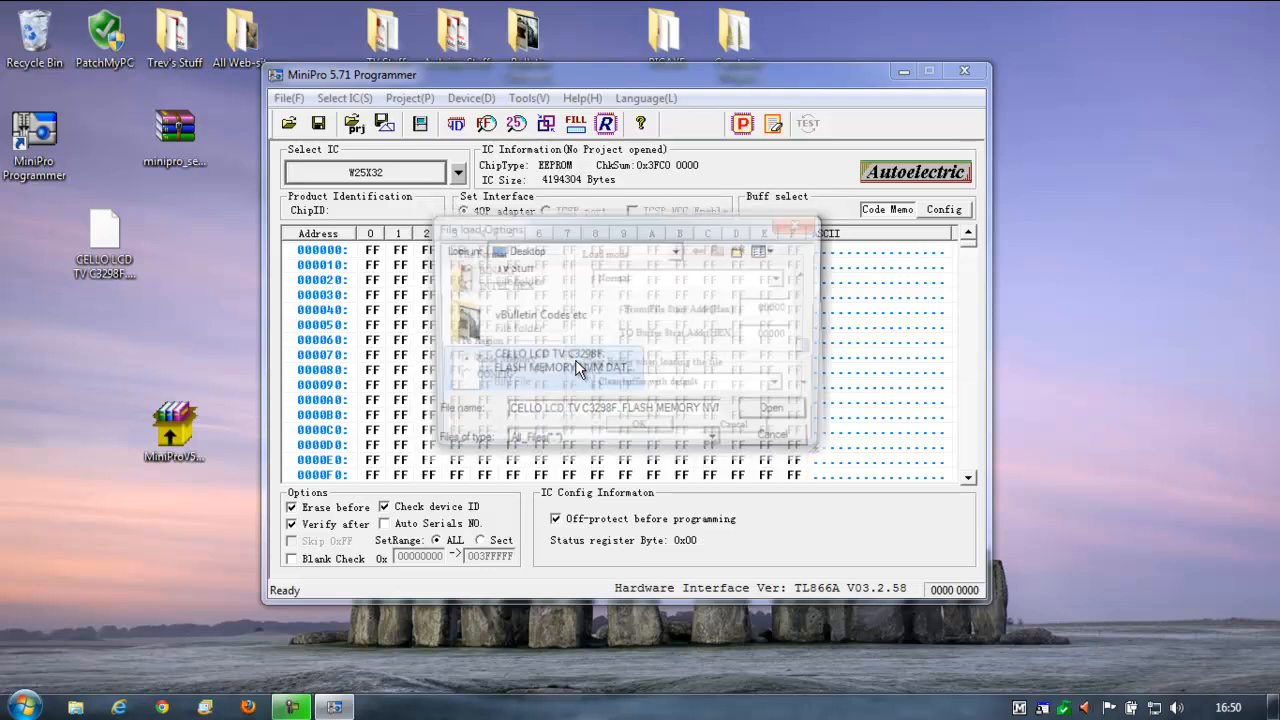
left_click(772, 408)
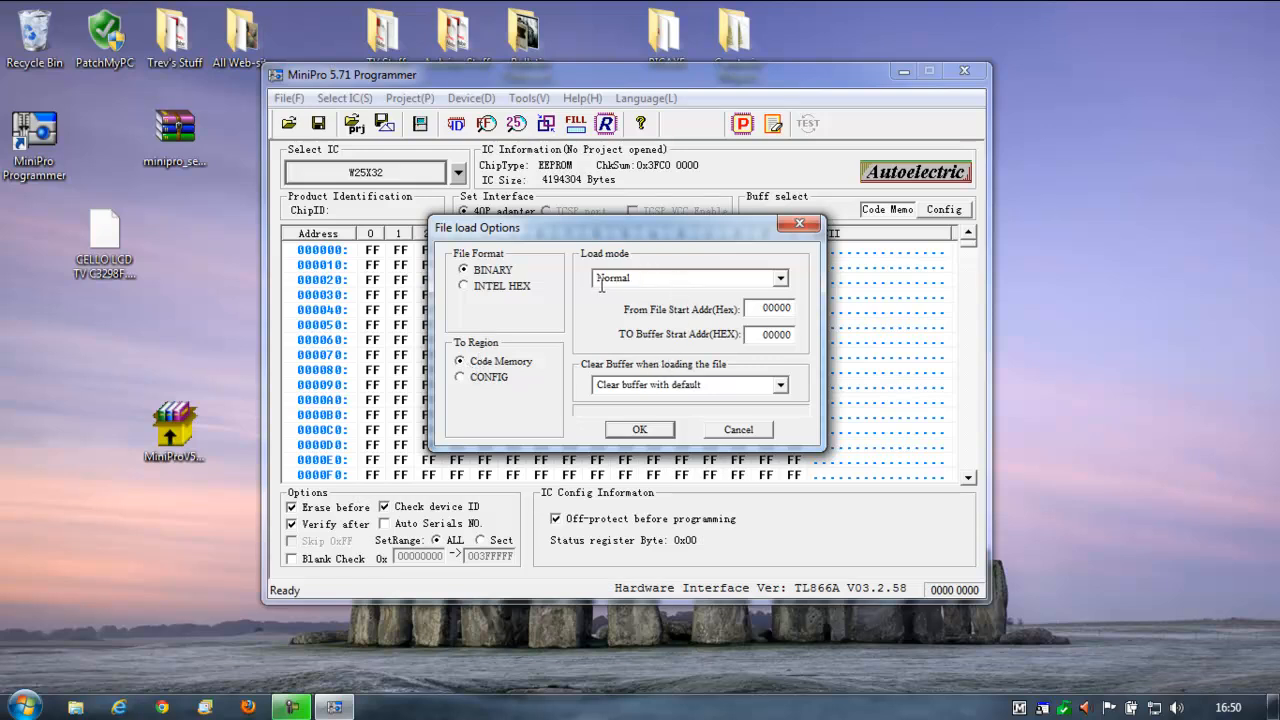
left_click(780, 278)
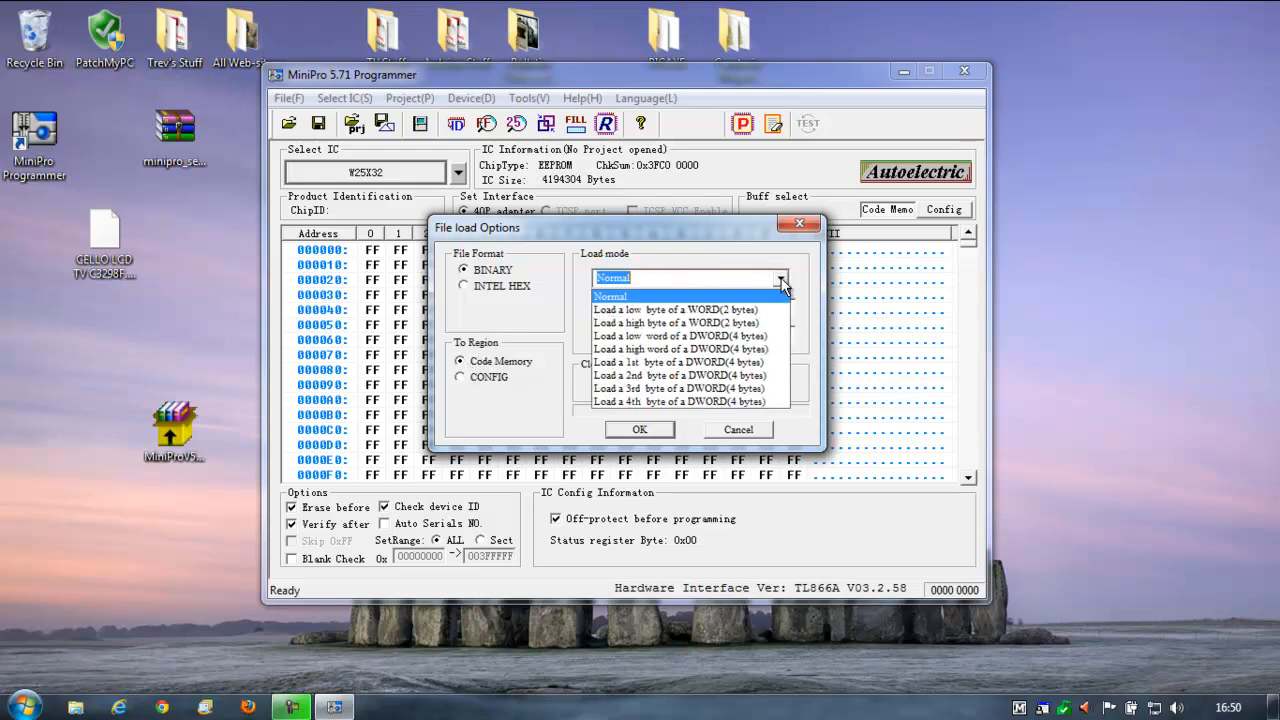
left_click(612, 296)
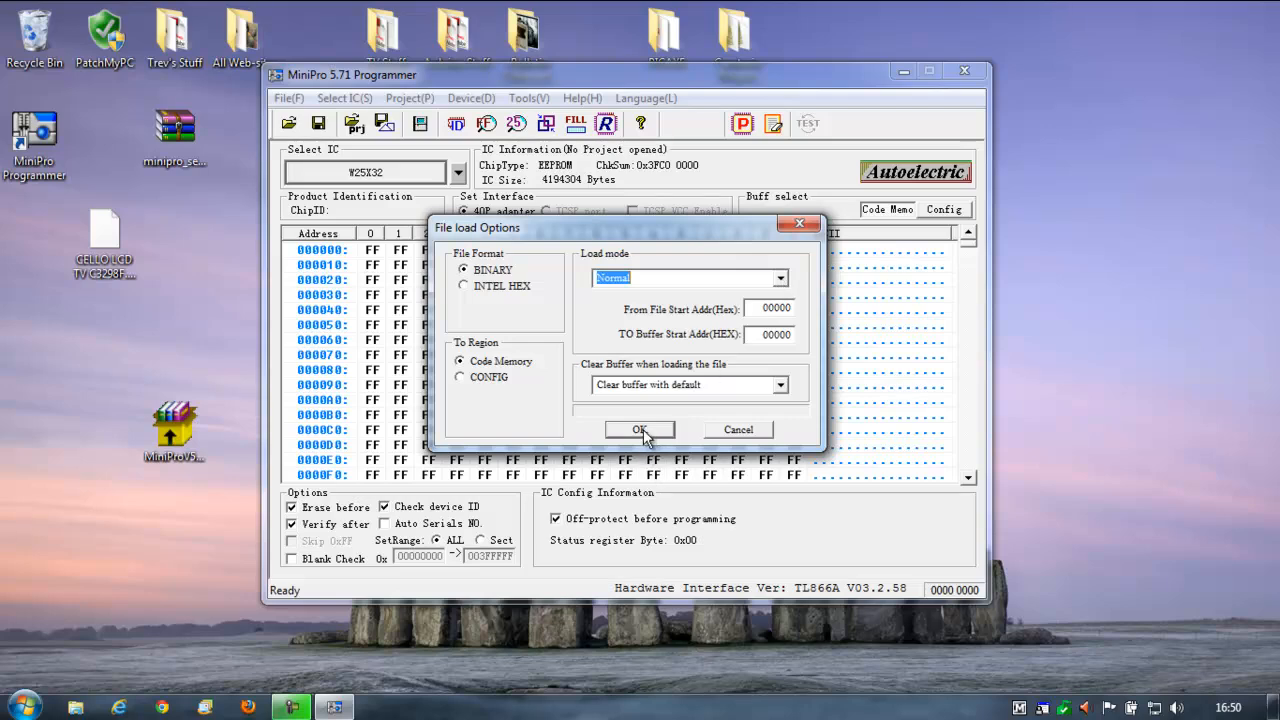
left_click(640, 428)
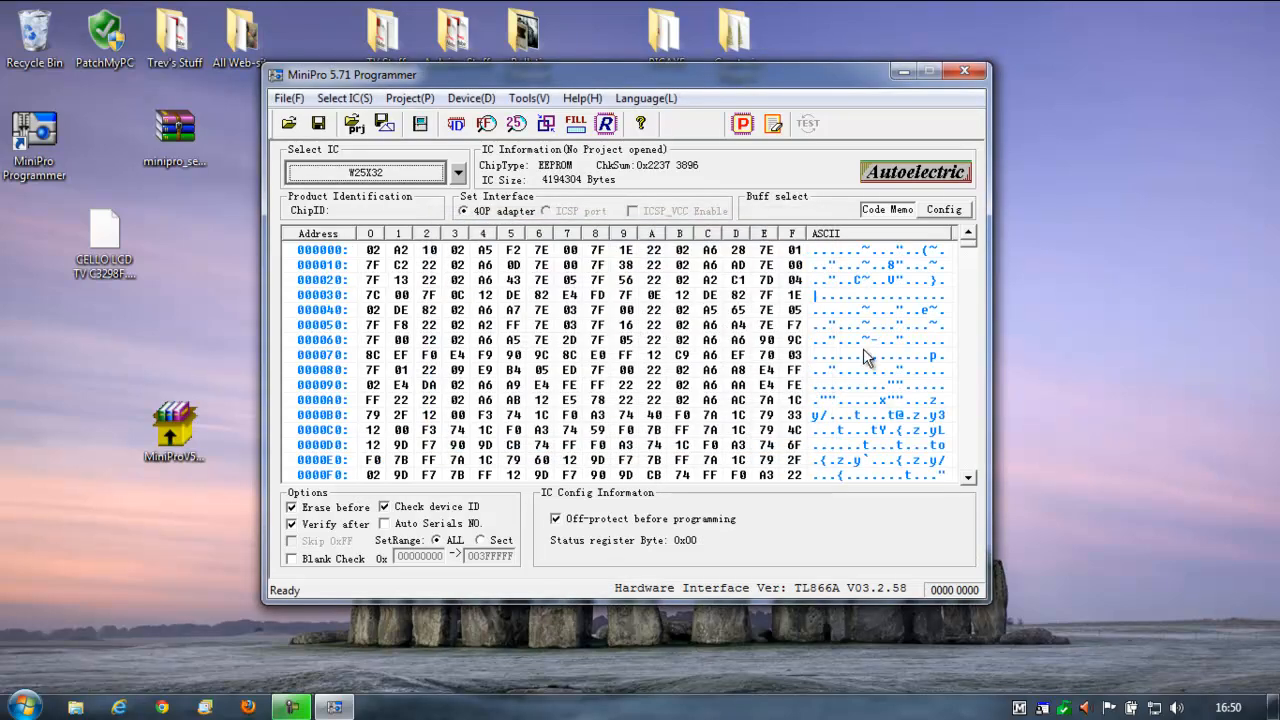
scroll("down", 3)
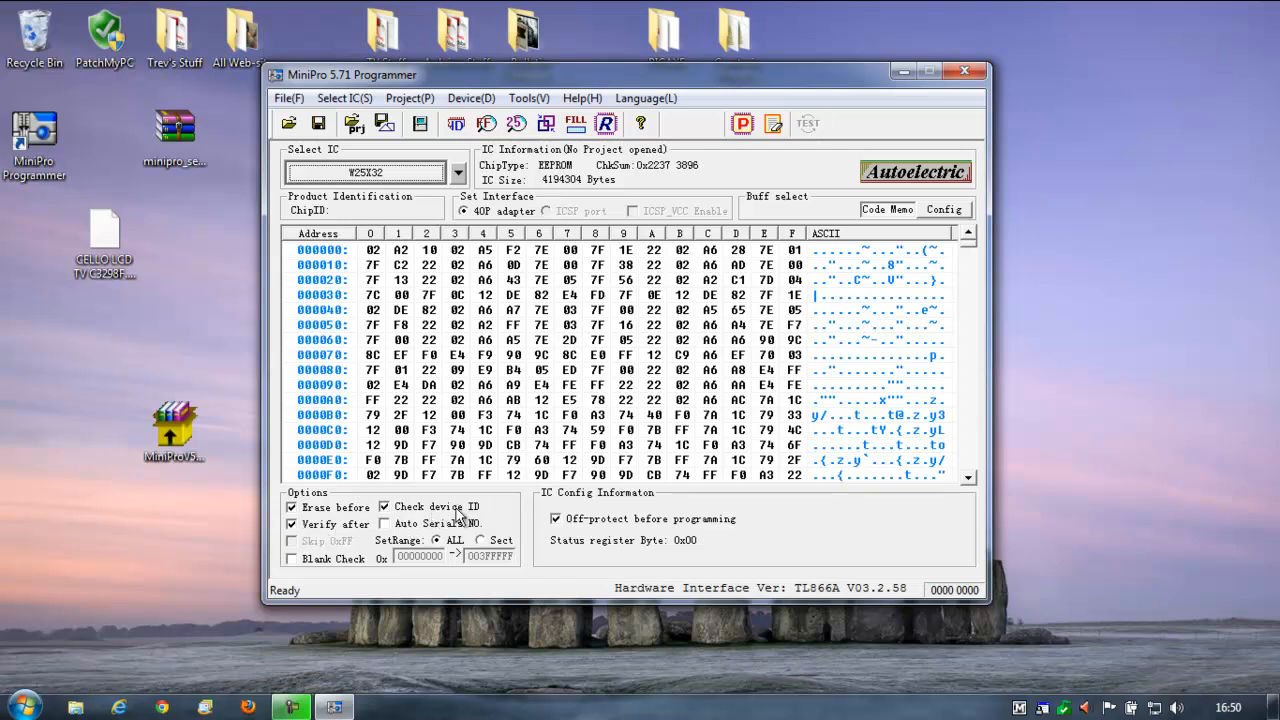
mouse_move(696, 536)
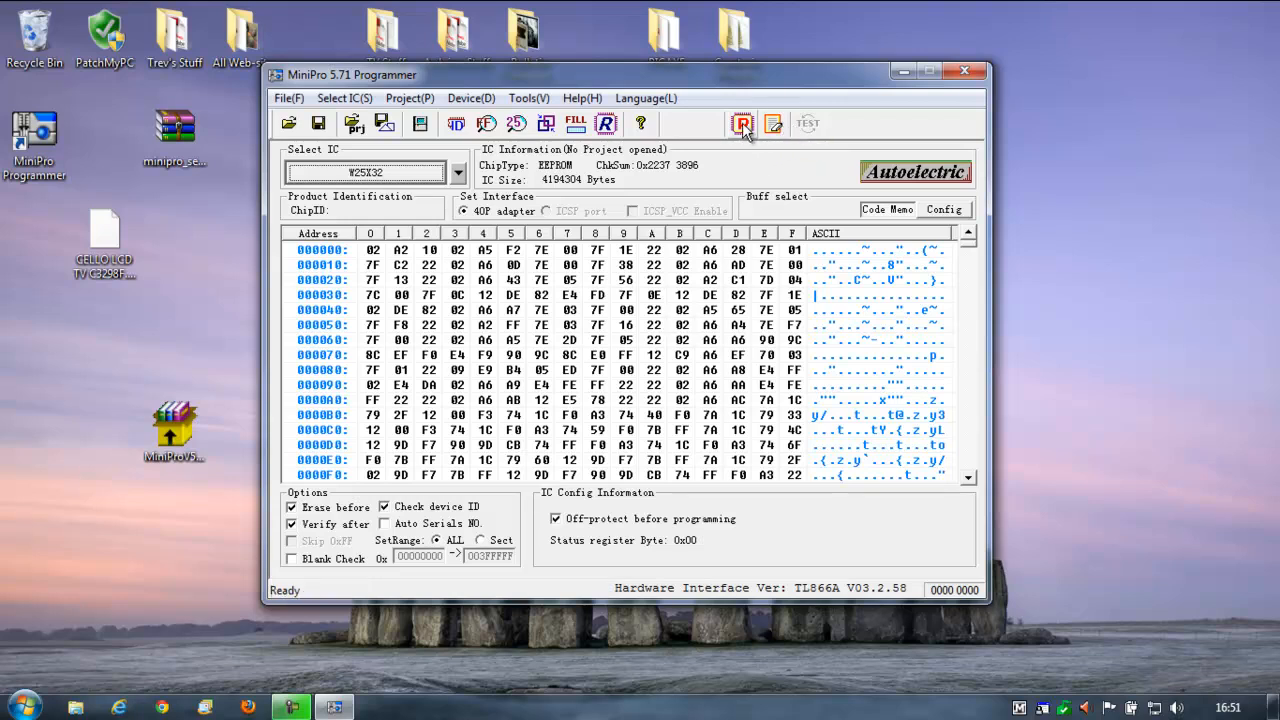
left_click(740, 124)
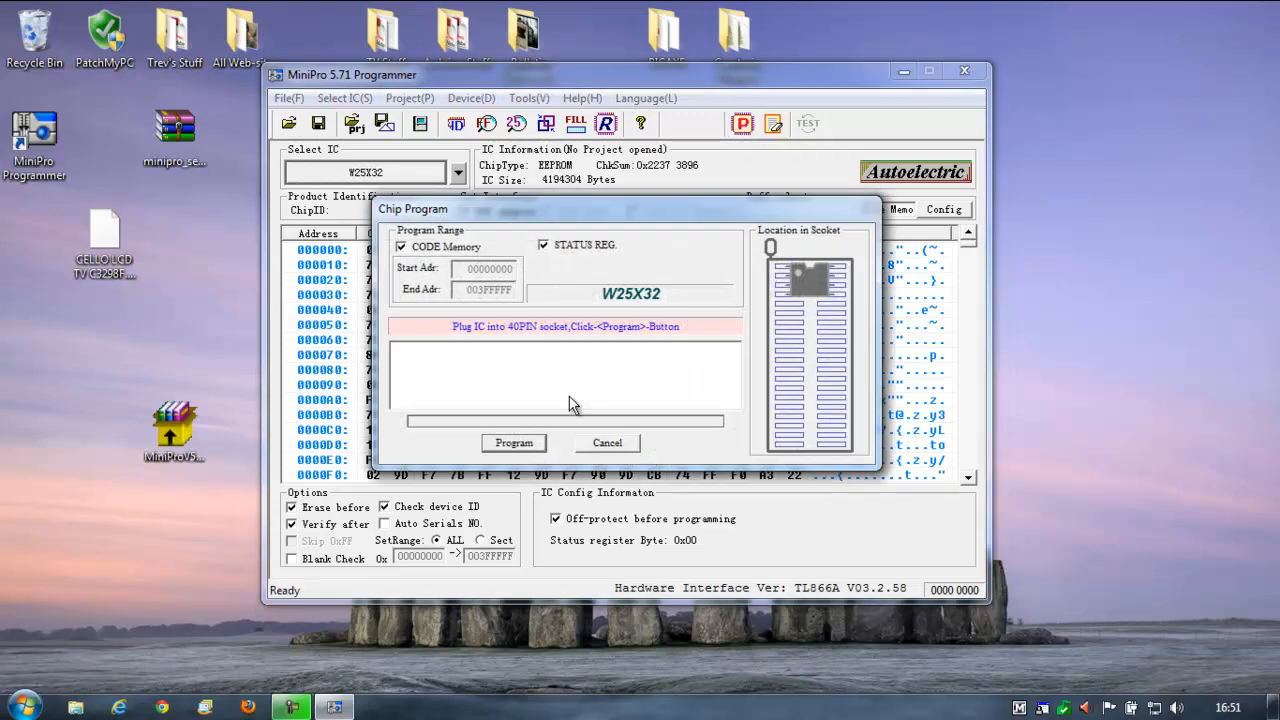
mouse_move(604, 304)
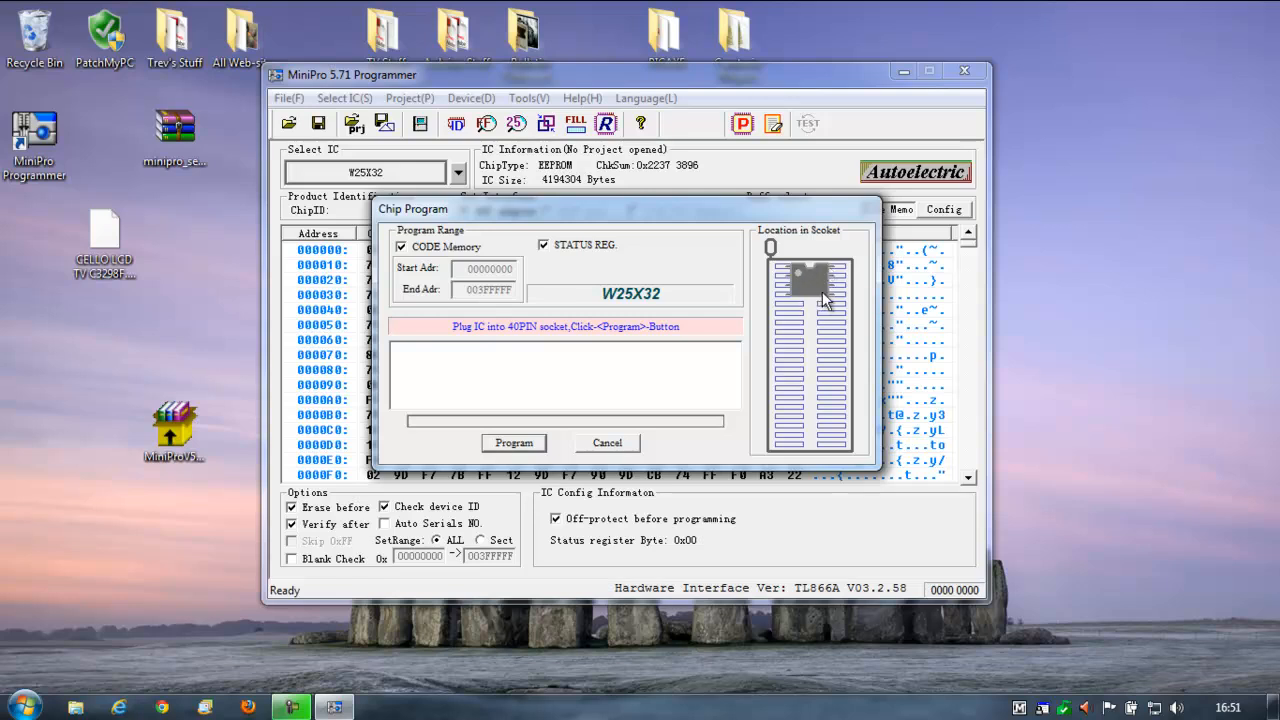
mouse_move(800, 280)
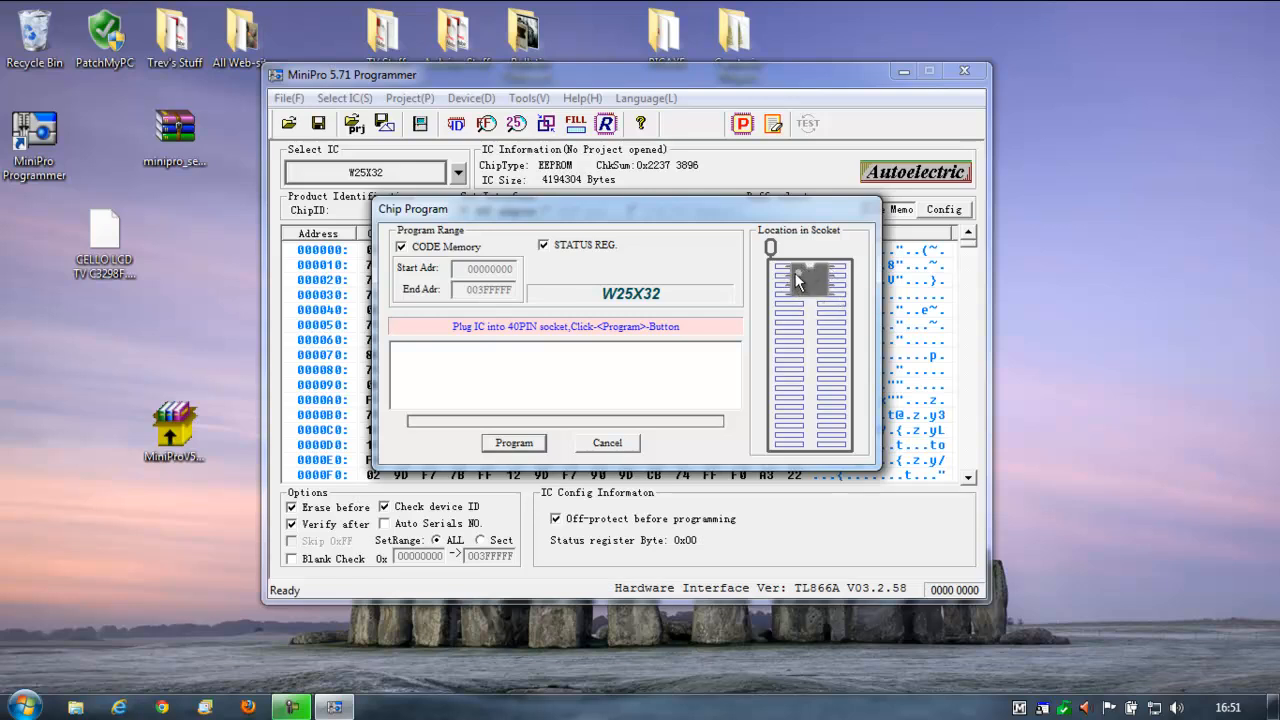
mouse_move(790, 280)
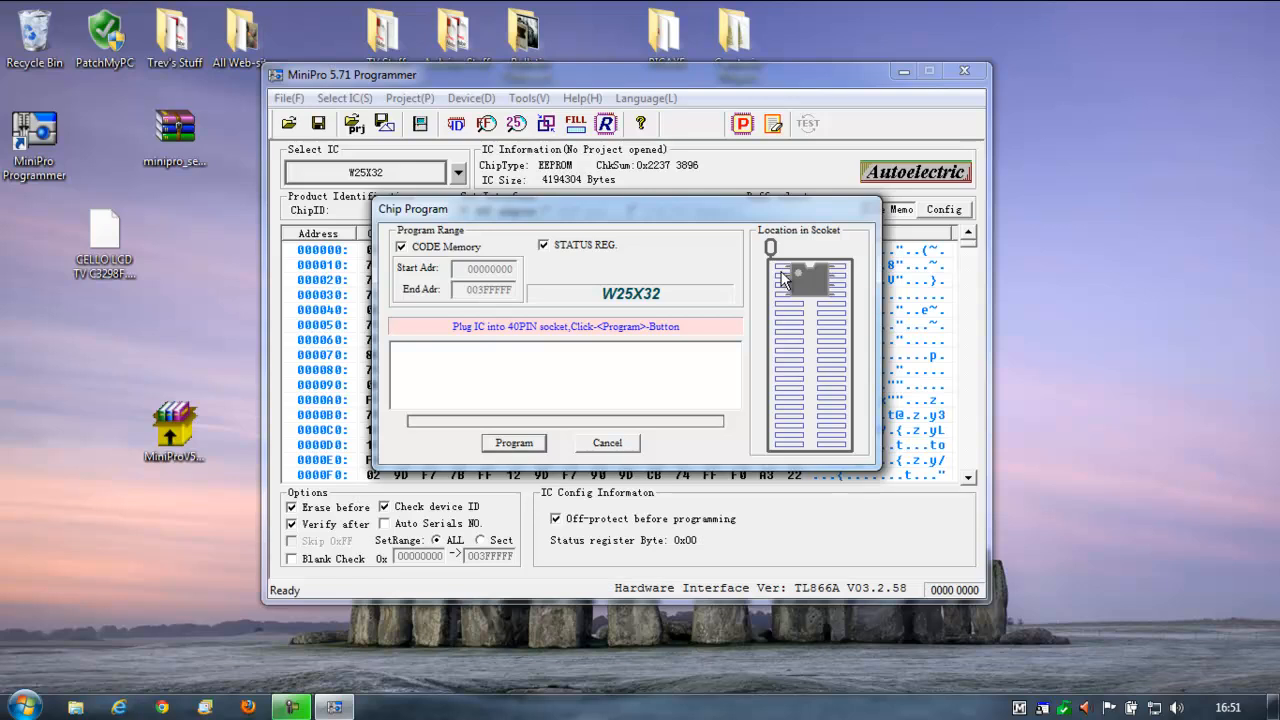
mouse_move(612, 380)
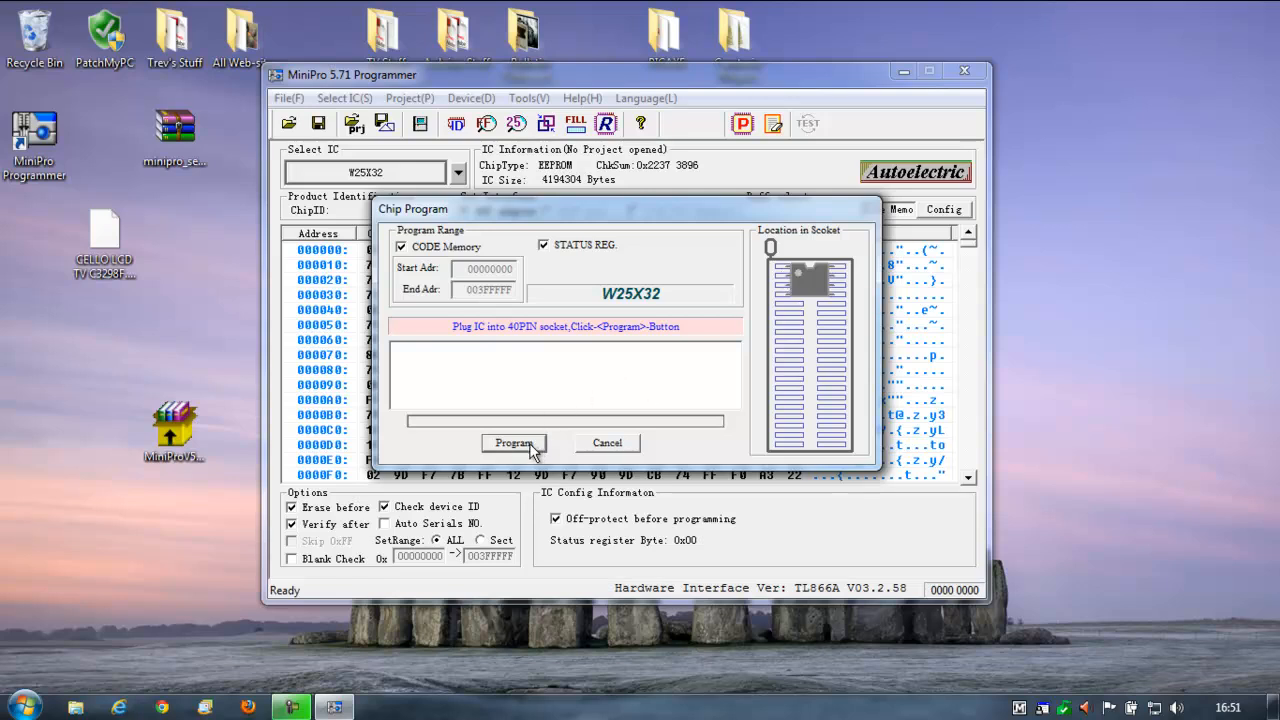
- Start programming the buffer into the W25X32 chip
left_click(514, 444)
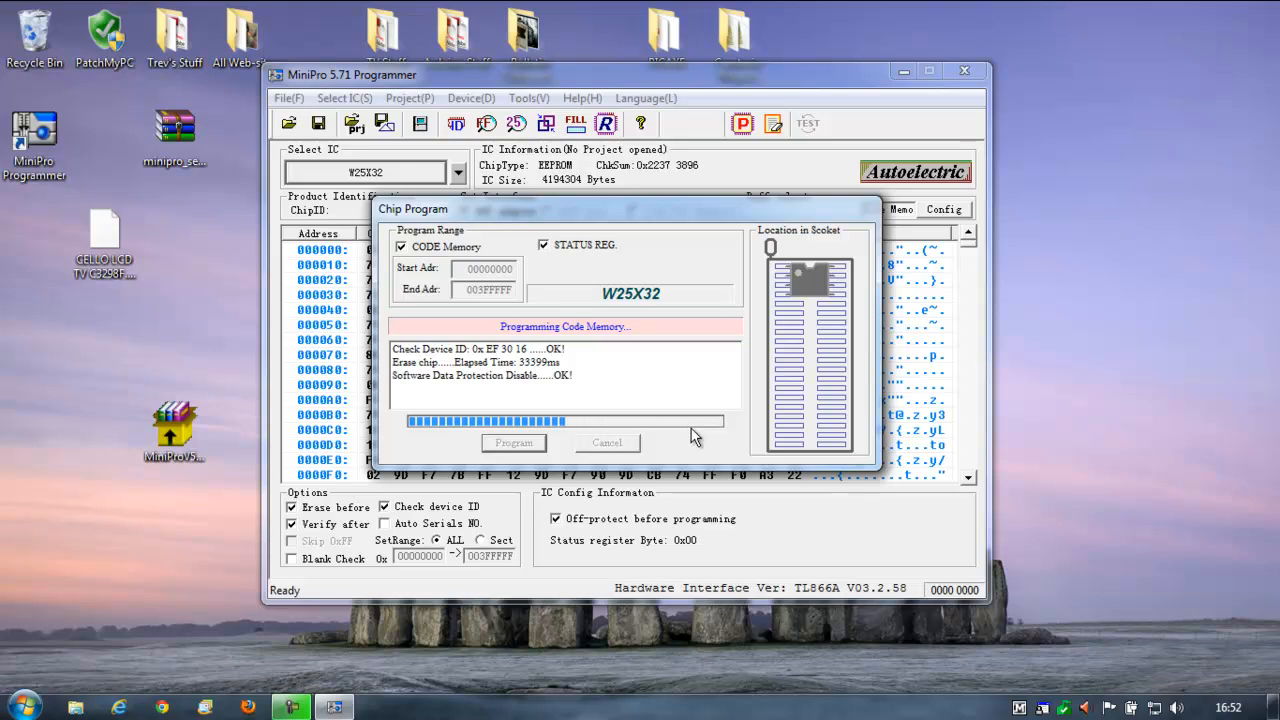
mouse_move(720, 444)
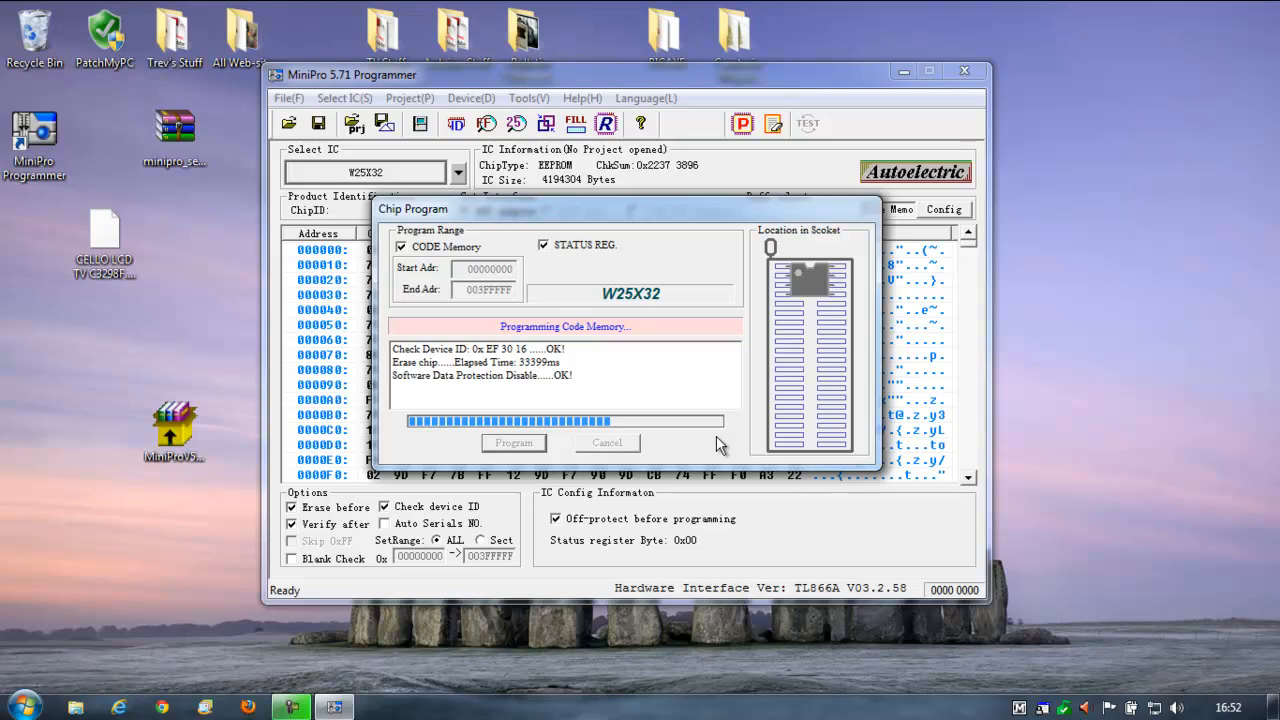
mouse_move(680, 438)
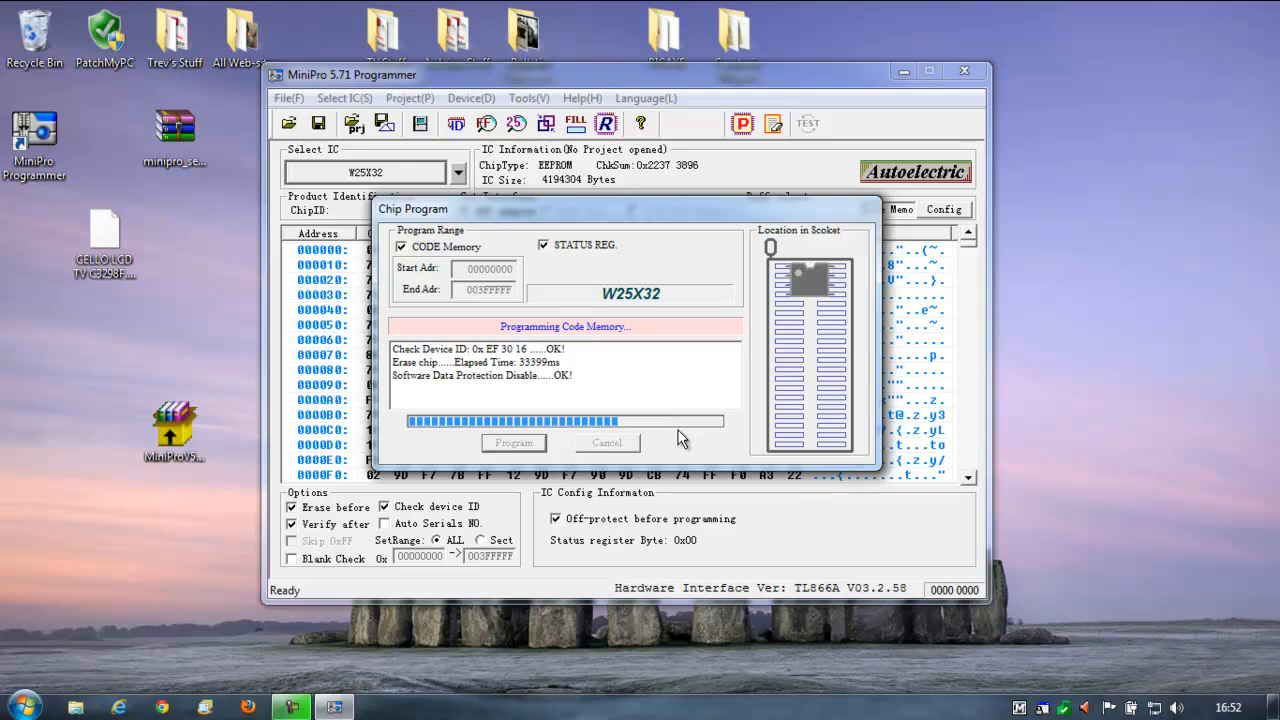
mouse_move(678, 450)
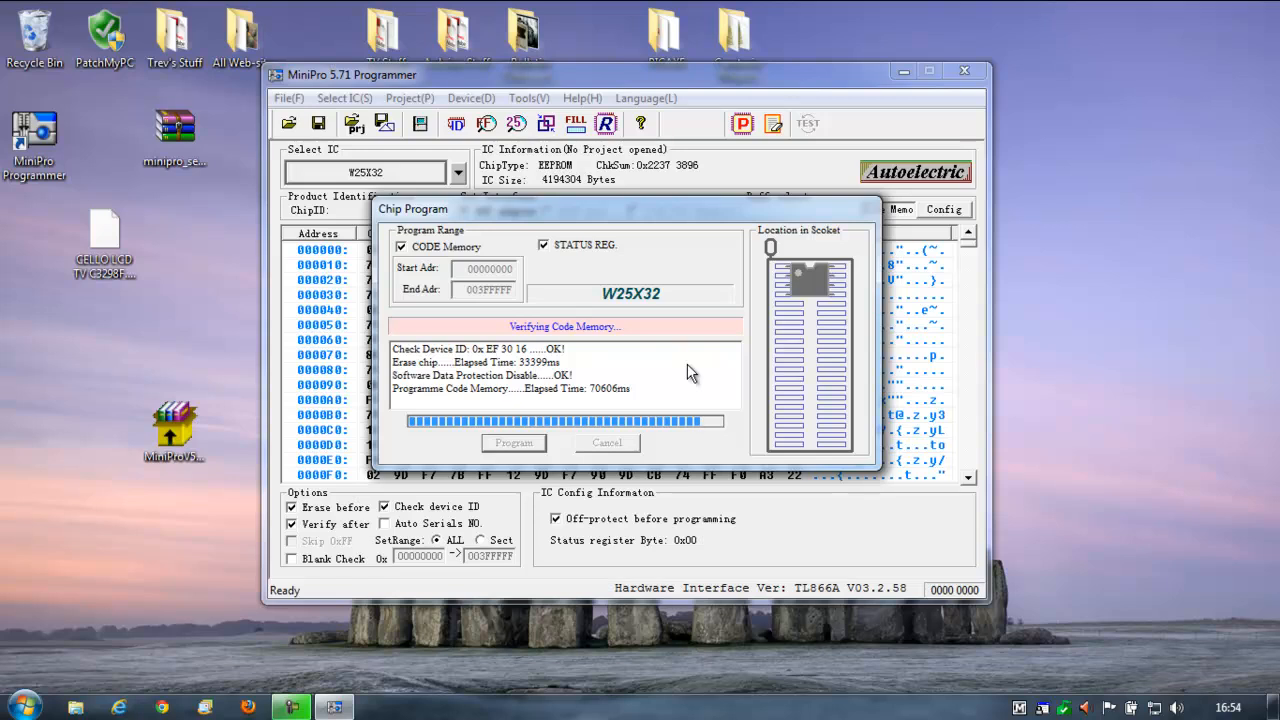
mouse_move(728, 480)
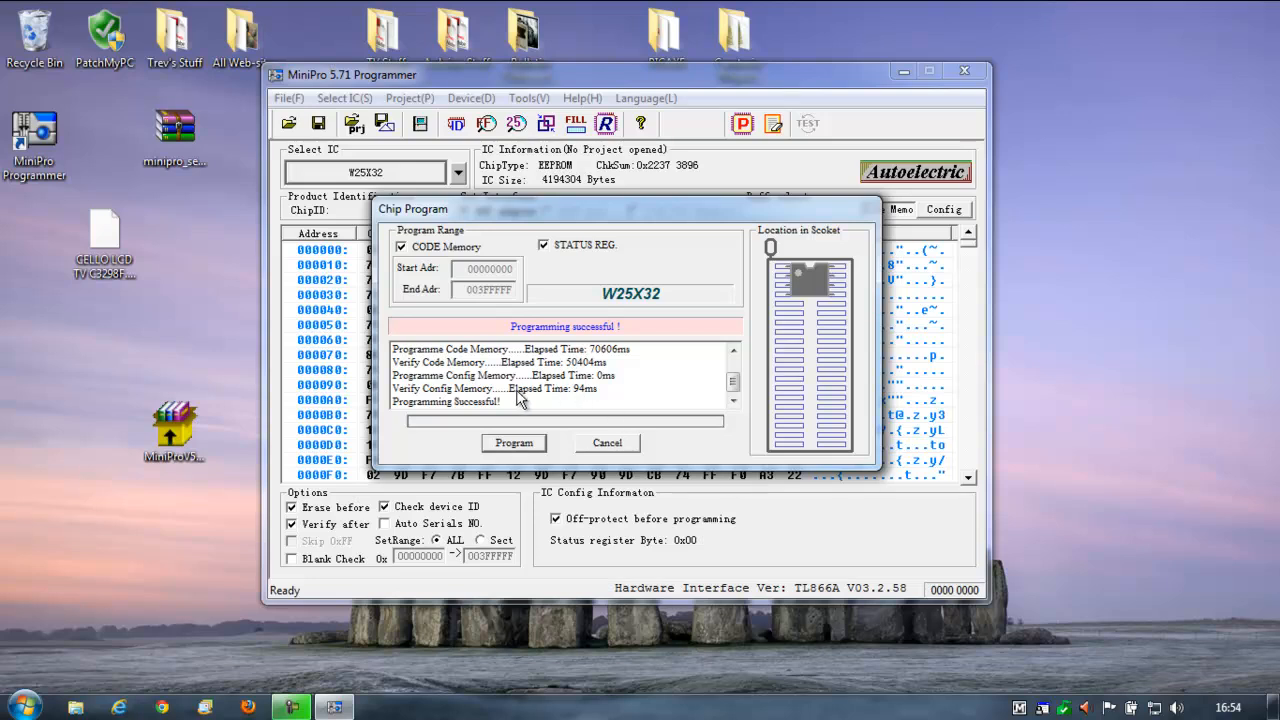
mouse_move(476, 412)
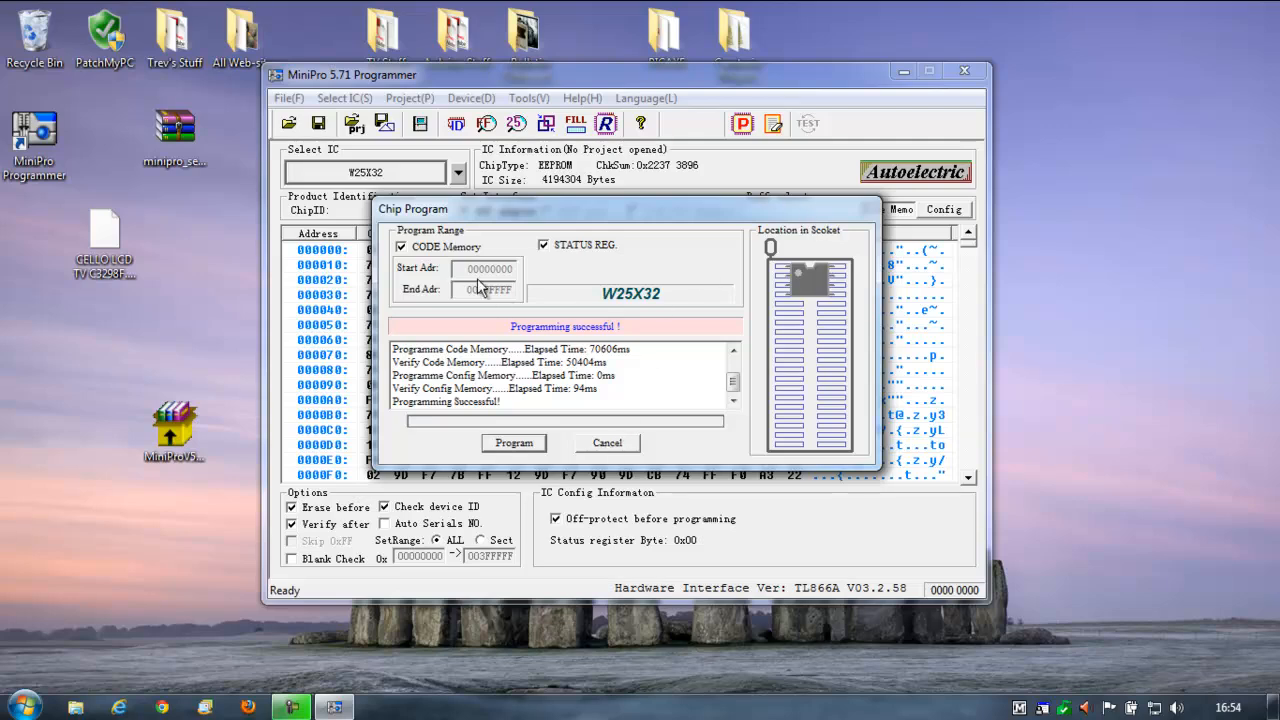
- Close the Chip Program window after successful programming
left_click(608, 444)
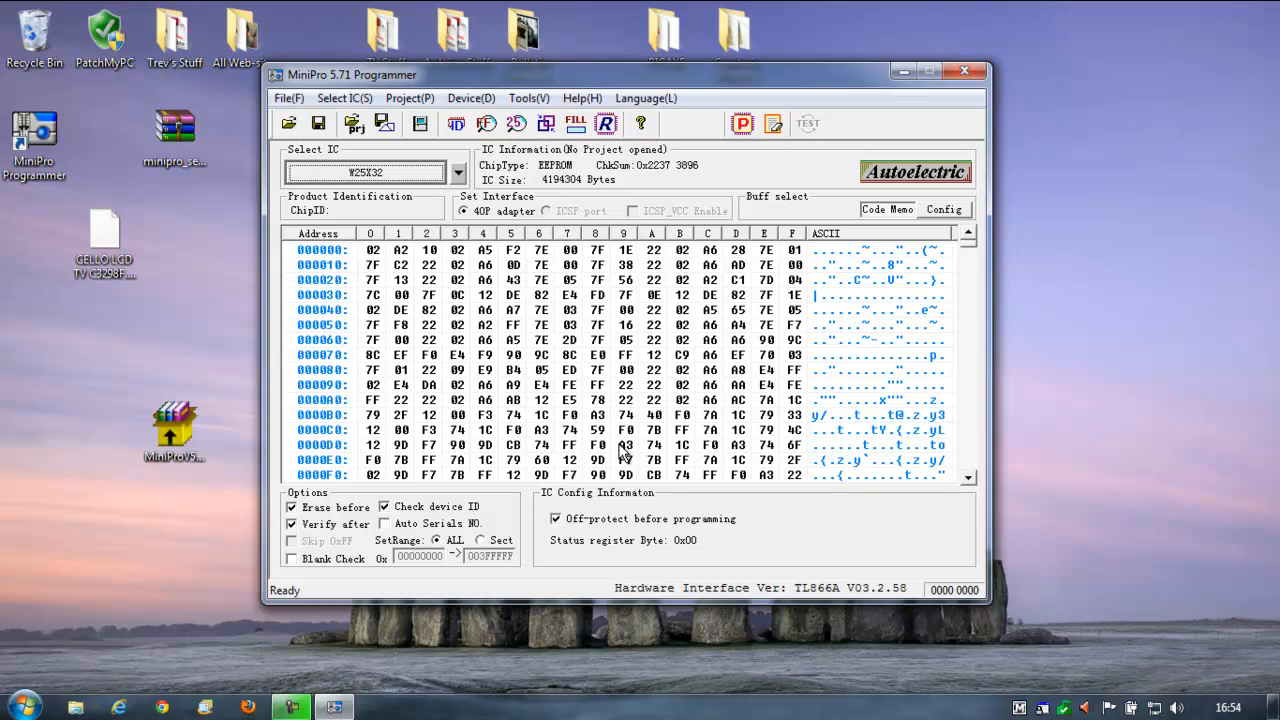
mouse_move(444, 328)
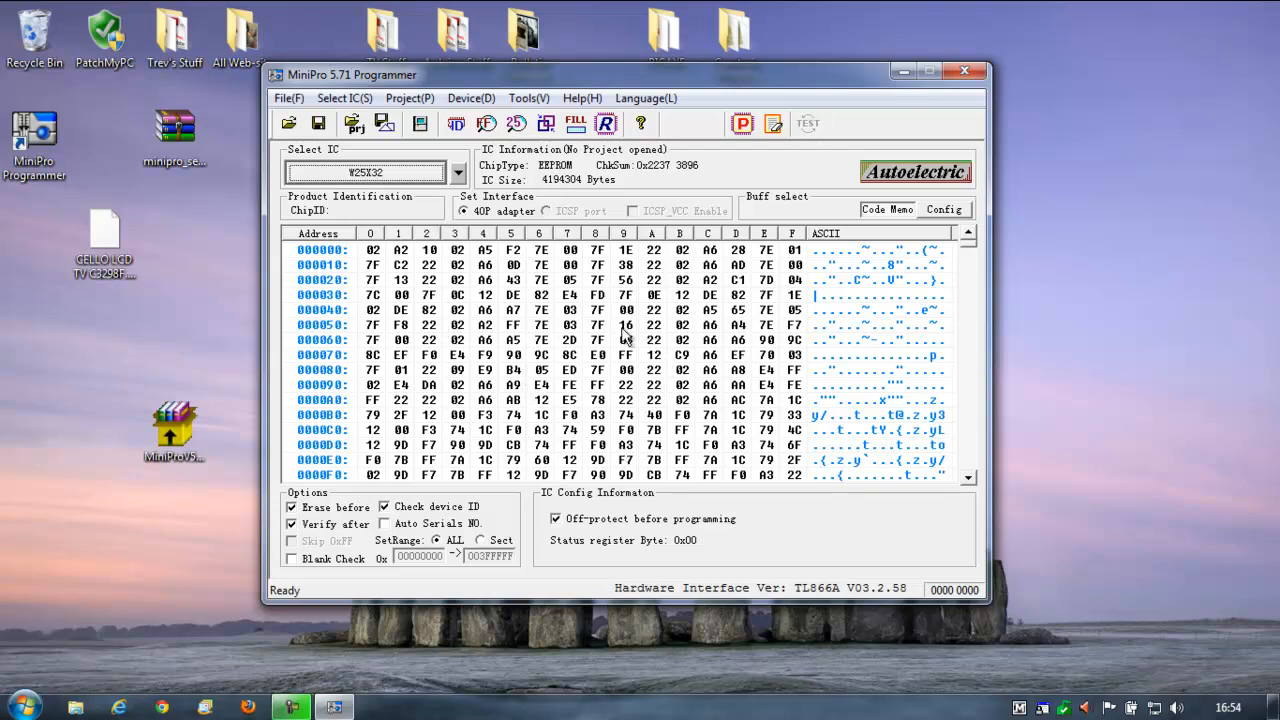
mouse_move(596, 262)
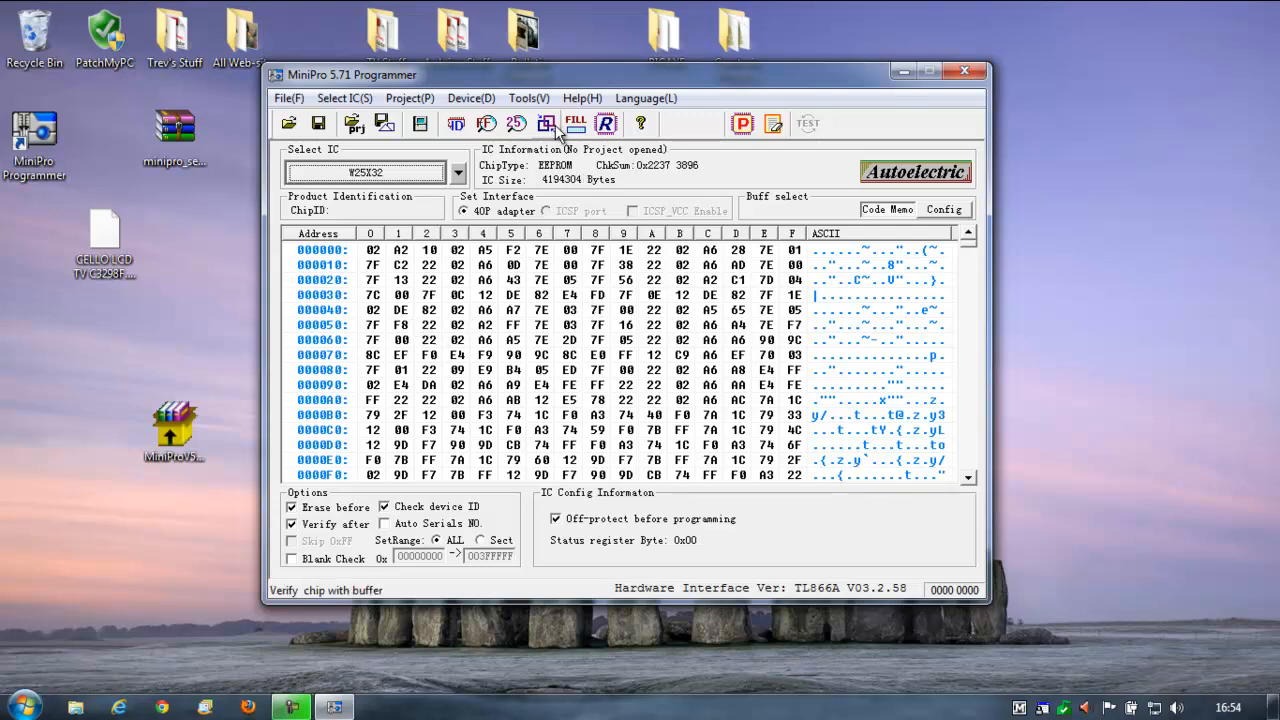
- Fill the buffer from 00000000 to 003FFFFF with FF in BYTE format
left_click(544, 124)
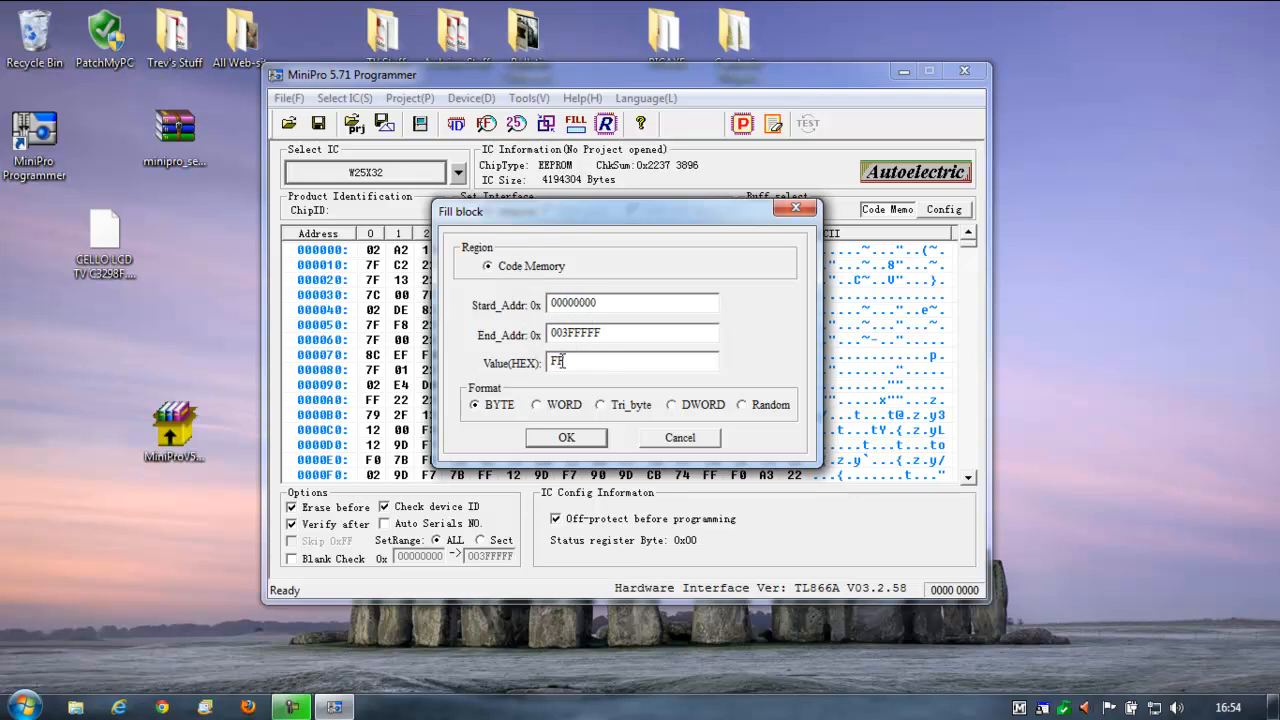
left_click(566, 436)
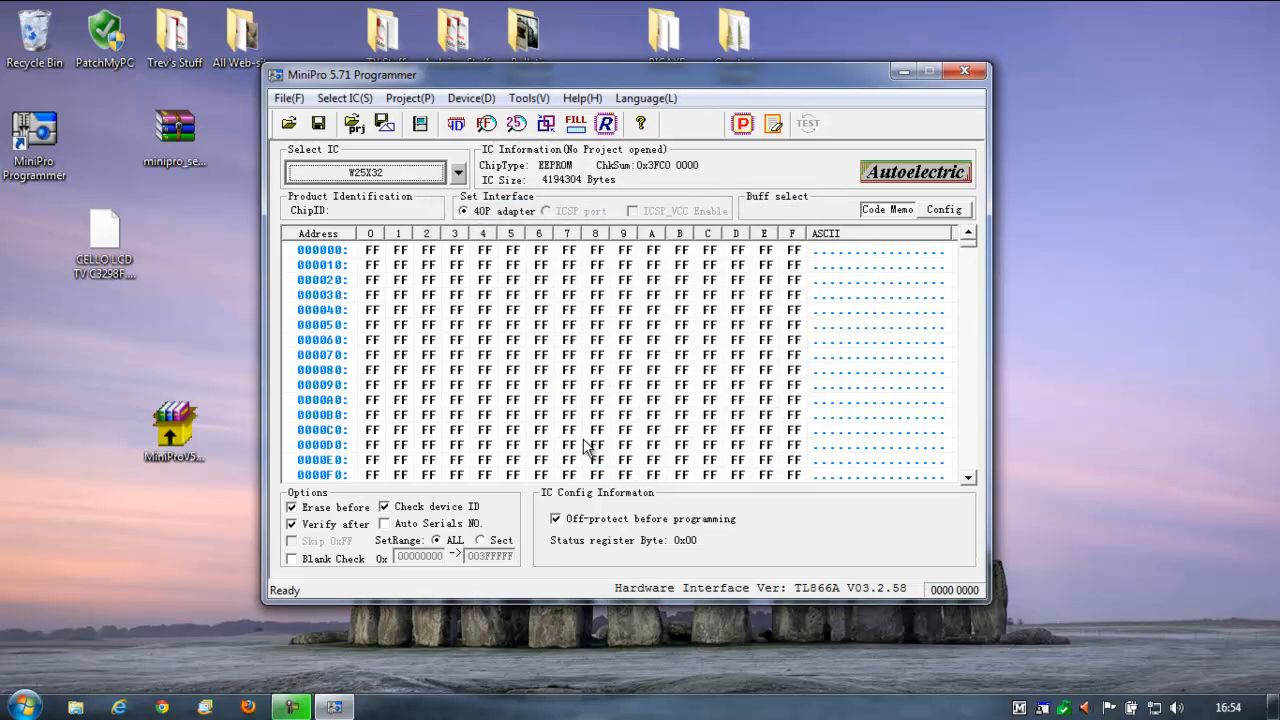
scroll("down", 3)
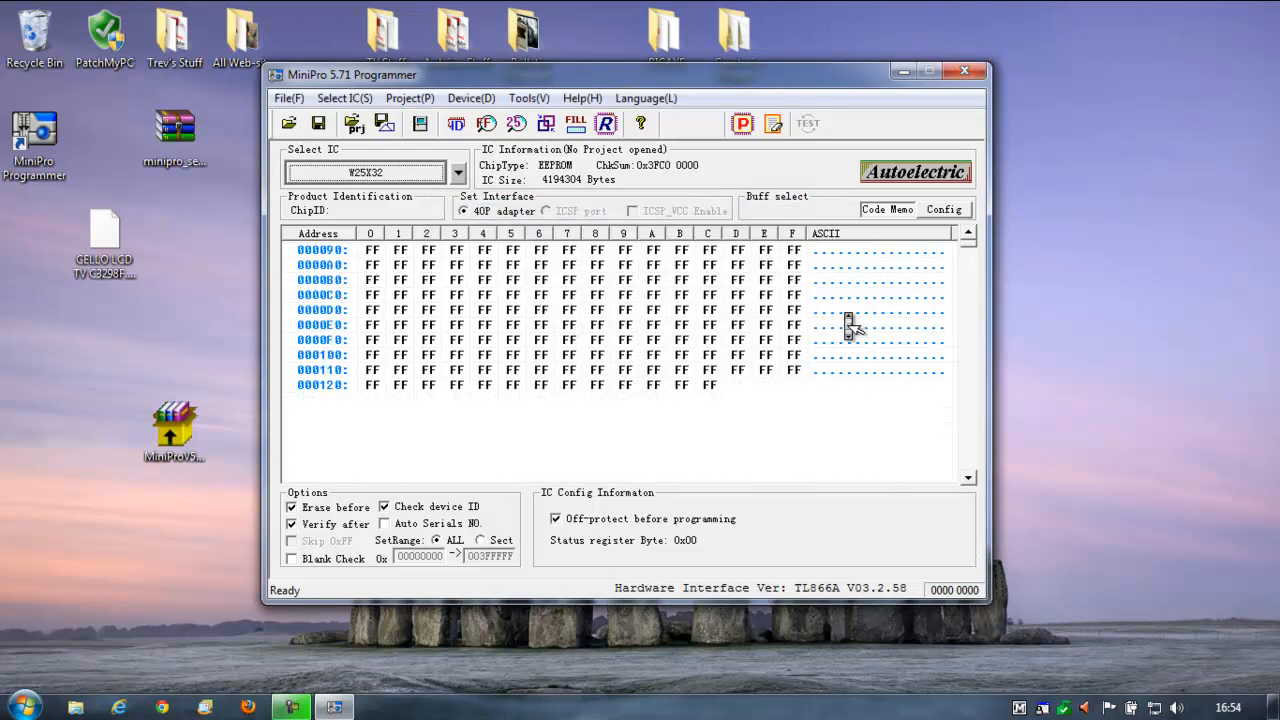
scroll("up", 3)
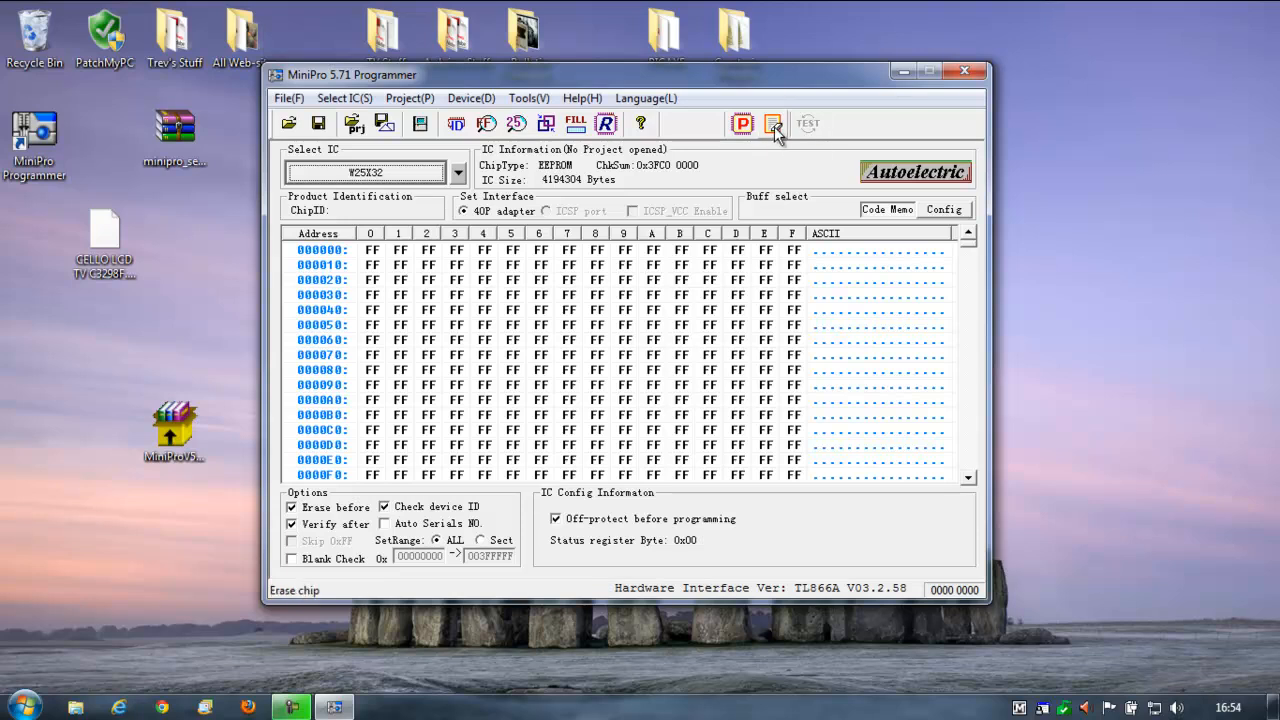
mouse_move(774, 124)
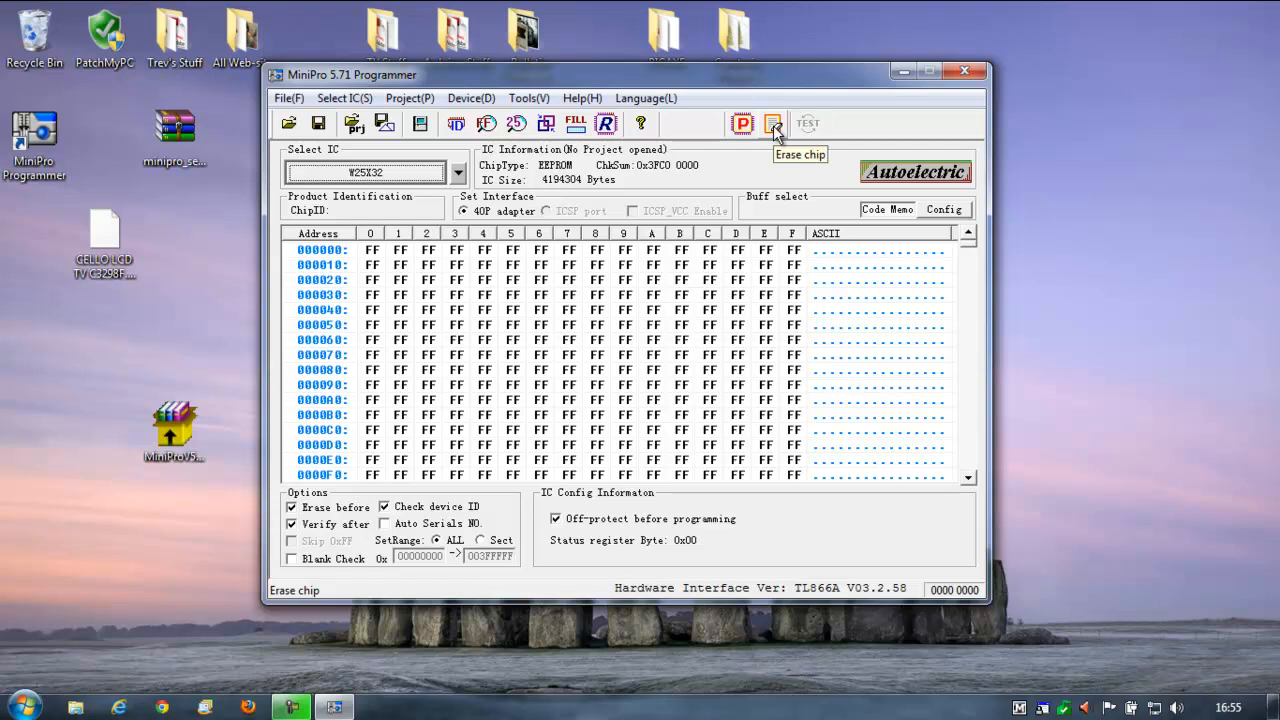
mouse_move(772, 124)
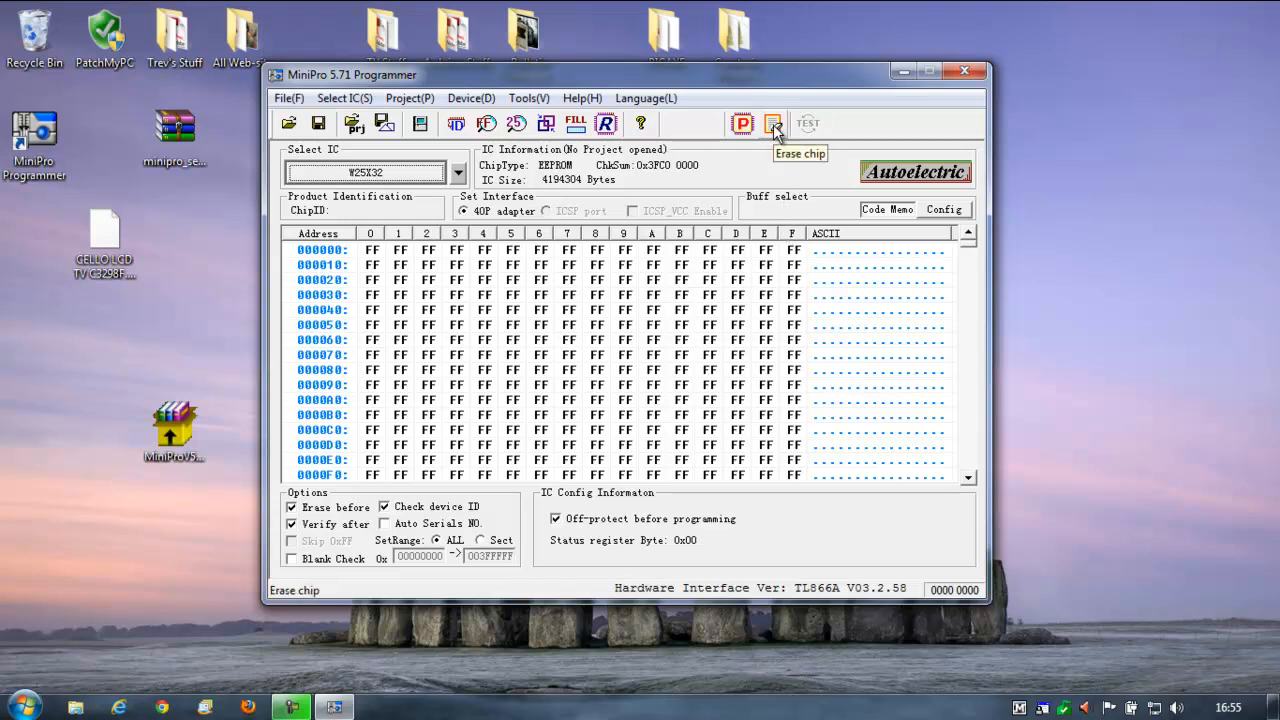
- Erase the W25X32 chip and wait for Erase successful
left_click(772, 124)
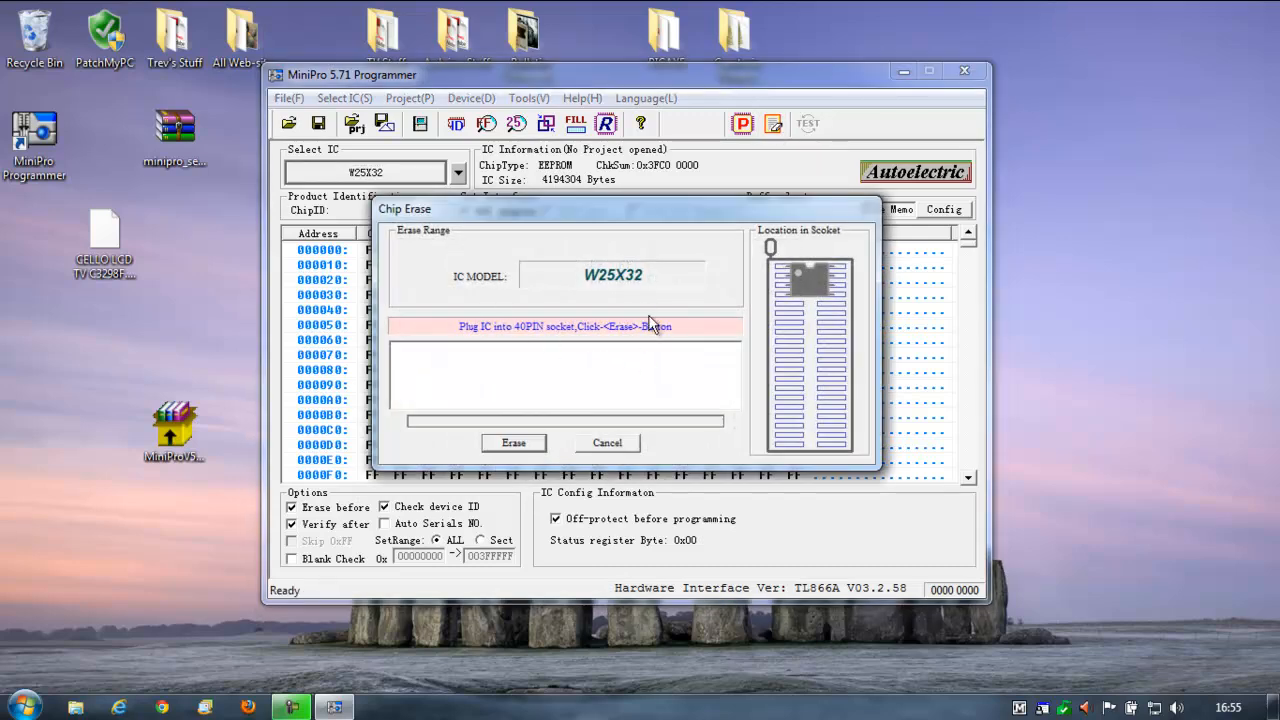
left_click(512, 444)
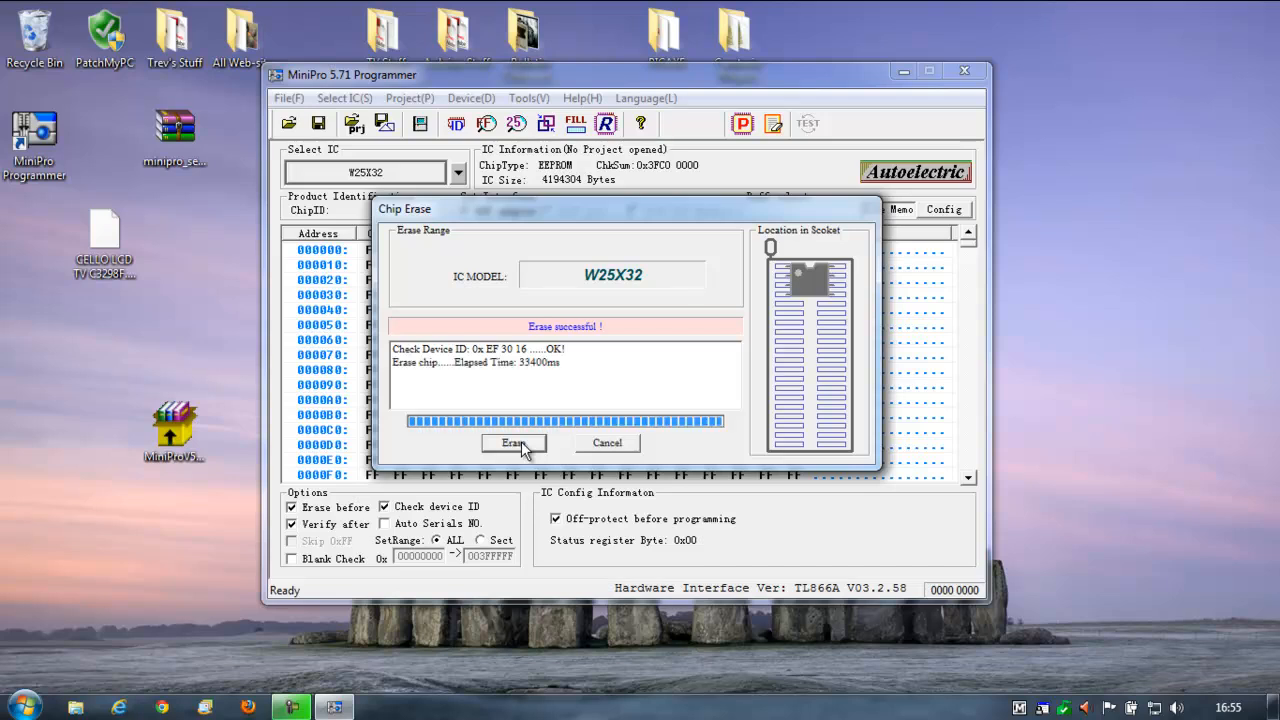
mouse_move(624, 456)
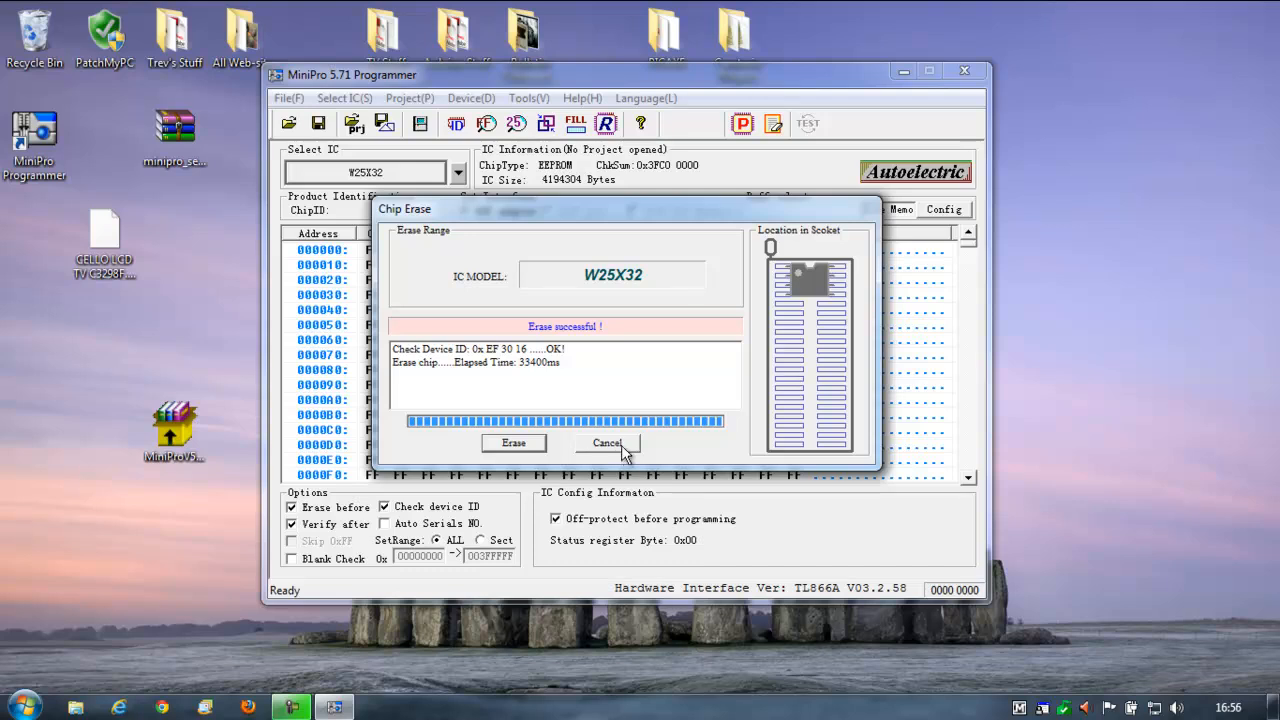
- Dismiss the Chip Erase dialog, returning to the FF-filled hex buffer
left_click(608, 444)
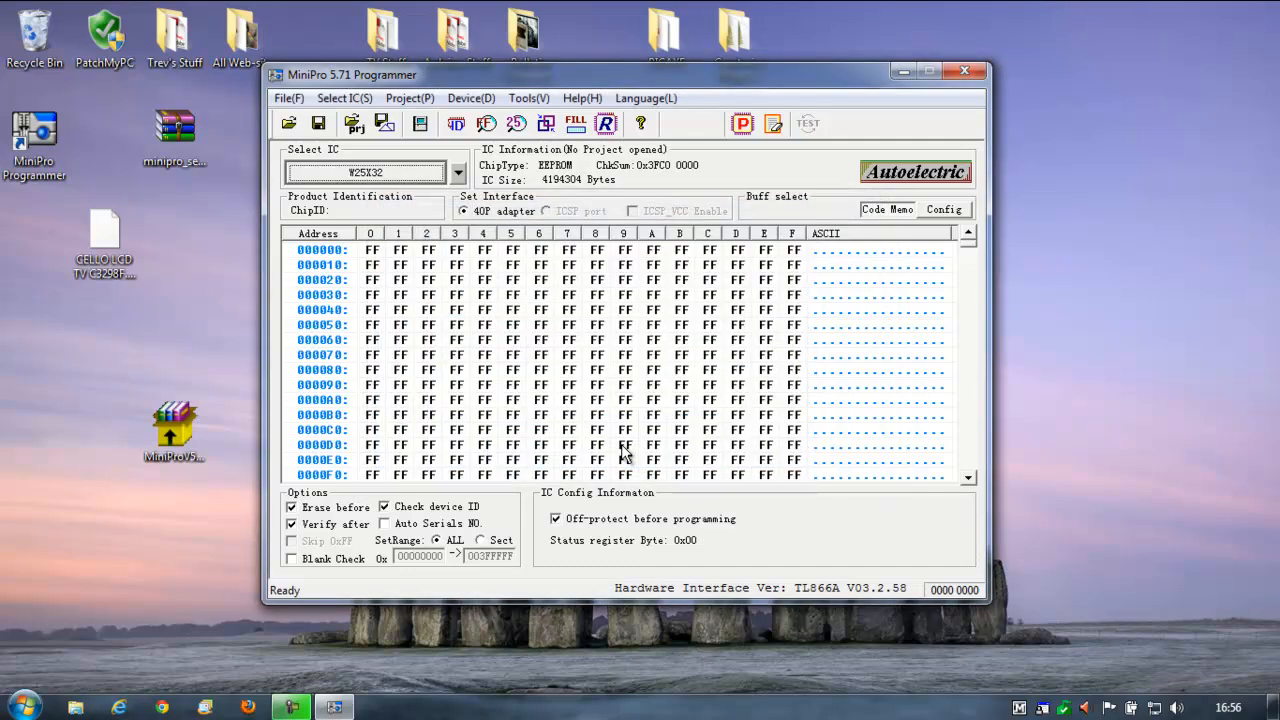
mouse_move(740, 276)
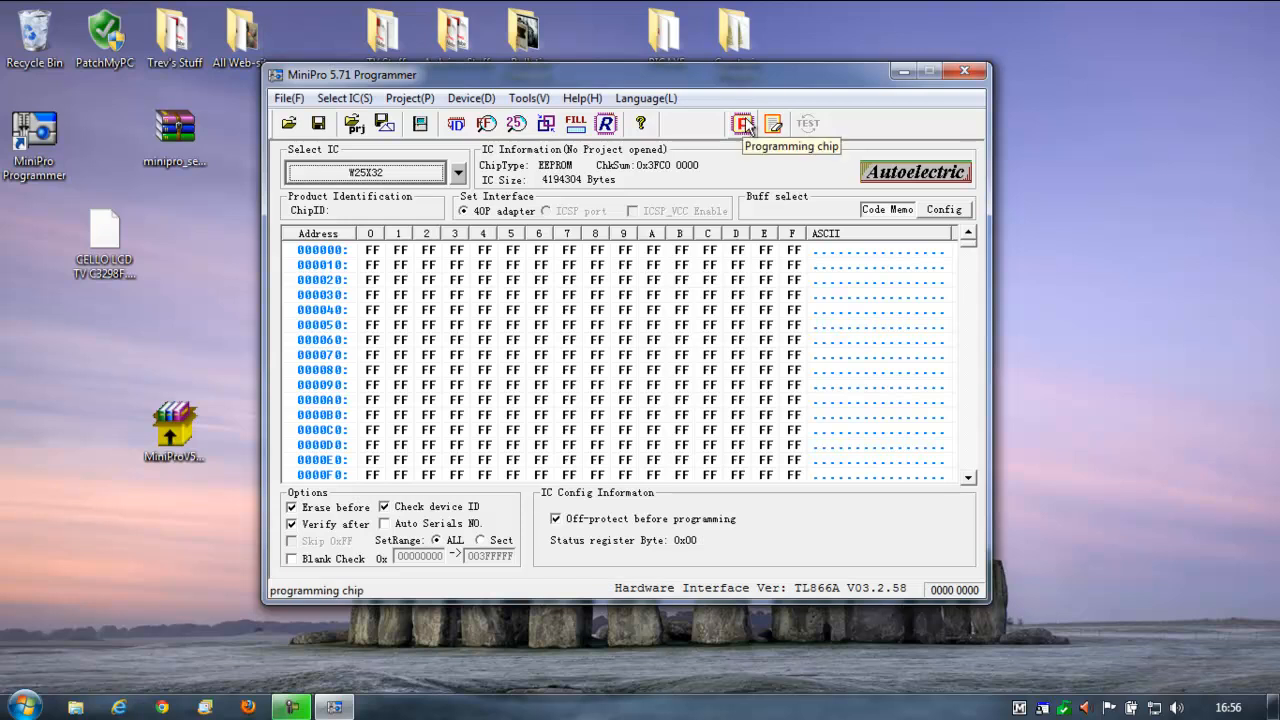
mouse_move(808, 124)
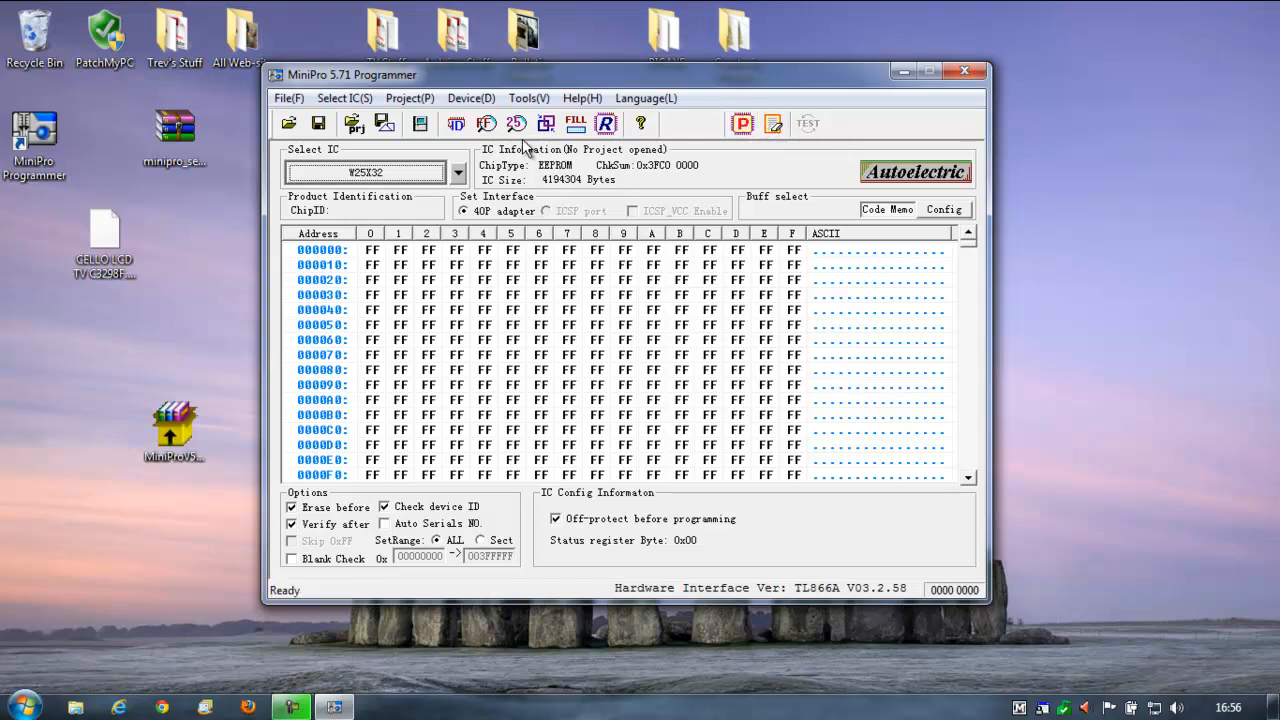
- Run Tools > System Self-check until TEST FINISHED SUCCESSFUL, then dismiss the results
left_click(528, 98)
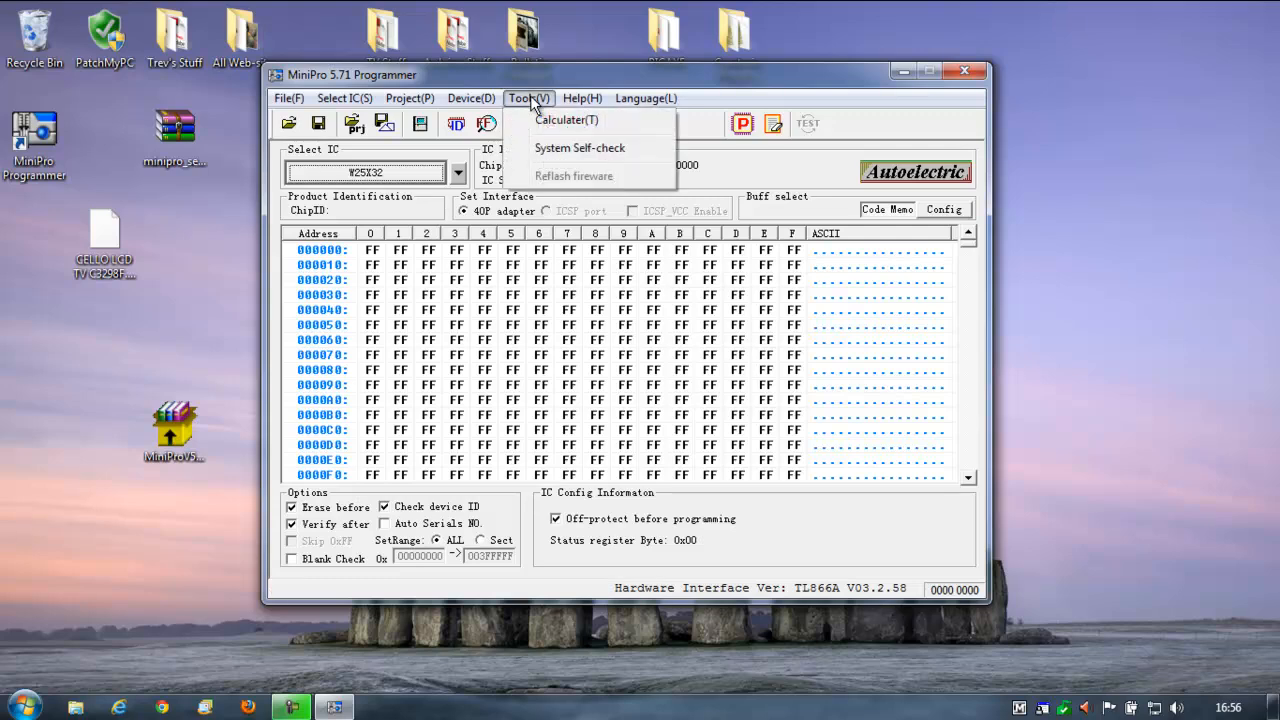
mouse_move(556, 152)
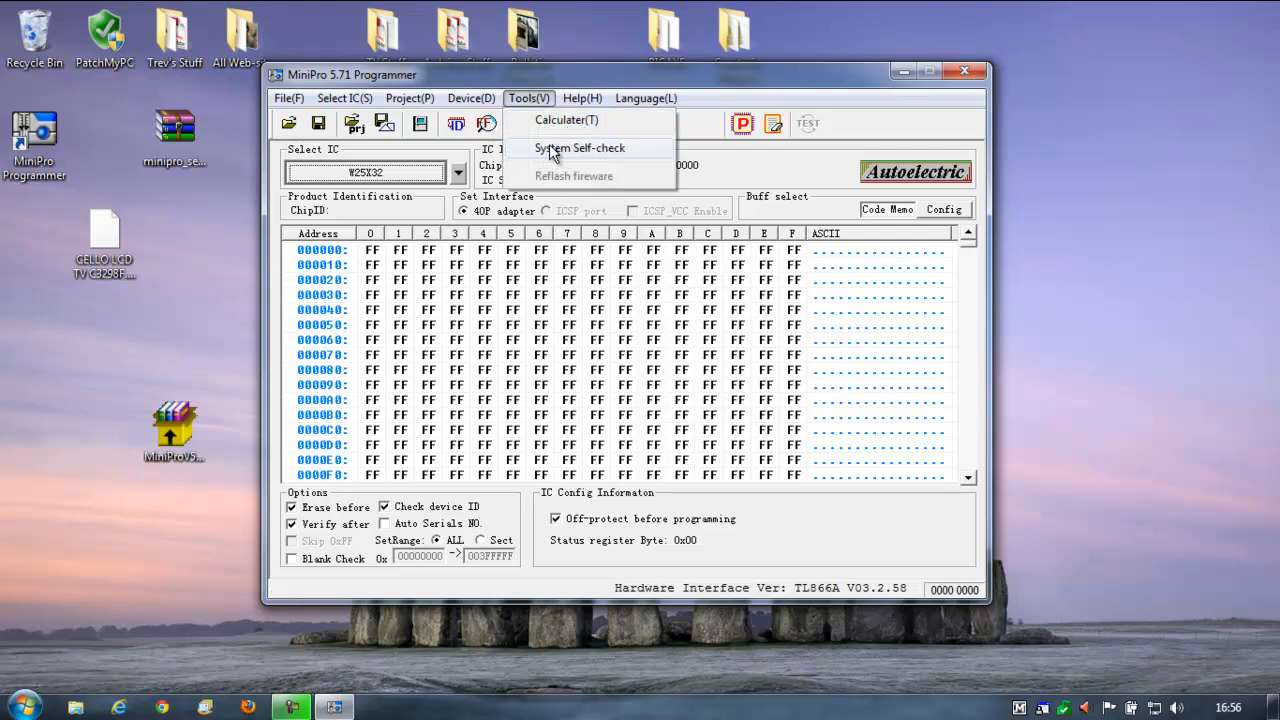
left_click(580, 148)
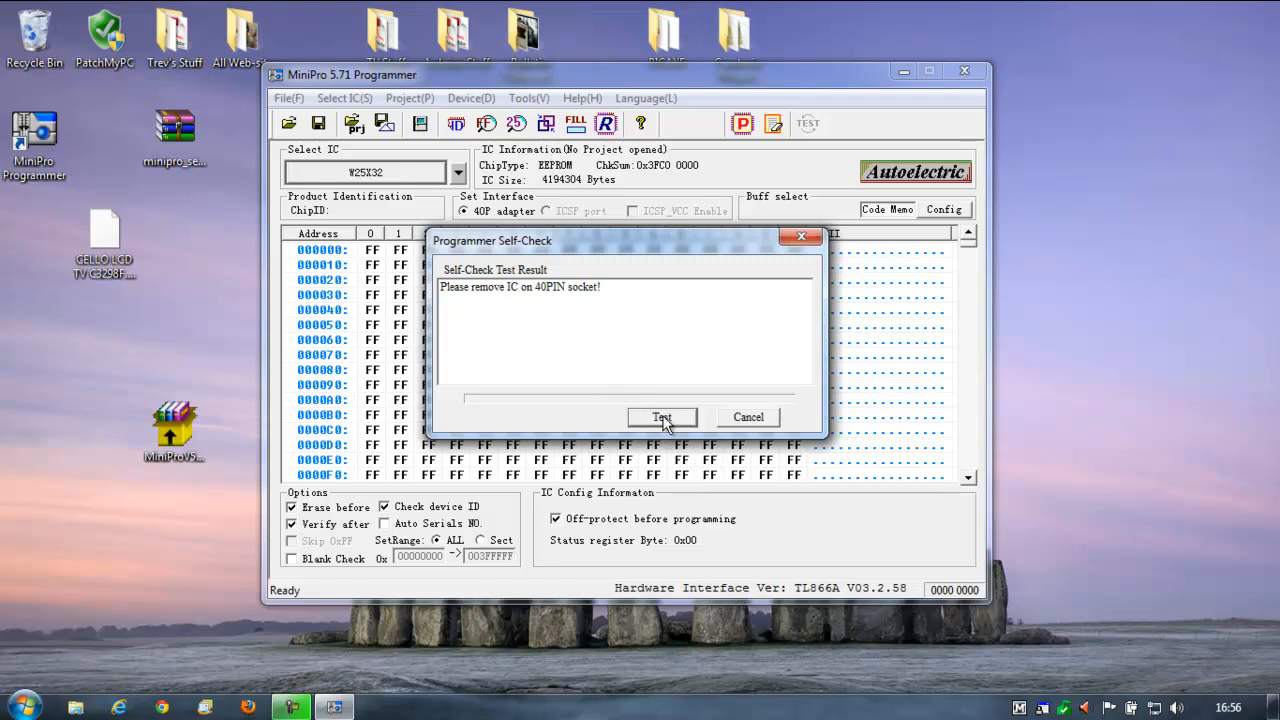
left_click(660, 418)
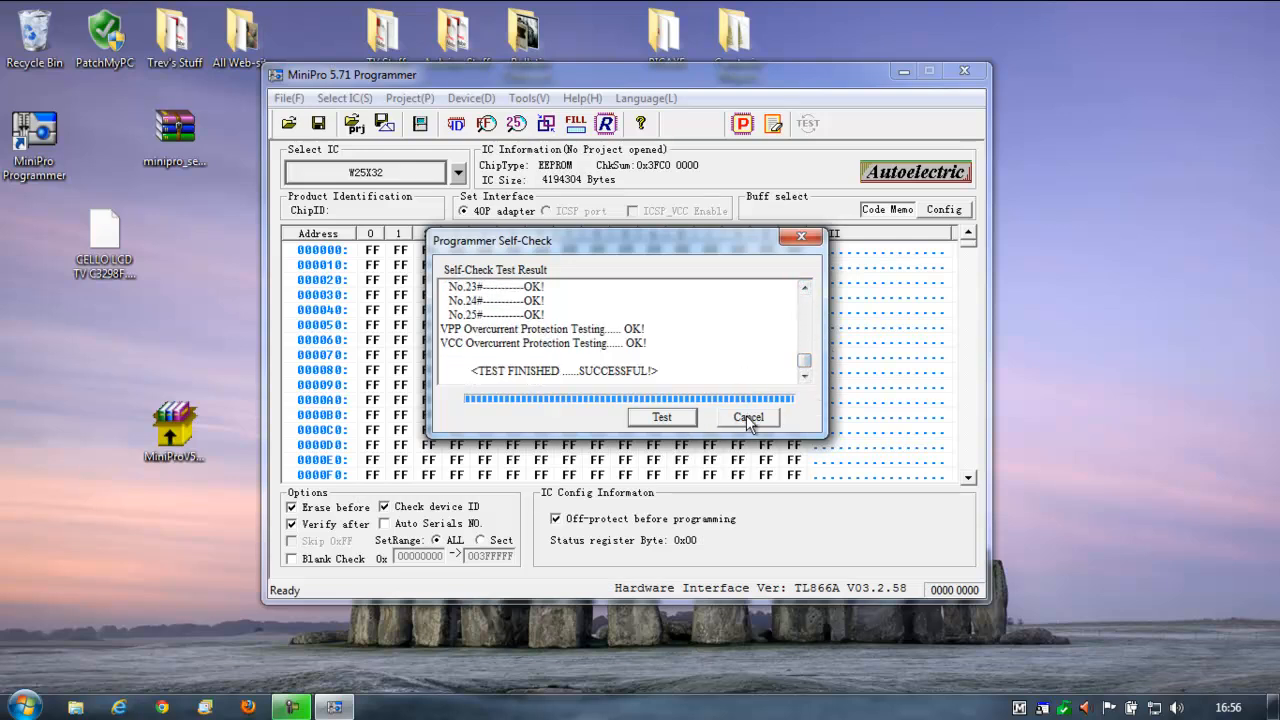
left_click(748, 418)
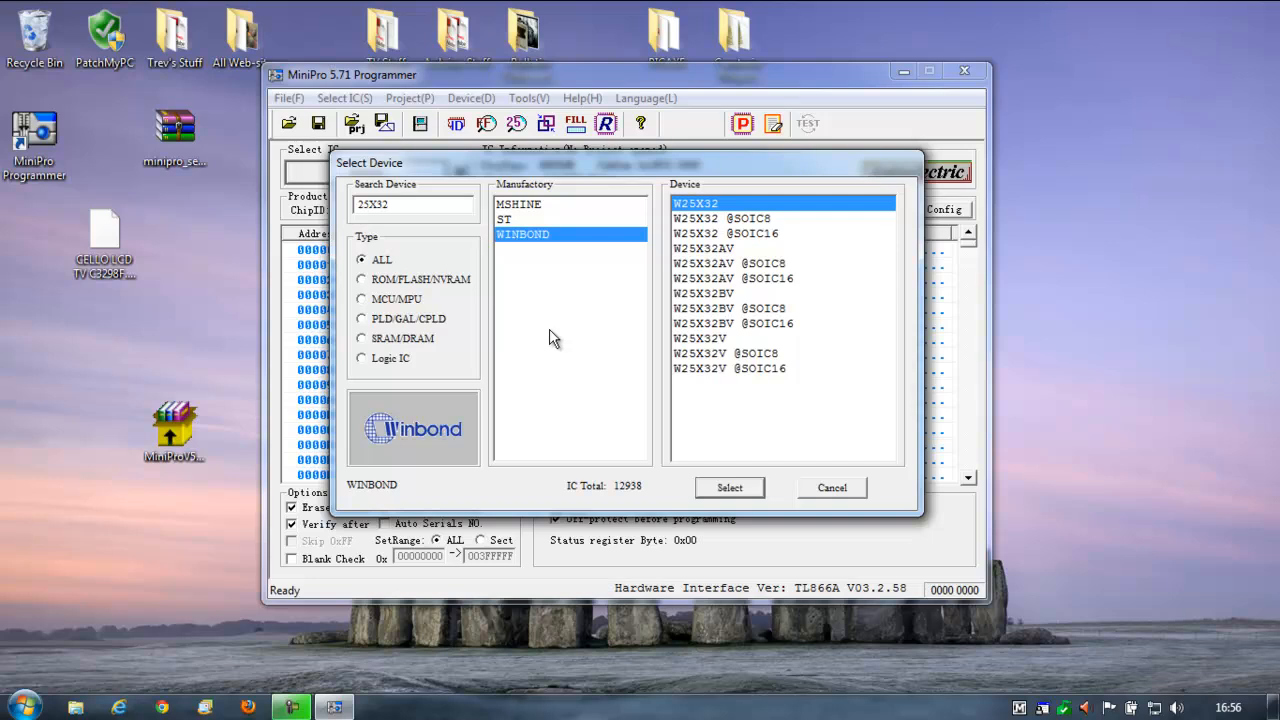
mouse_move(388, 228)
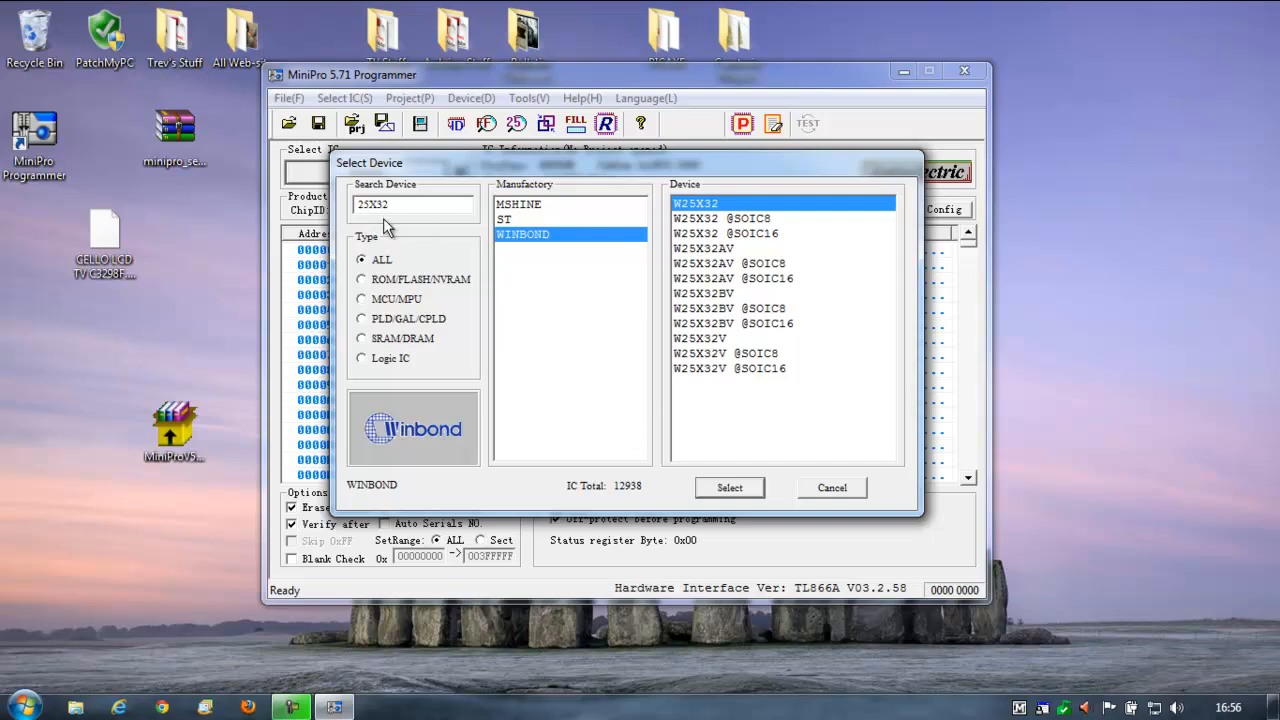
left_click(504, 218)
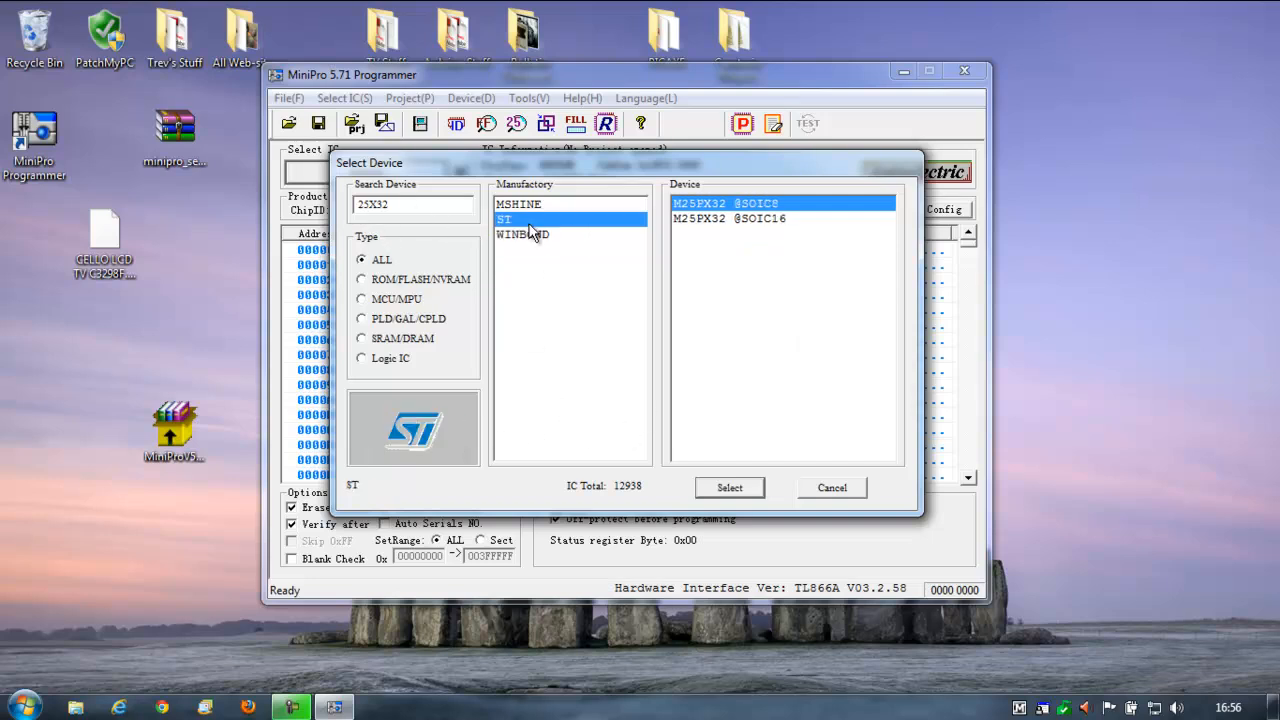
left_click(518, 204)
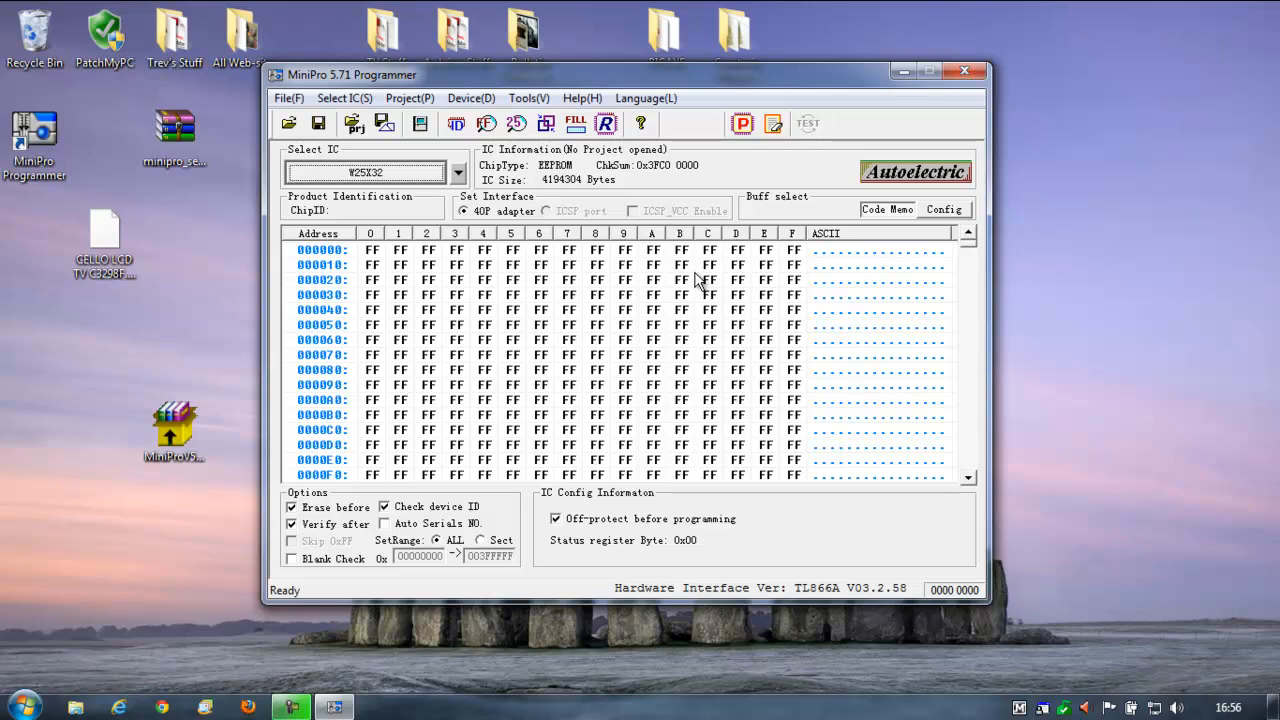
mouse_move(550, 218)
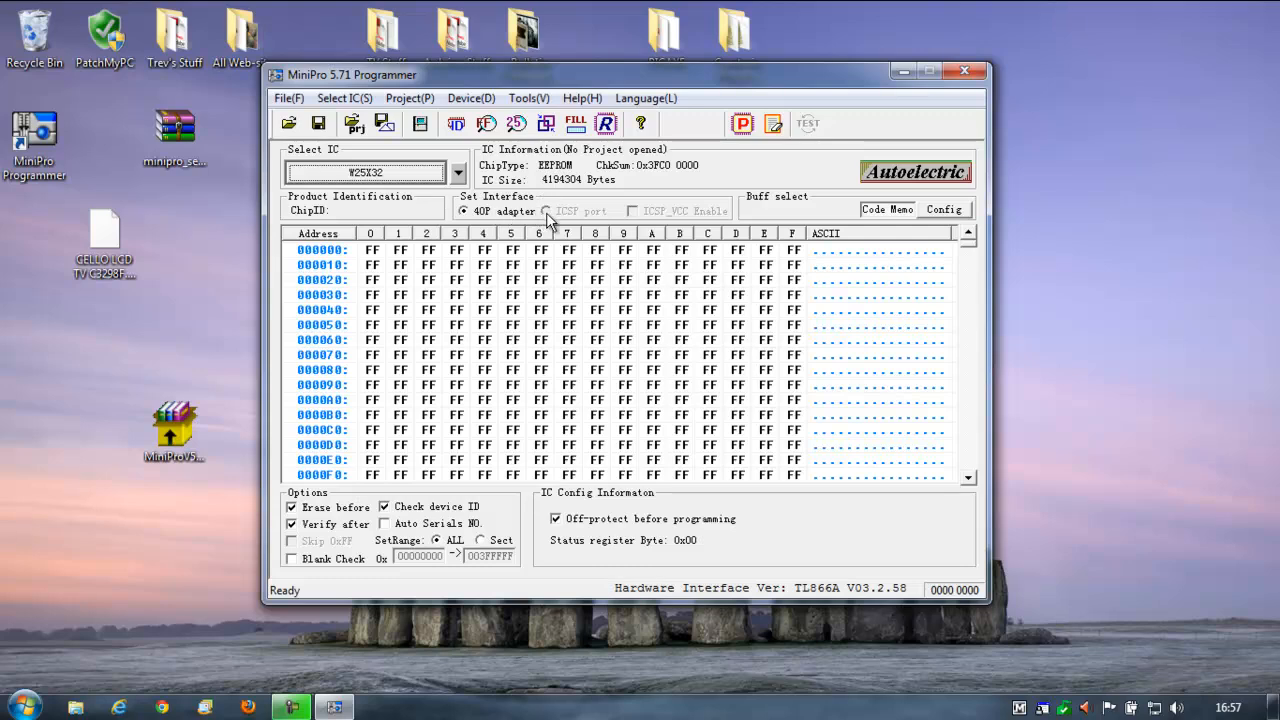
left_click(456, 172)
type("25X32")
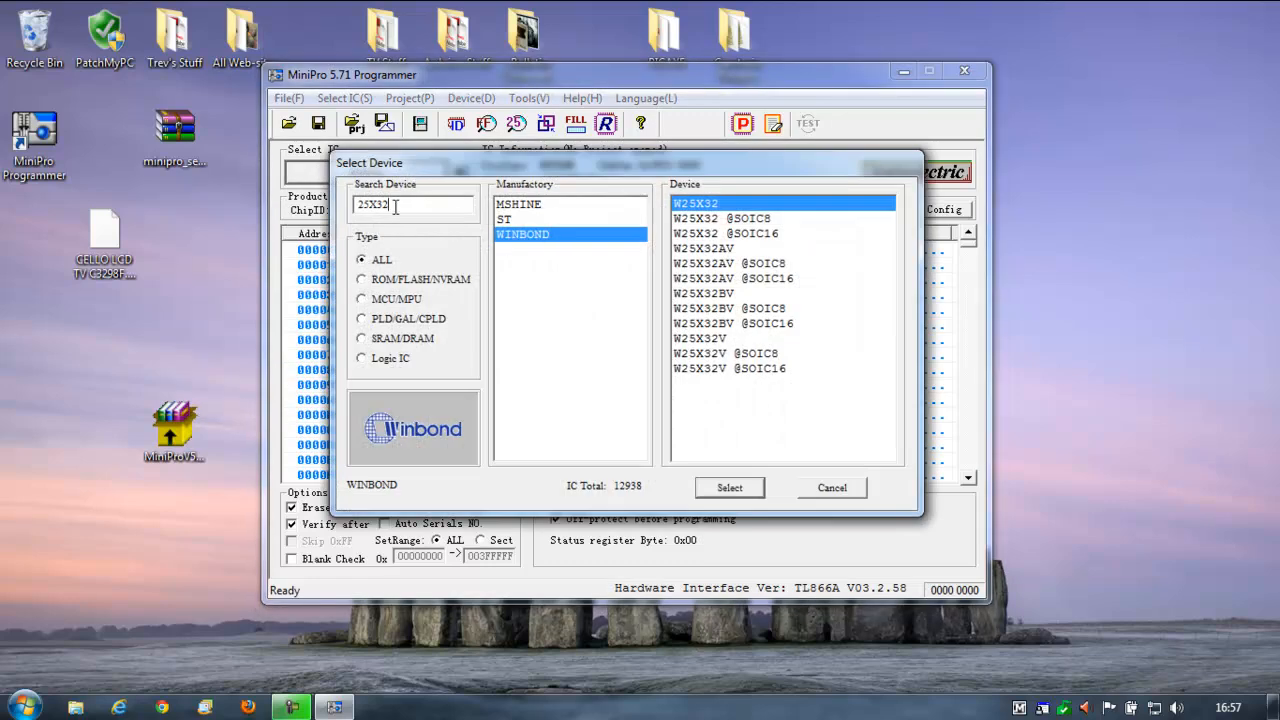
- Search 'ATMEGA3' in Select Device and make ATMEGA328P the target chip
left_click(412, 204)
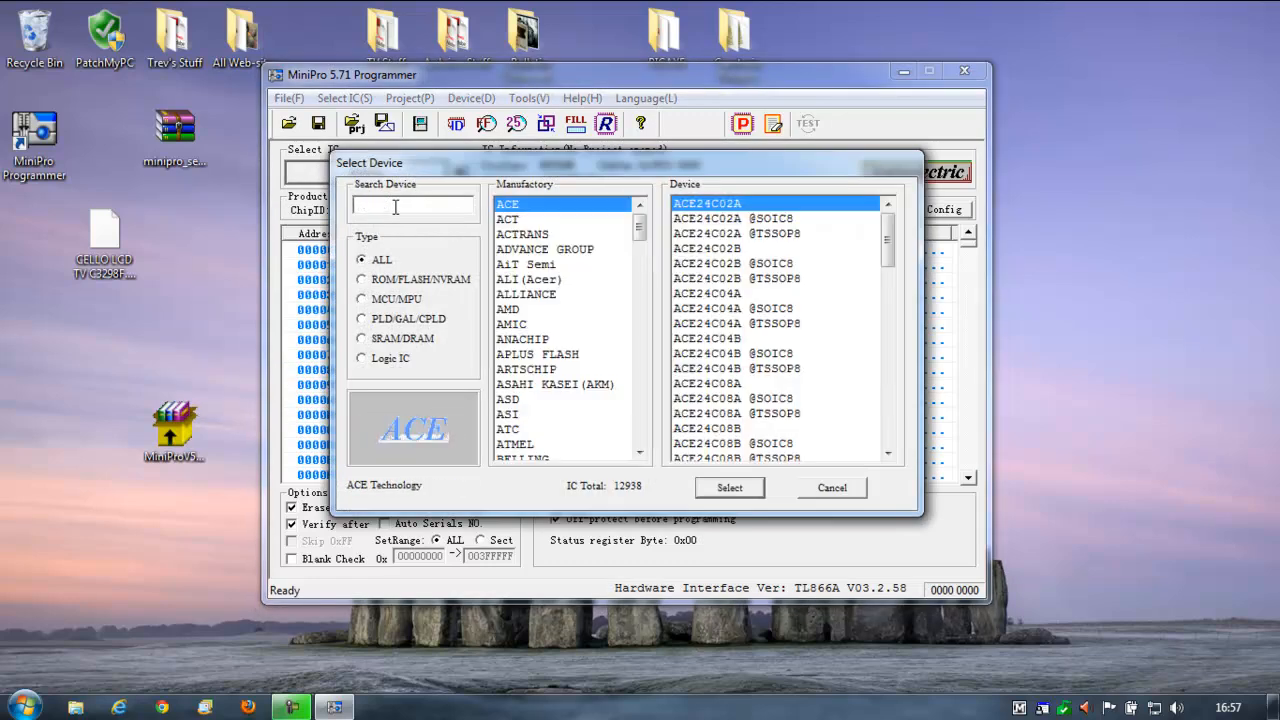
type("ATMEGA")
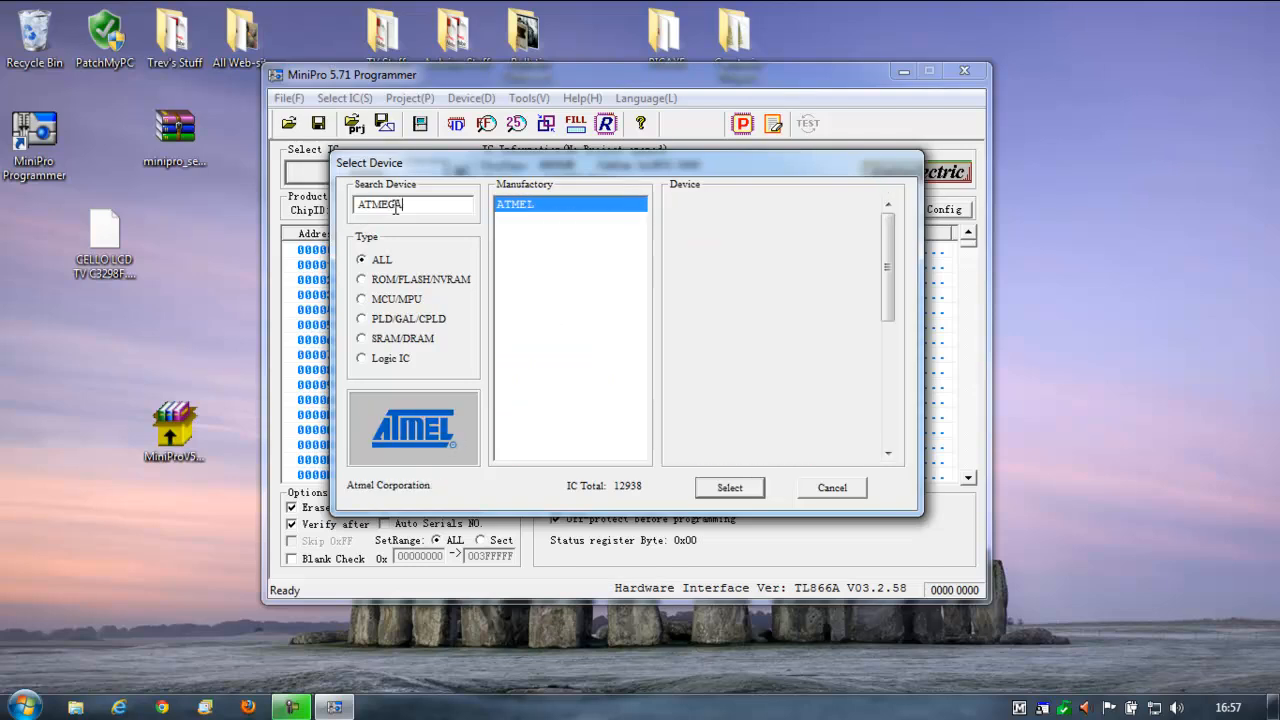
type("32")
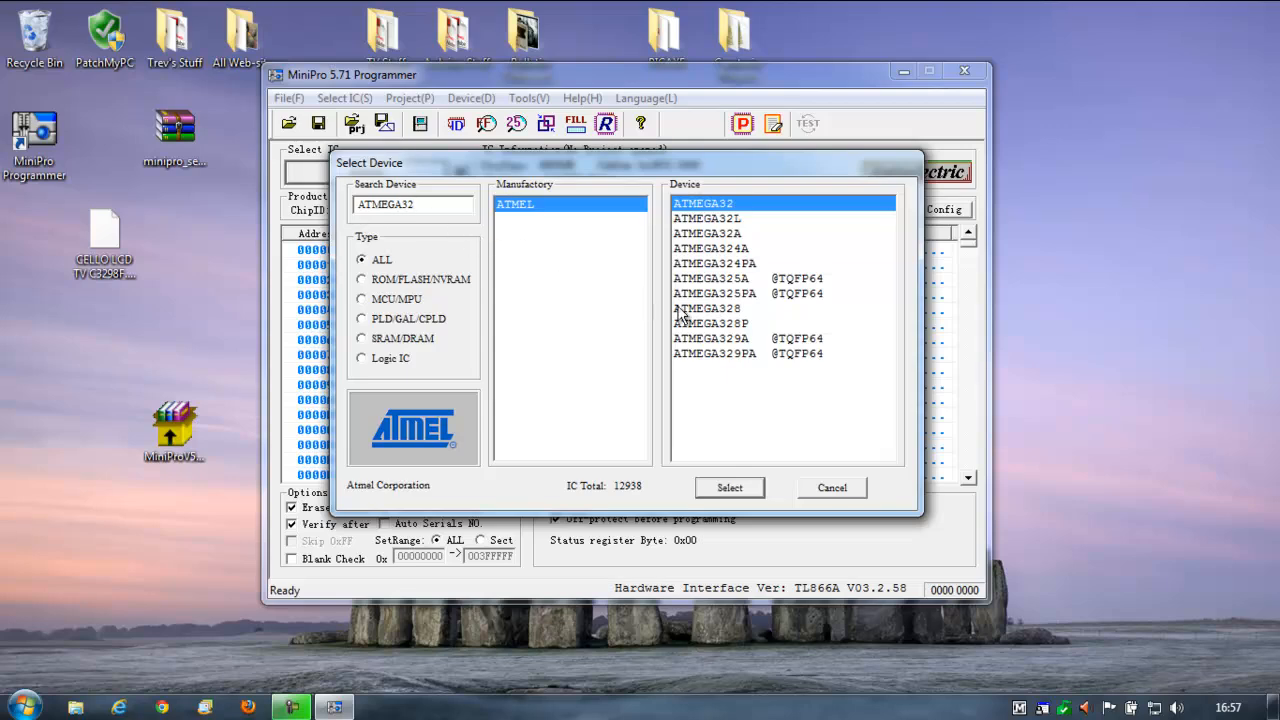
left_click(710, 324)
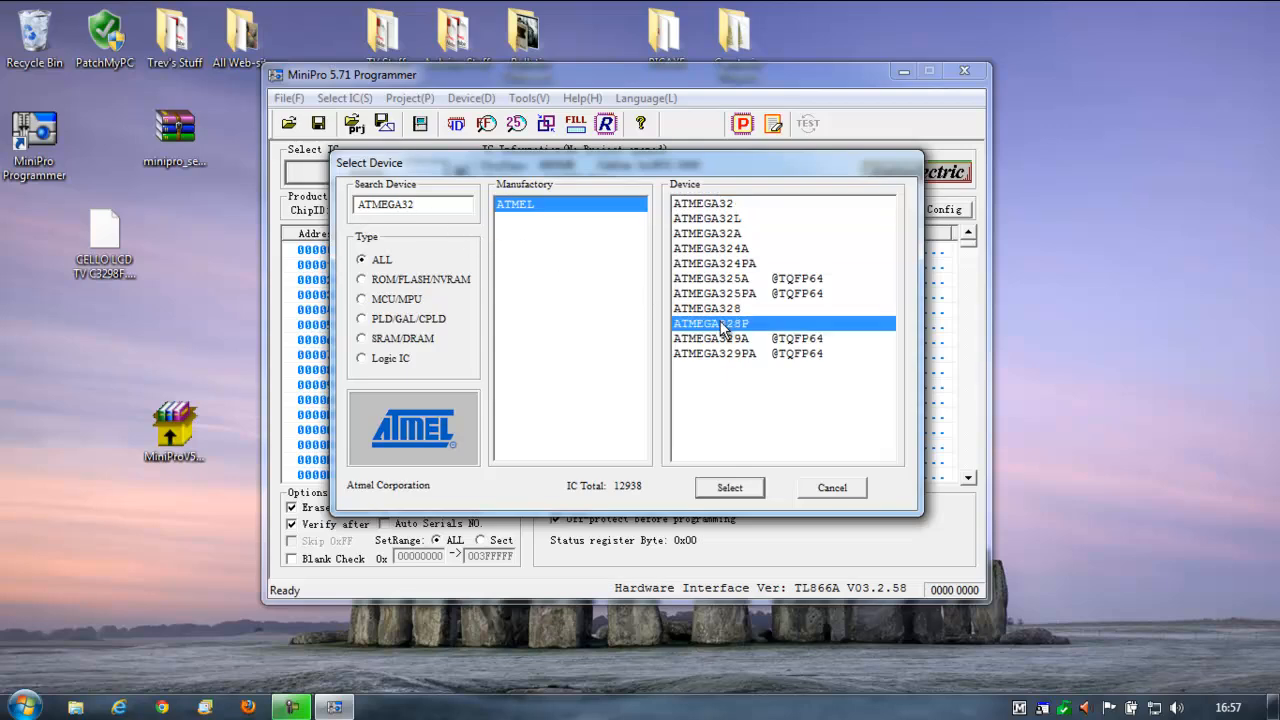
left_click(728, 488)
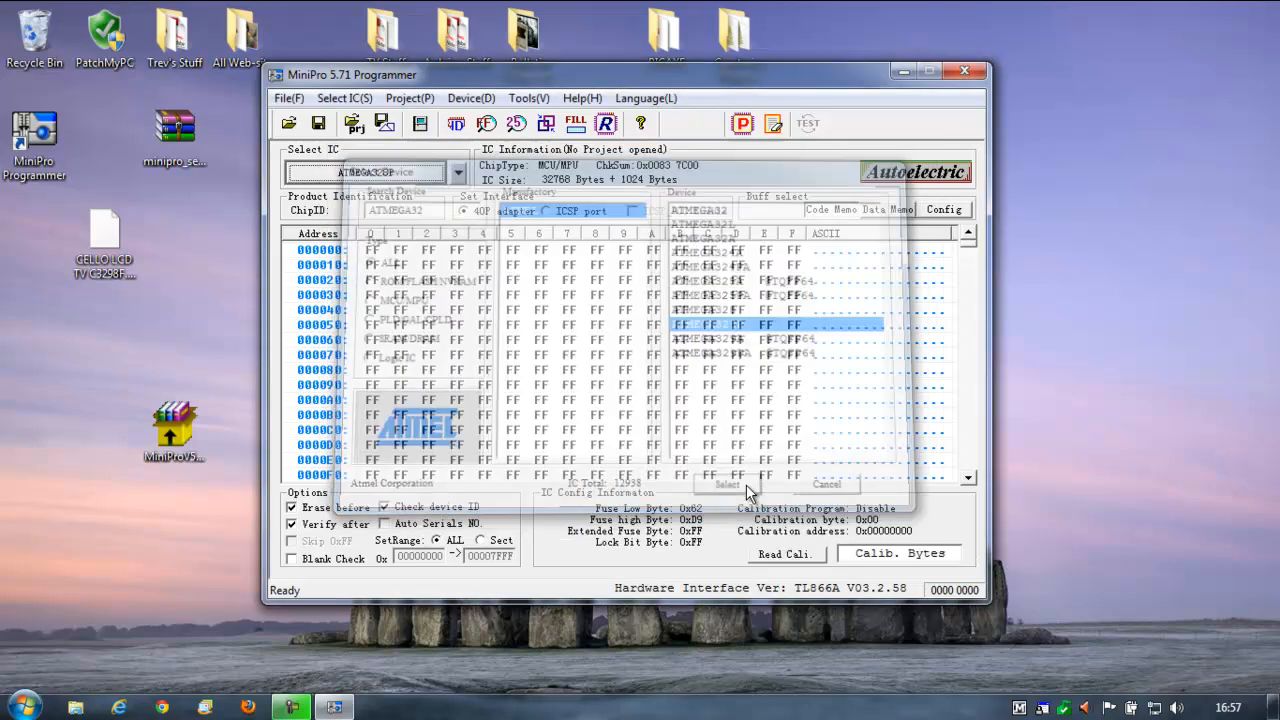
left_click(728, 484)
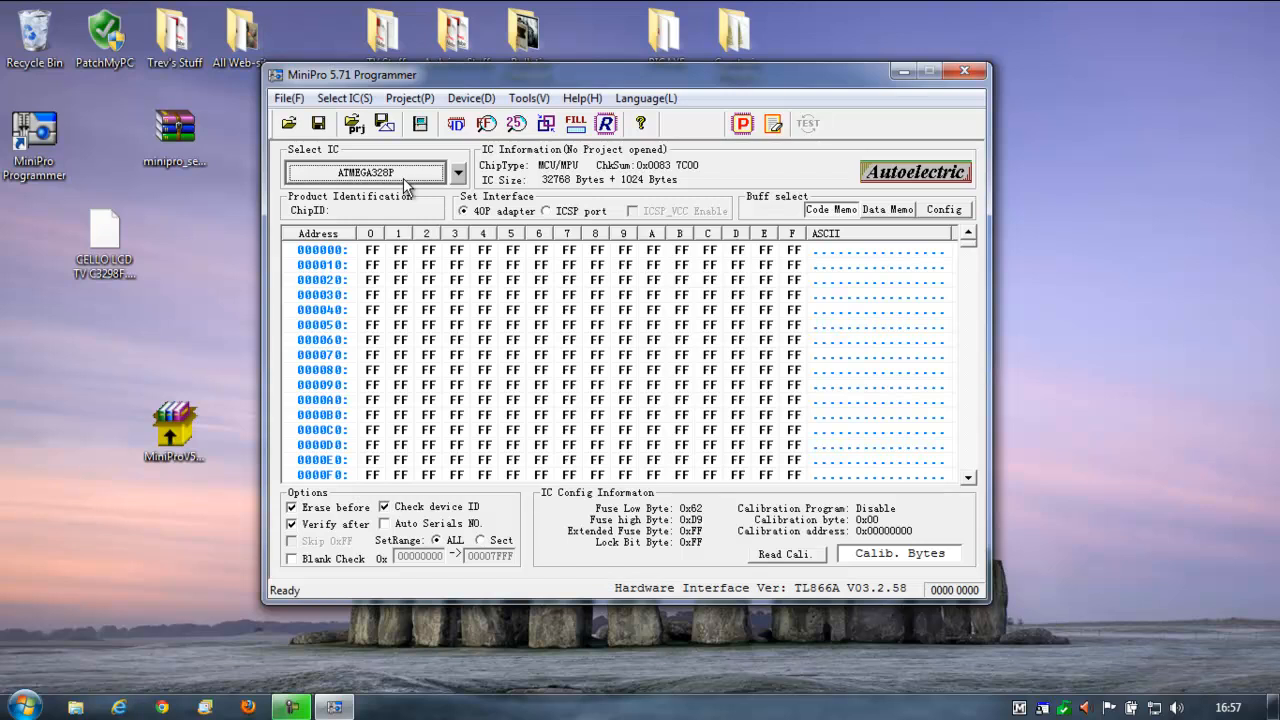
mouse_move(552, 228)
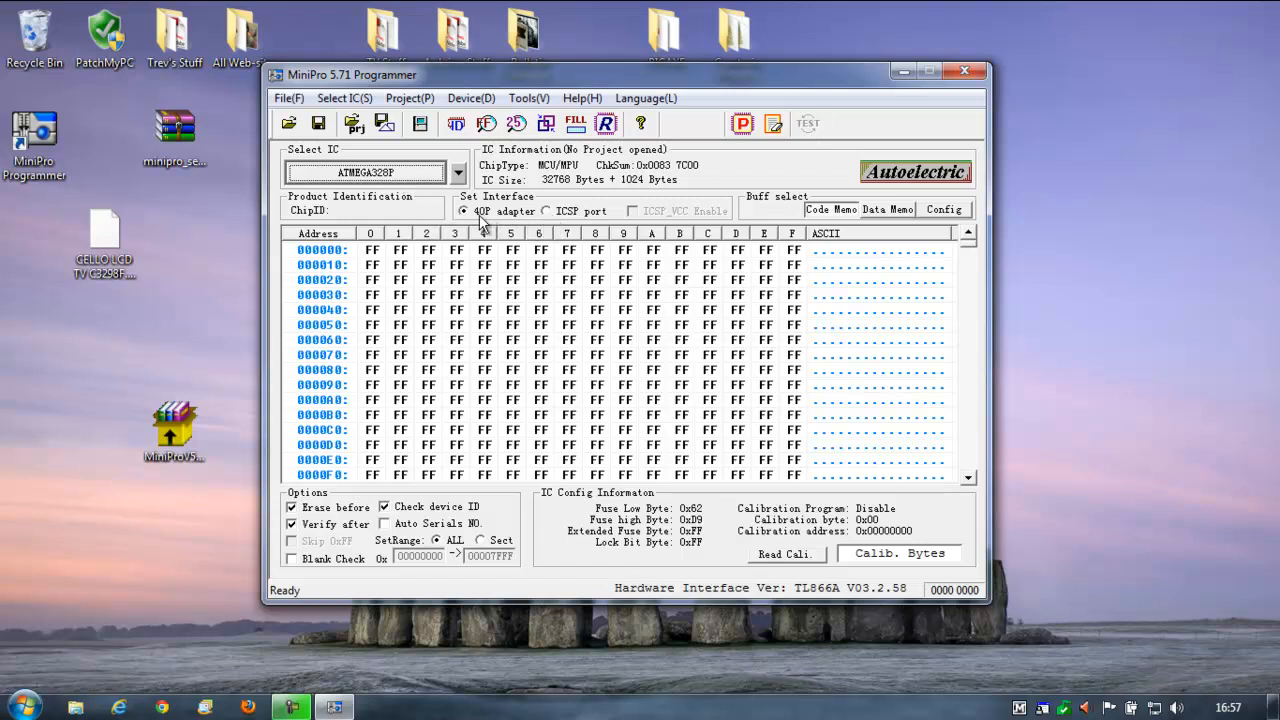
mouse_move(890, 430)
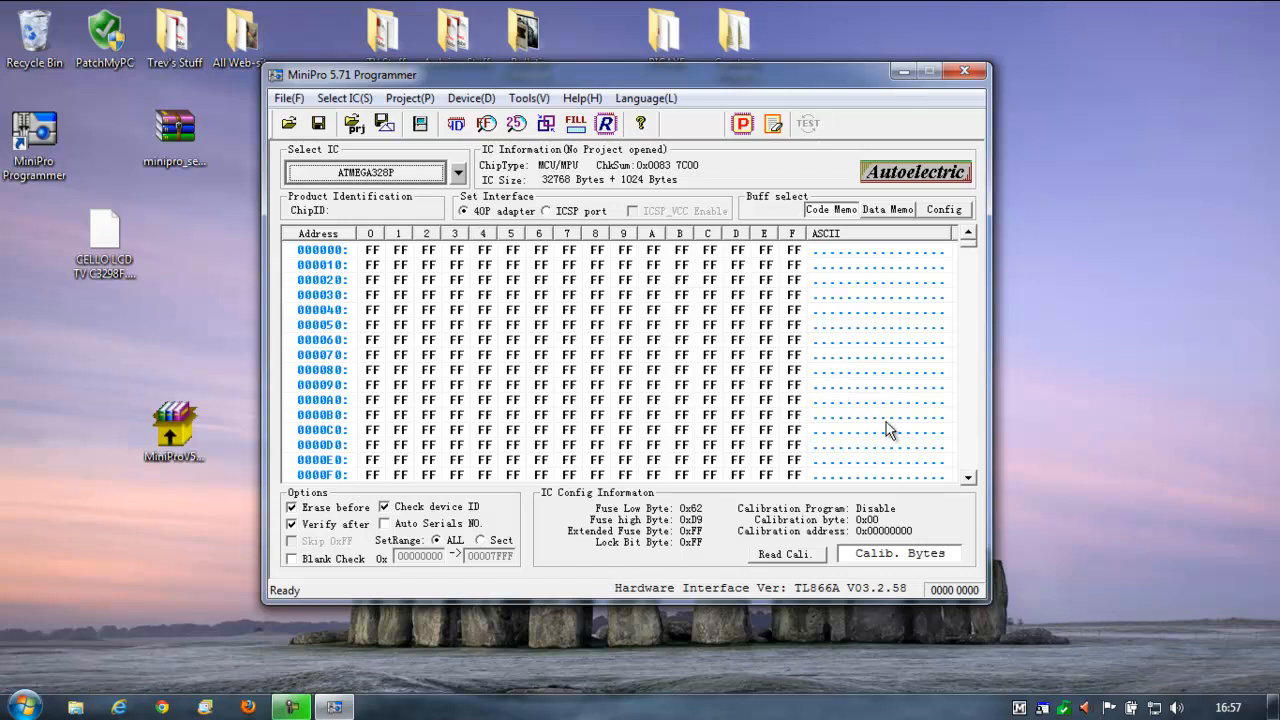
mouse_move(550, 218)
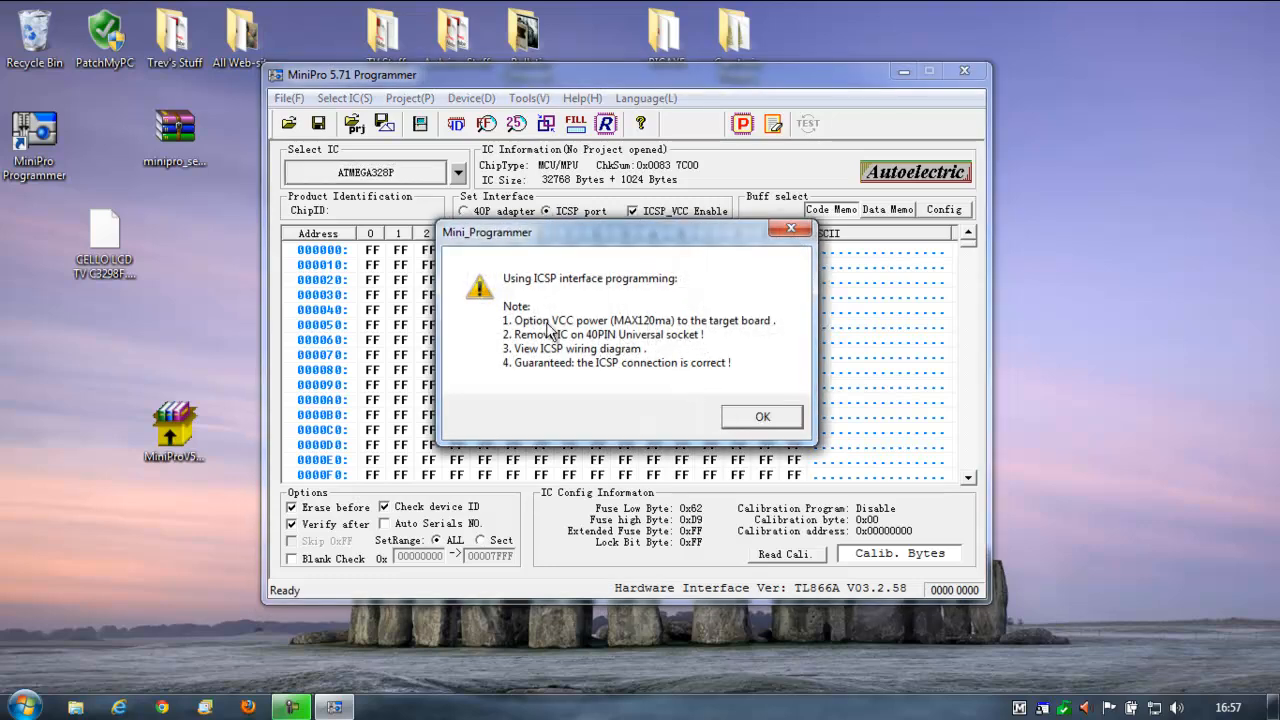
mouse_move(572, 352)
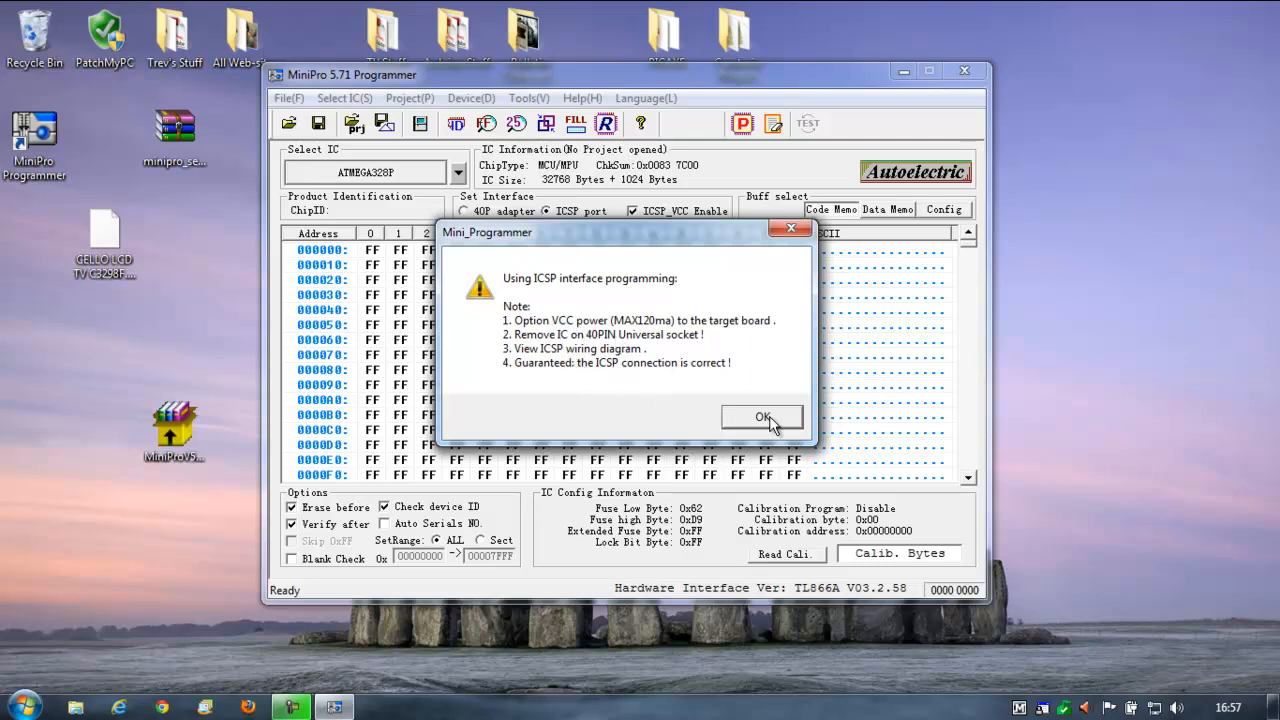
left_click(762, 418)
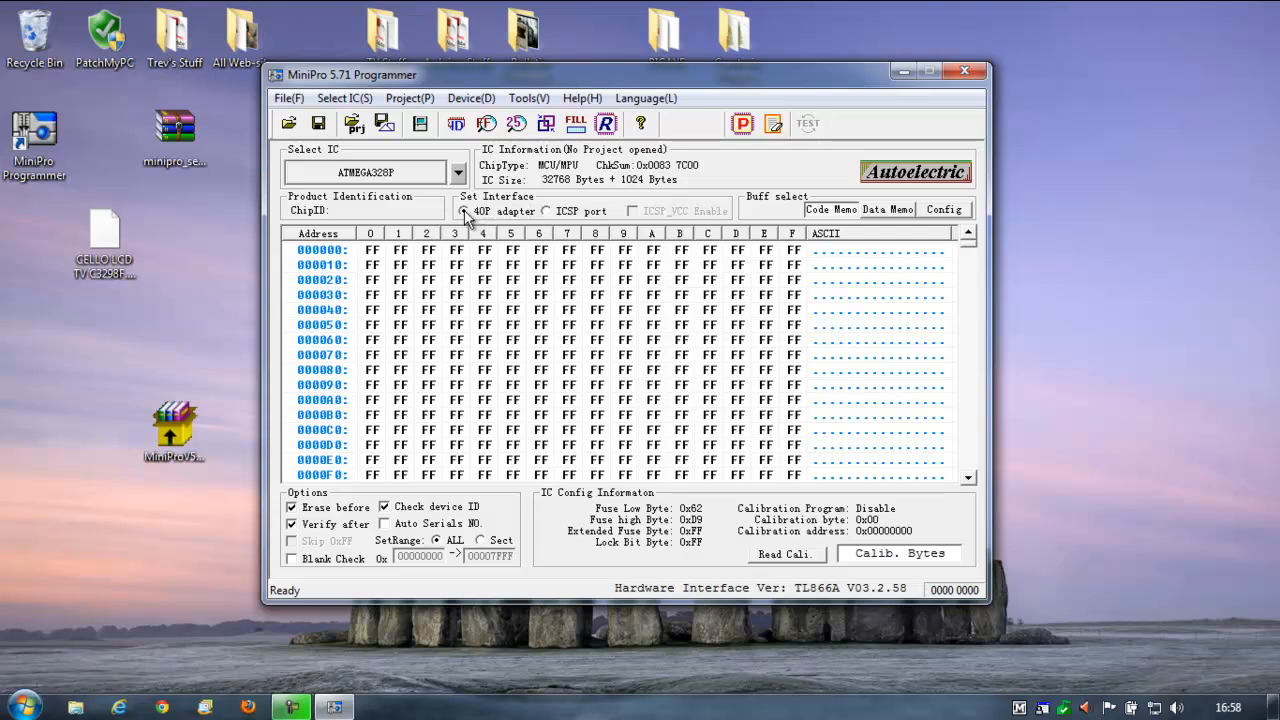
left_click(464, 212)
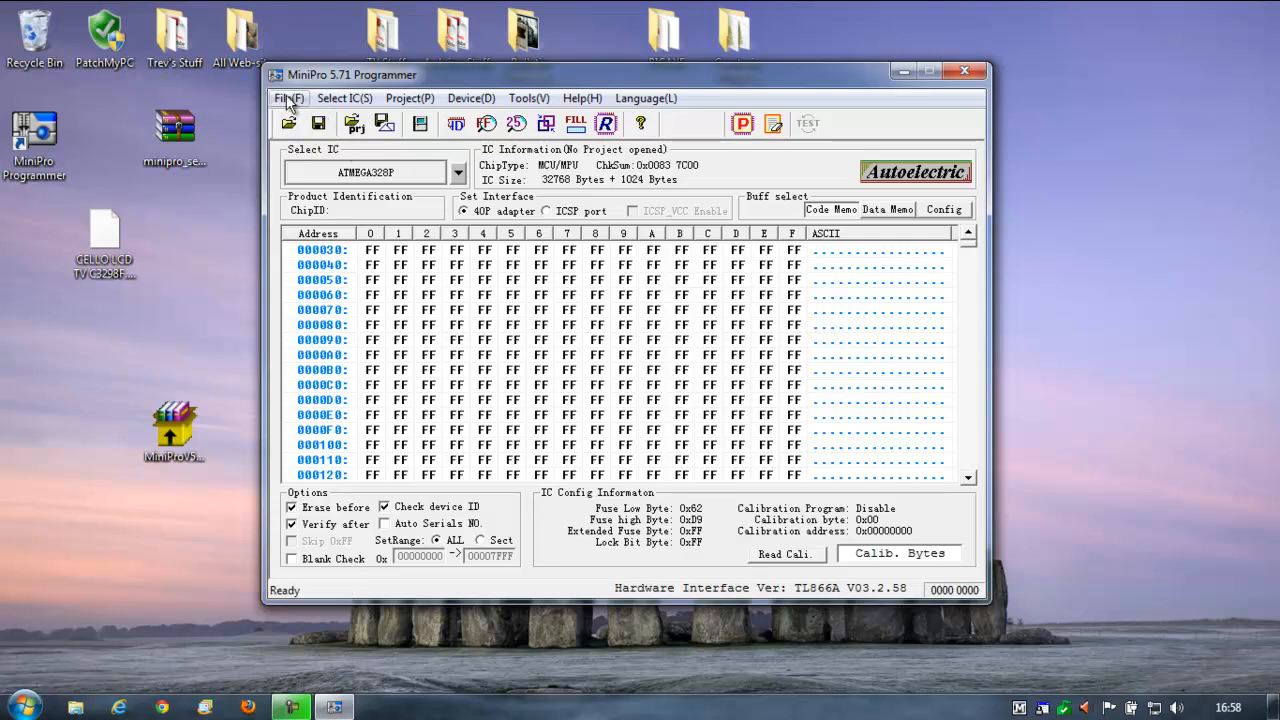
left_click(344, 98)
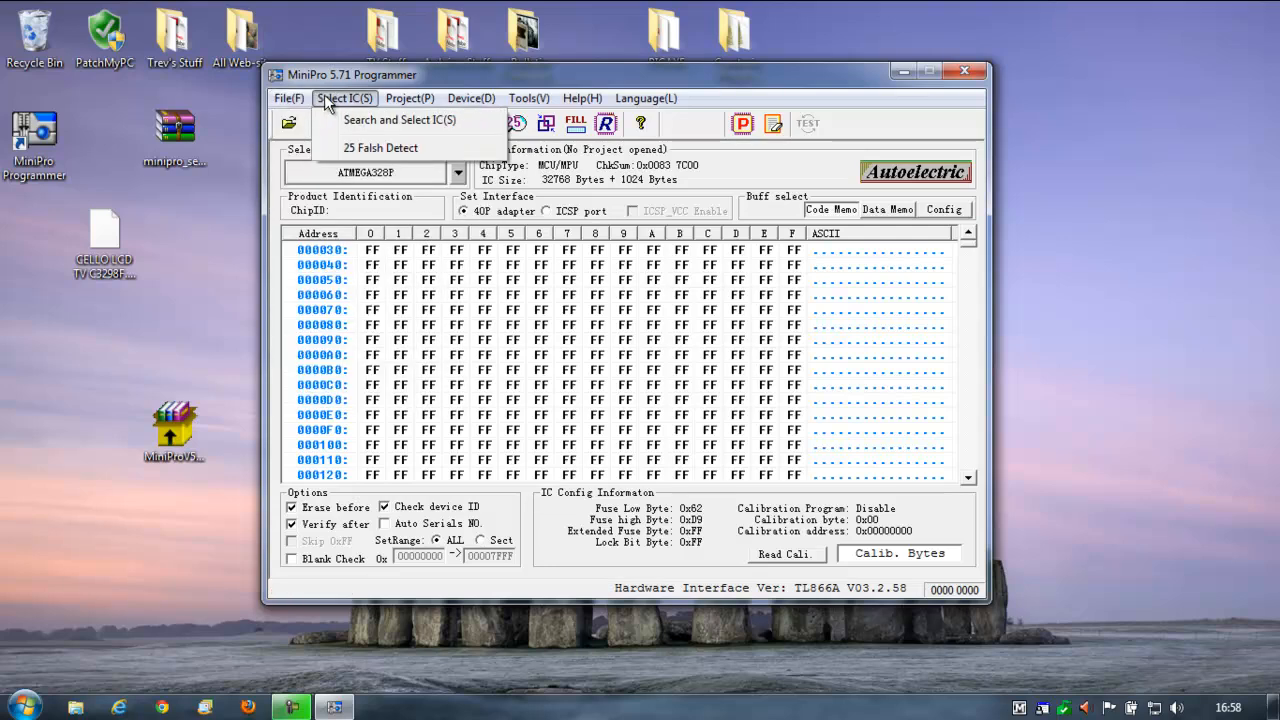
left_click(408, 98)
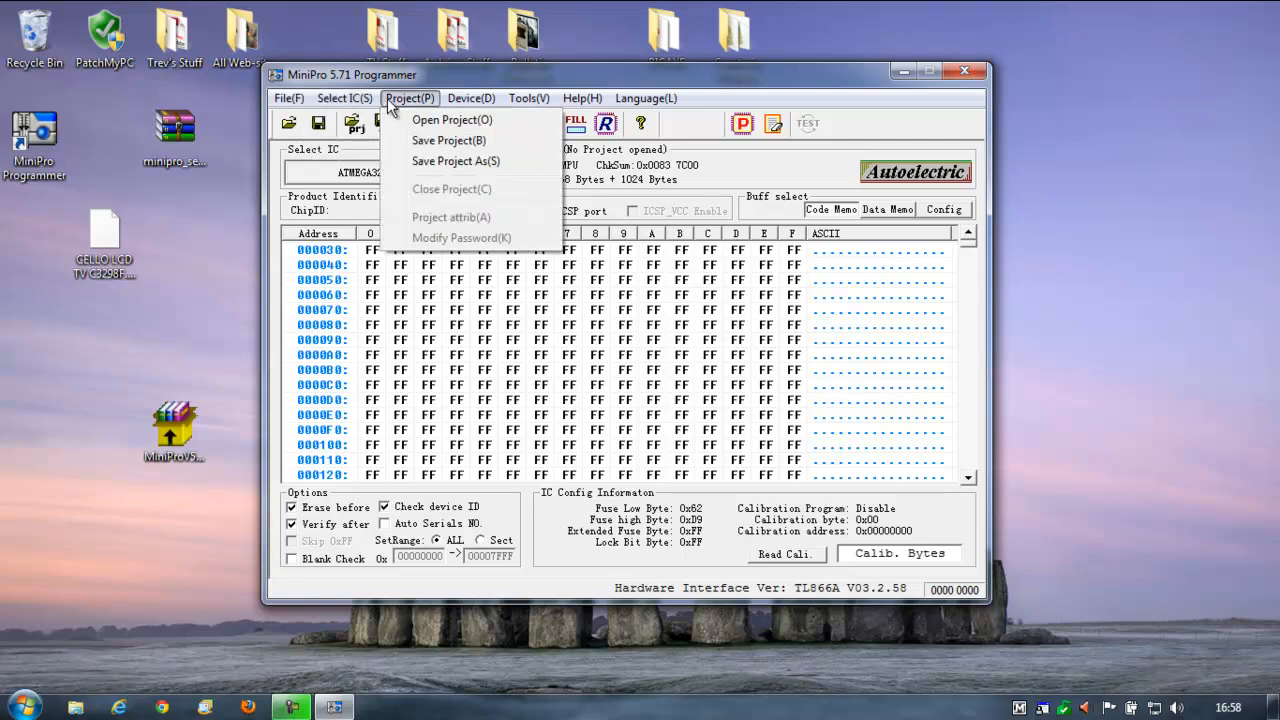
left_click(470, 98)
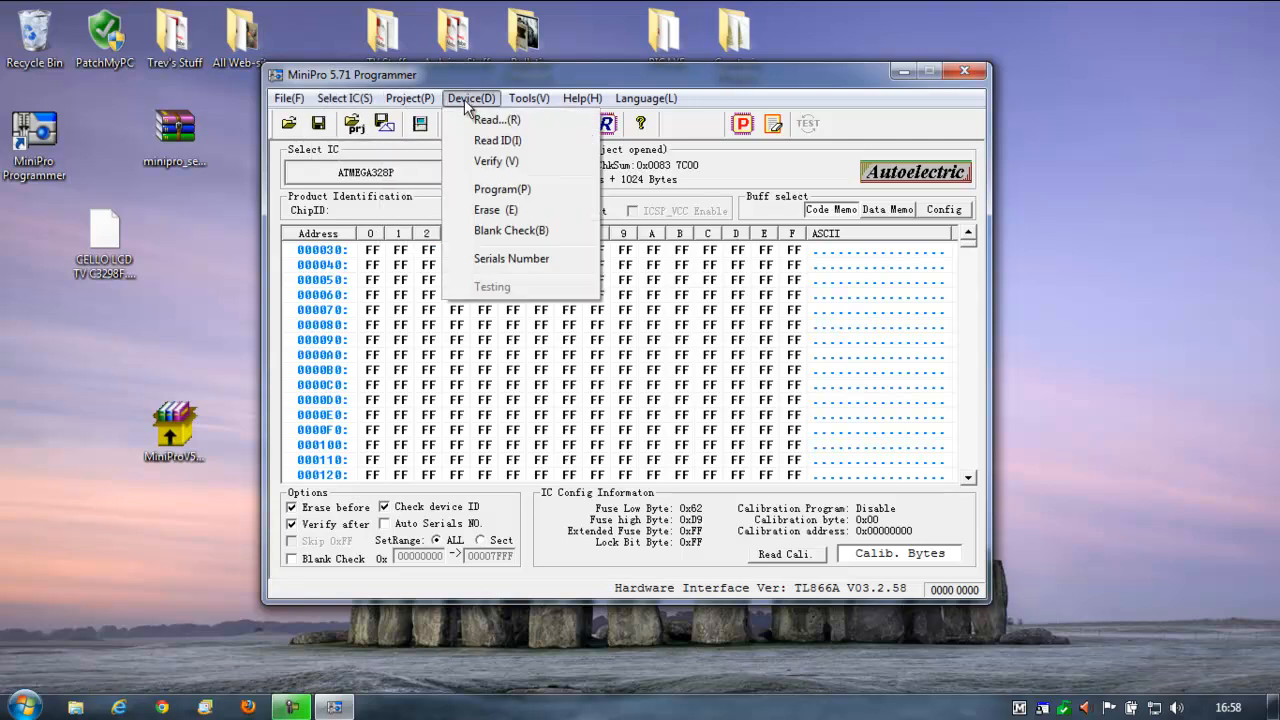
left_click(528, 98)
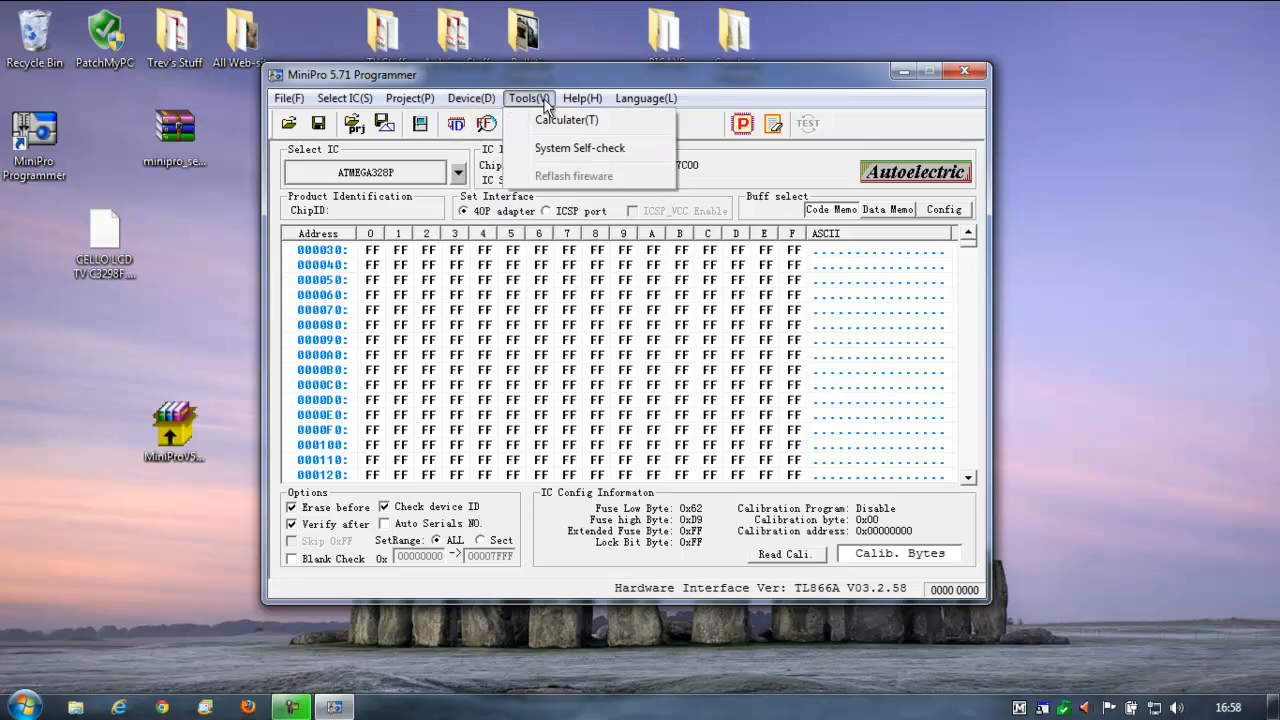
left_click(644, 98)
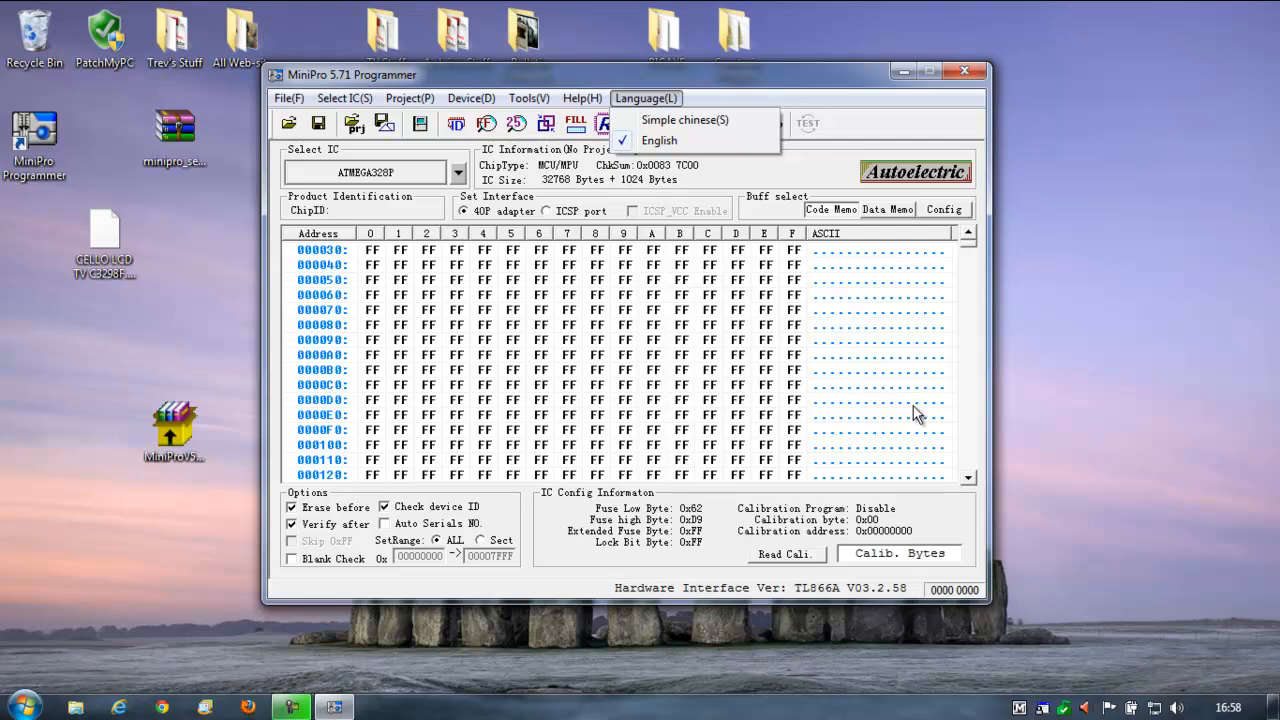
mouse_move(512, 508)
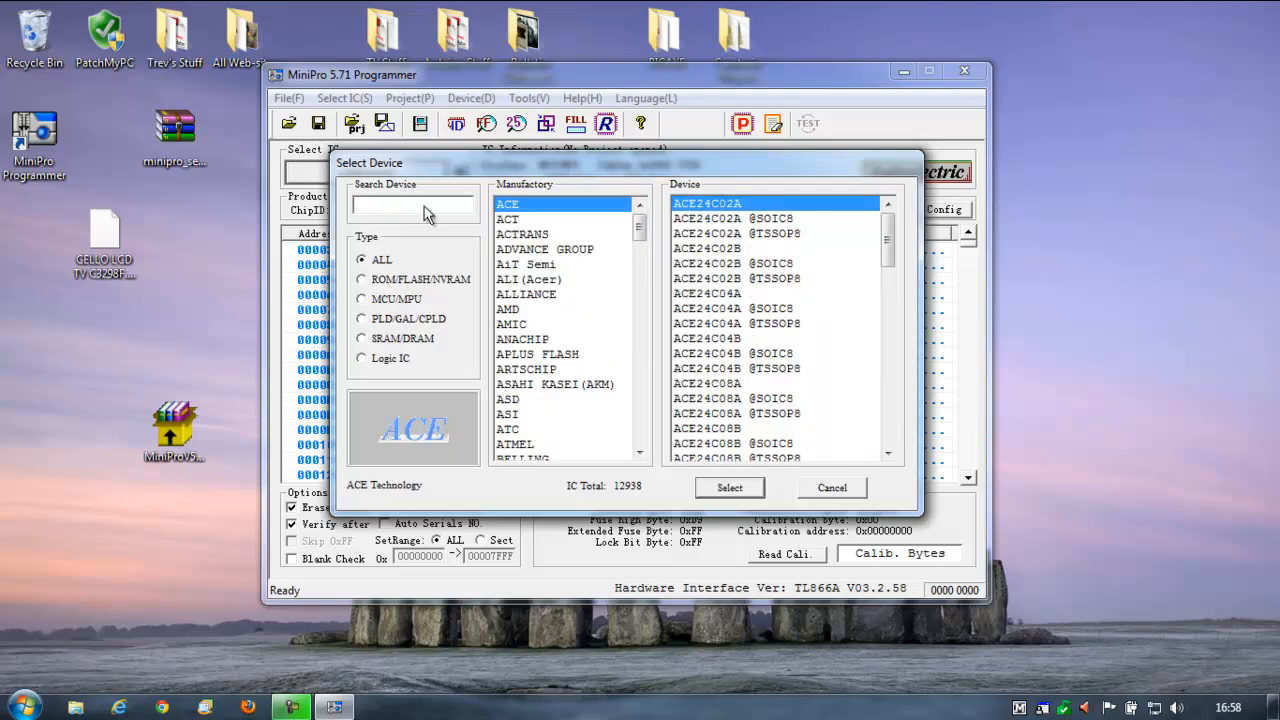
- Scroll through the Manufacturer list in the device picker without changing the chip
scroll("down", 3)
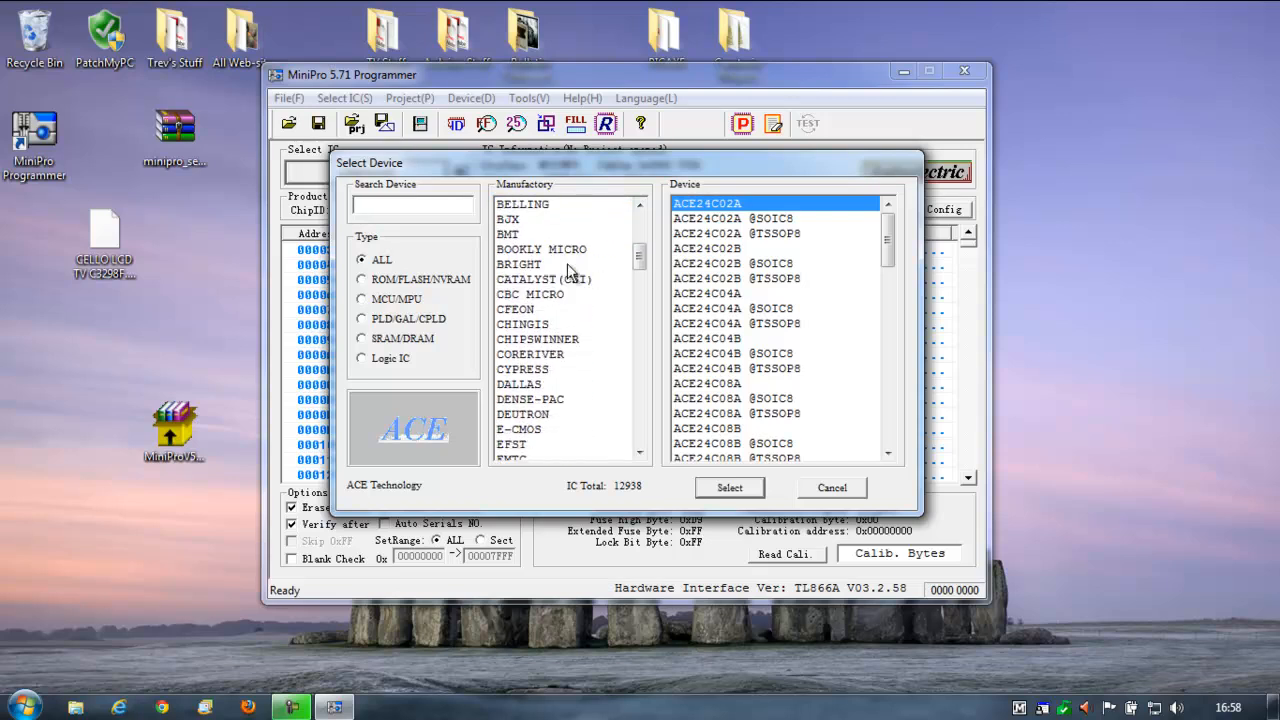
scroll("down", 3)
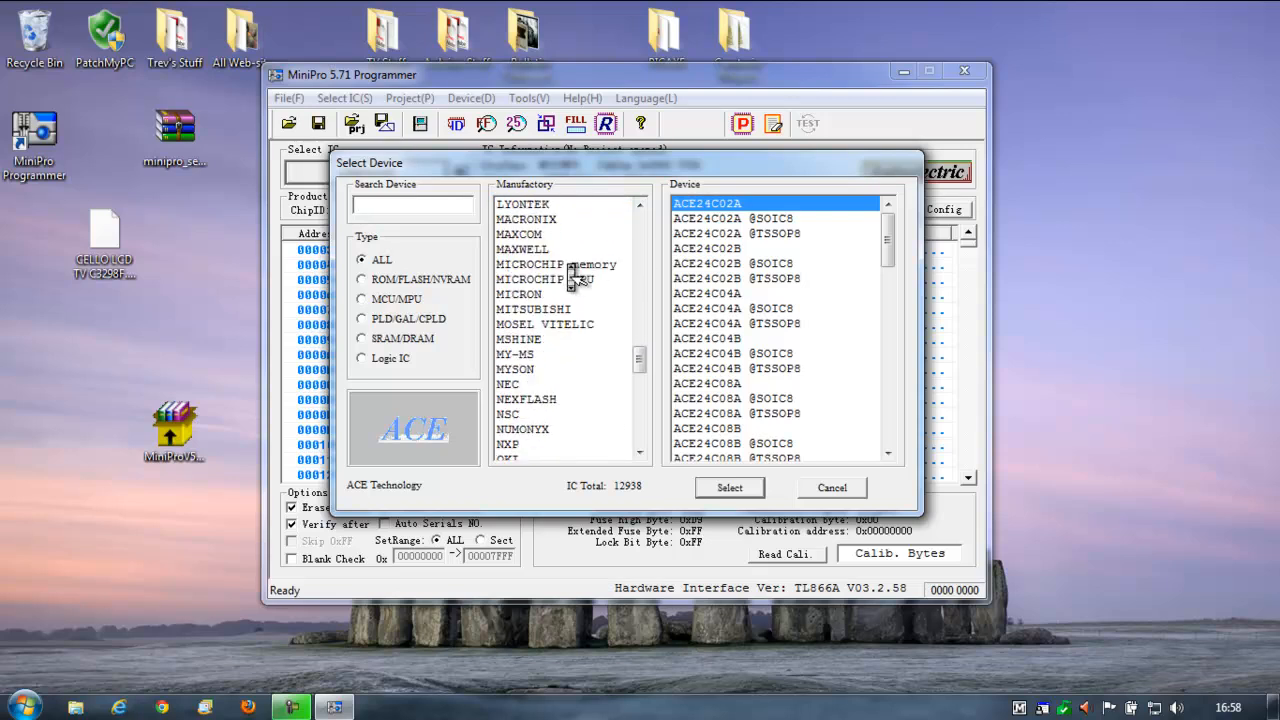
scroll("down", 3)
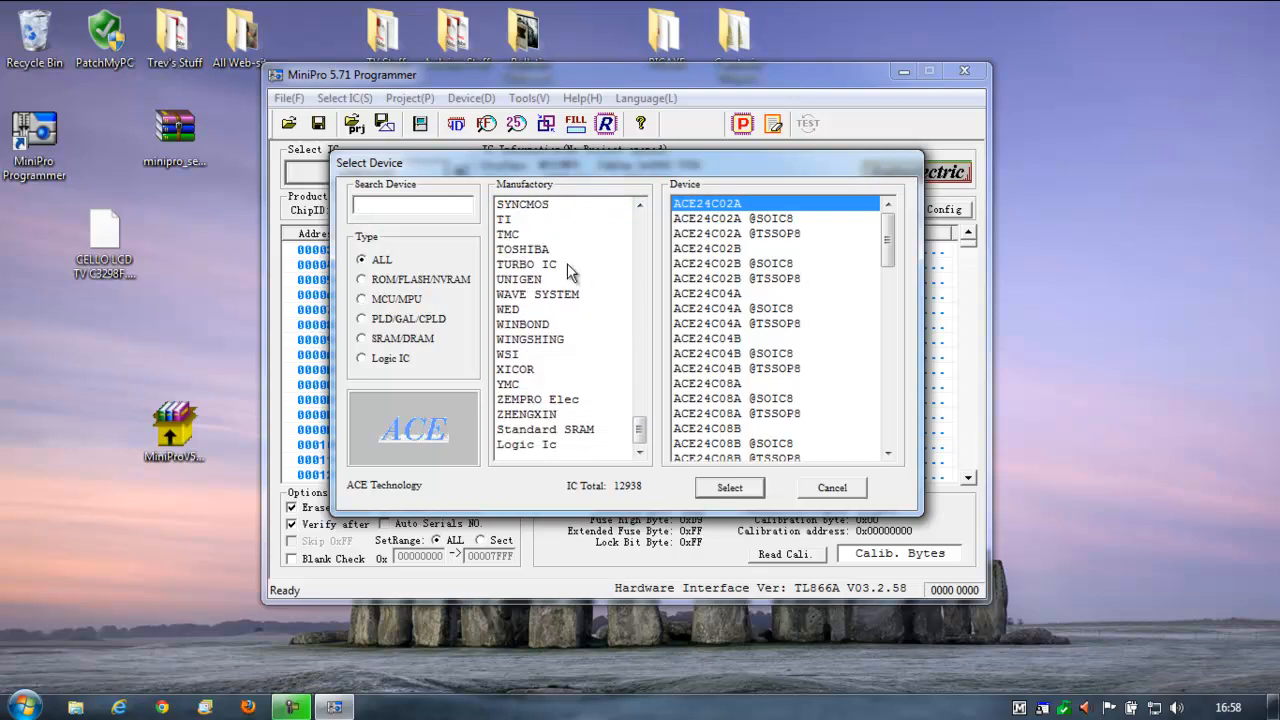
left_click(412, 204)
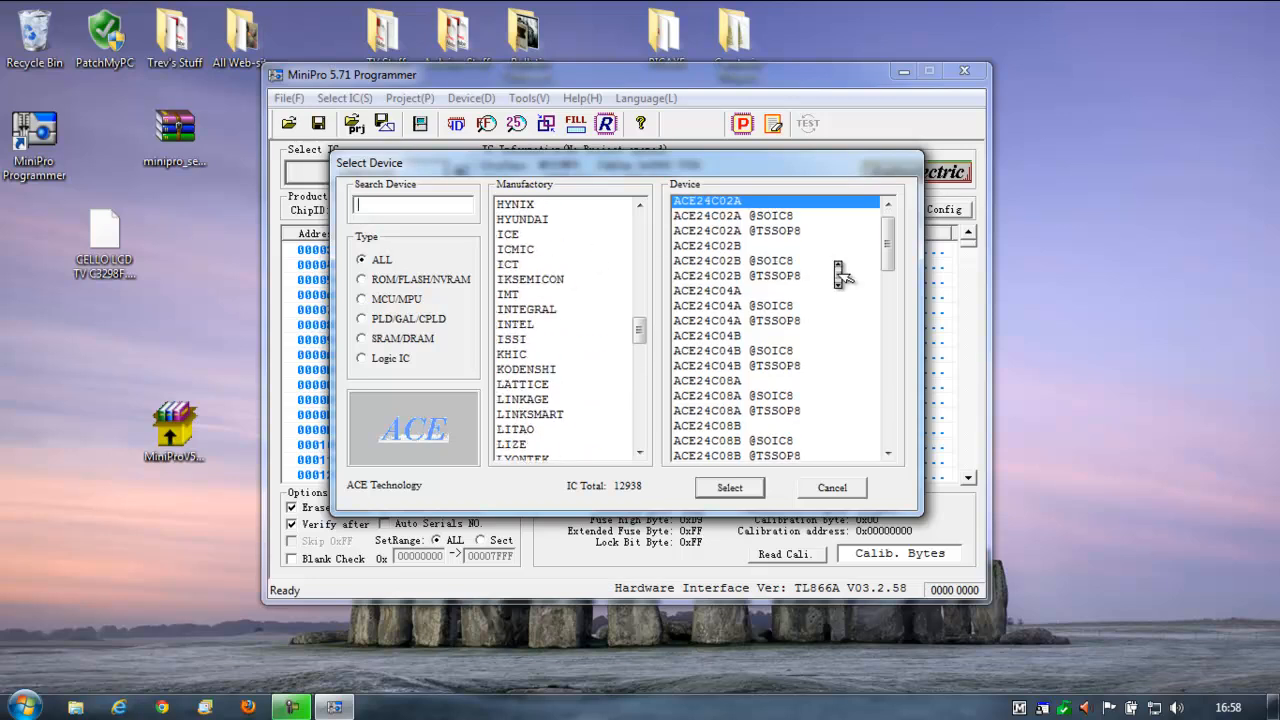
scroll("down", 3)
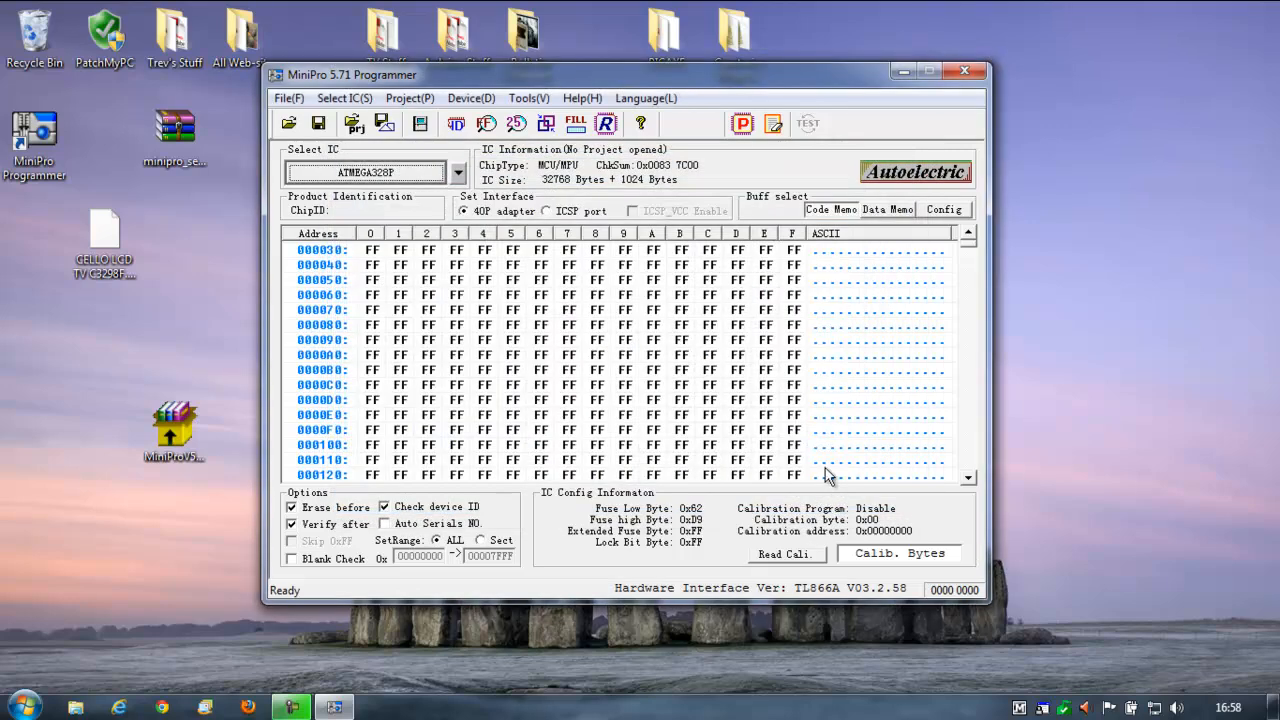
mouse_move(792, 148)
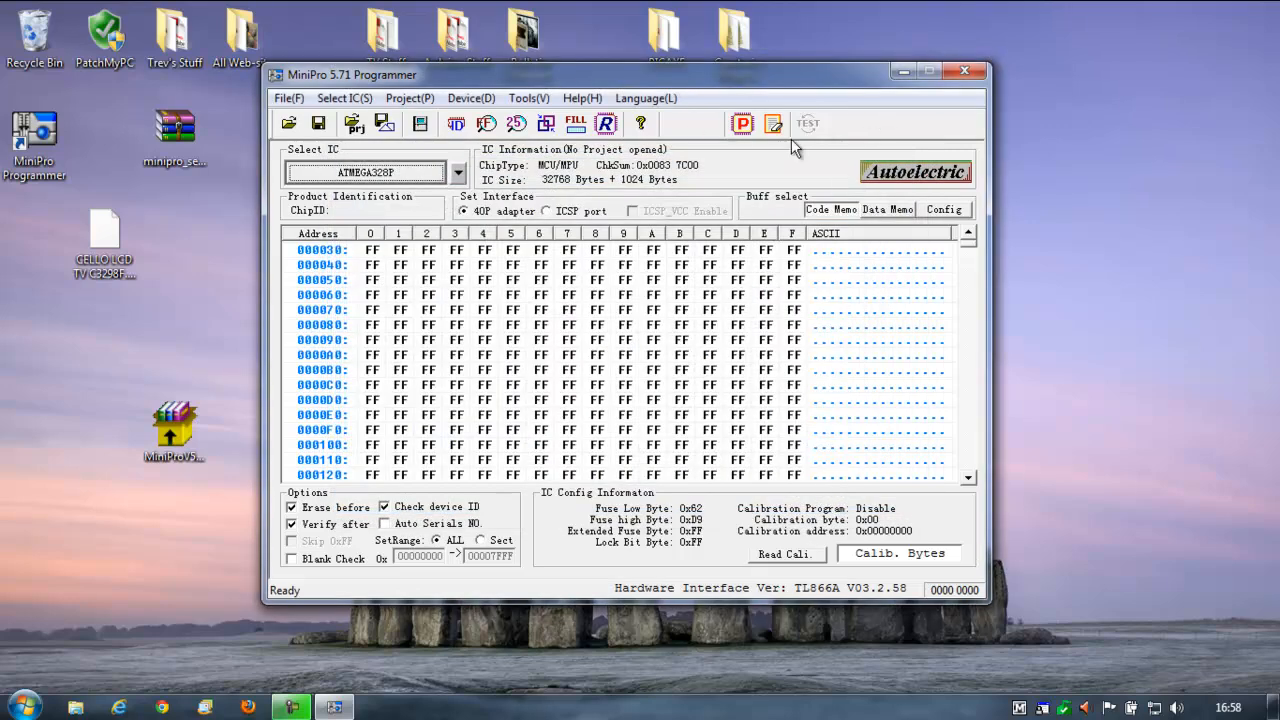